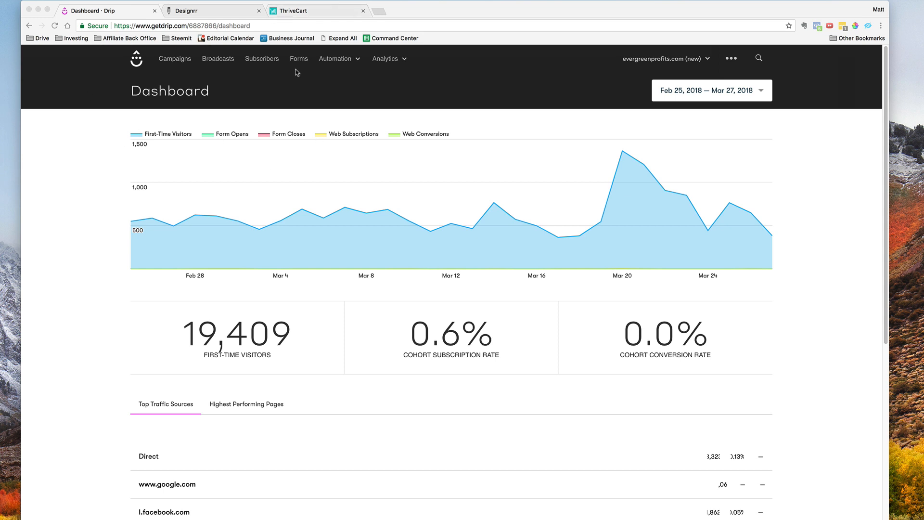
mouse_move(229, 57)
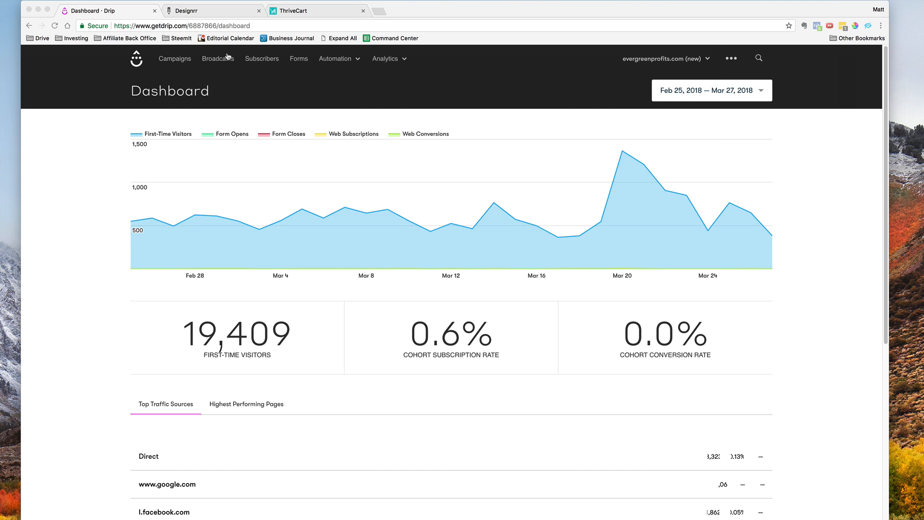
mouse_move(118, 79)
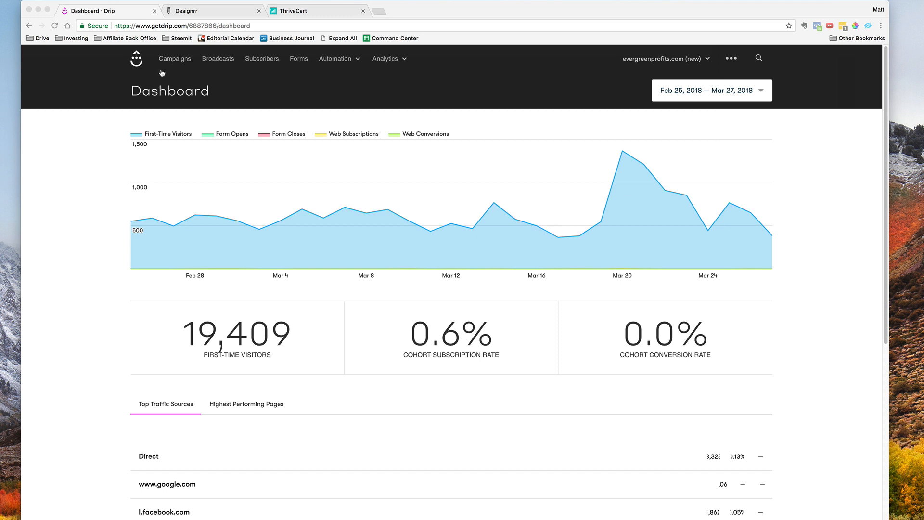
mouse_move(124, 54)
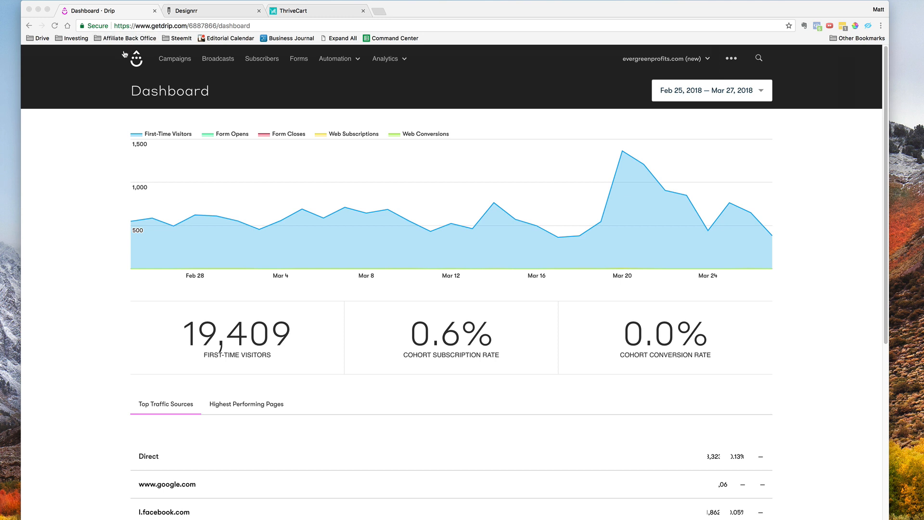
mouse_move(175, 117)
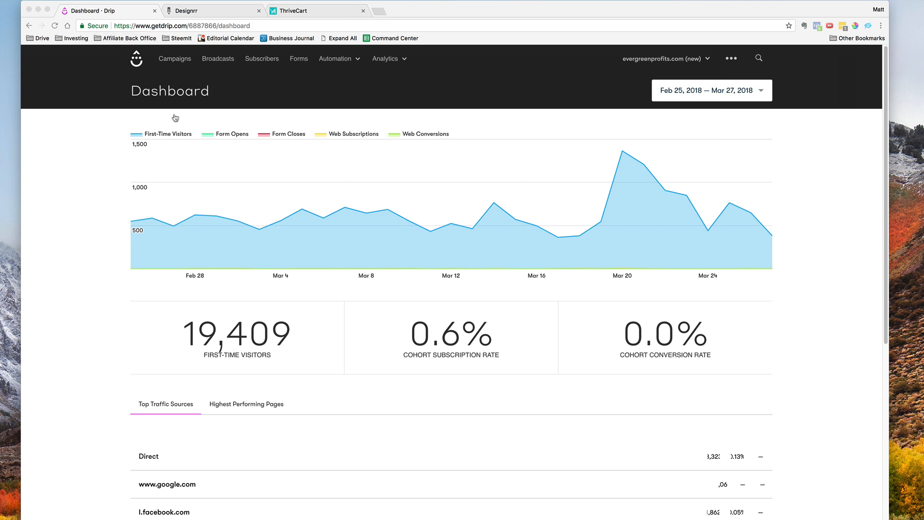
Open the (Blog Opt-in) Our Marketing Stack campaign from the Campaigns list
left_click(174, 59)
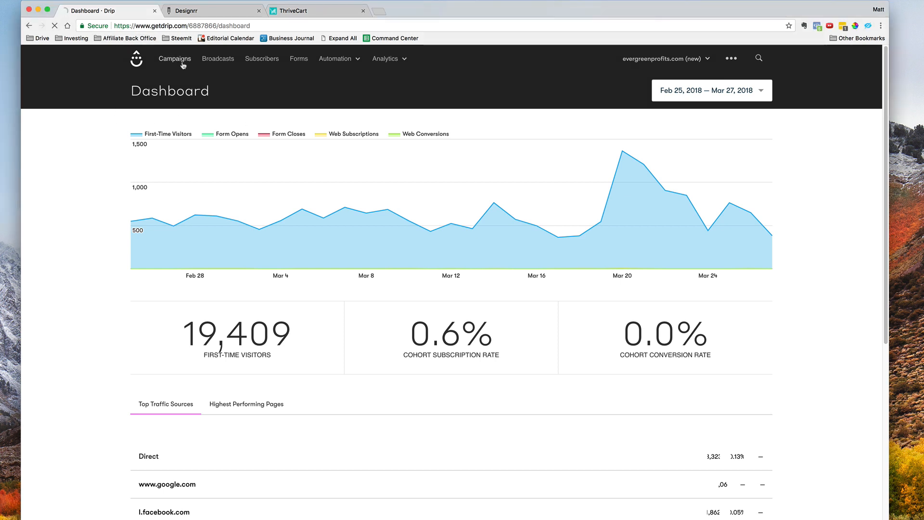
left_click(174, 59)
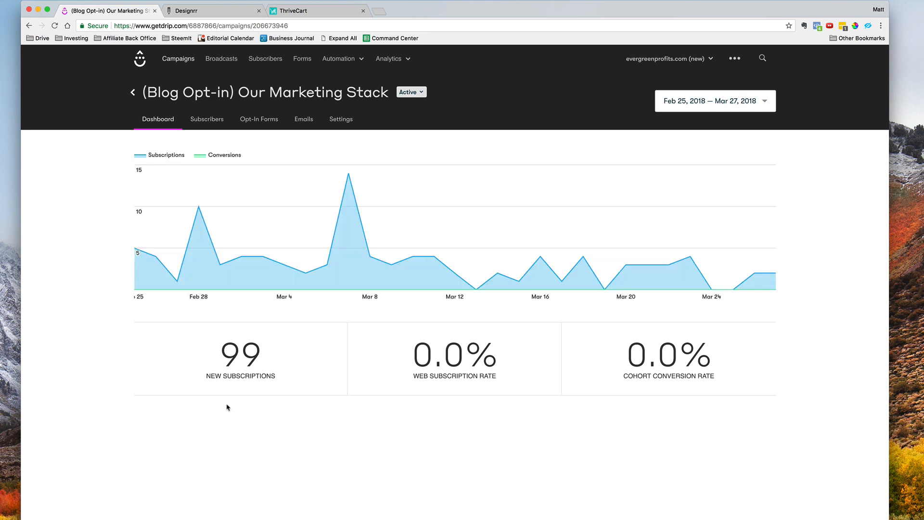
mouse_move(228, 405)
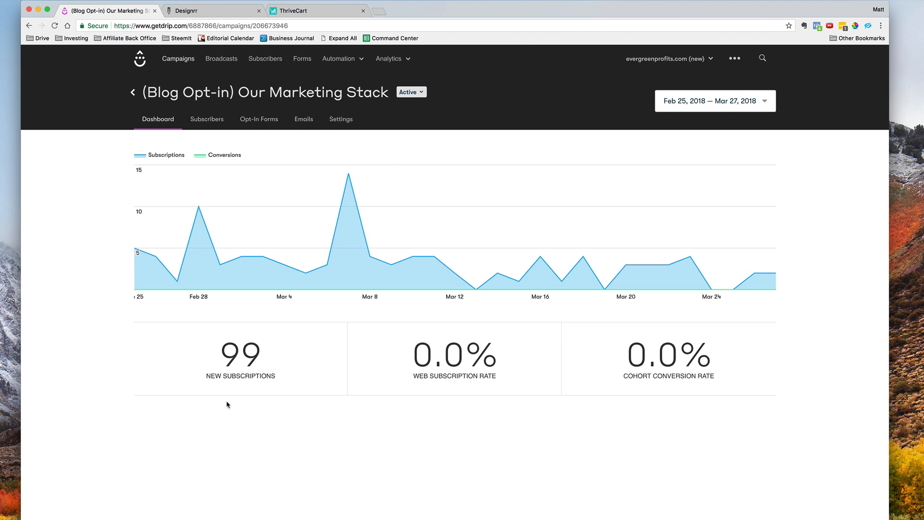
mouse_move(348, 174)
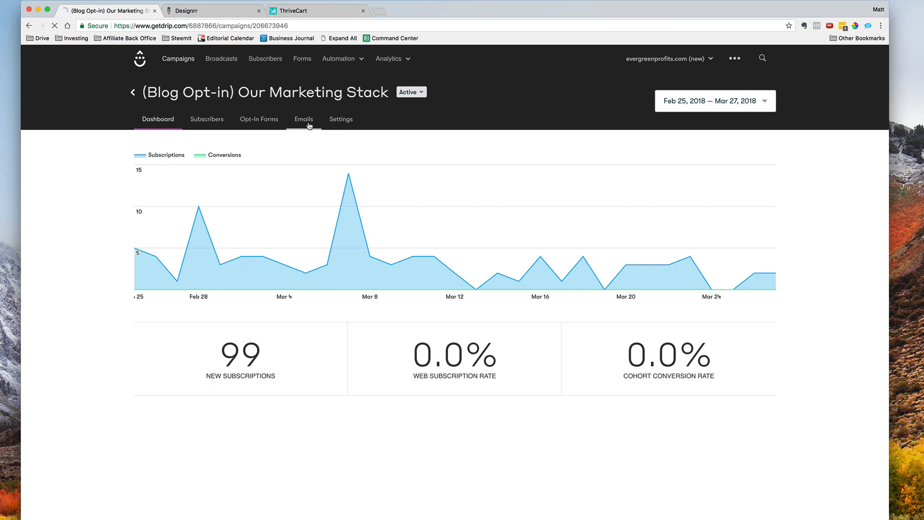
Show the campaign's Emails list with open, click and unsubscribe rates
left_click(303, 119)
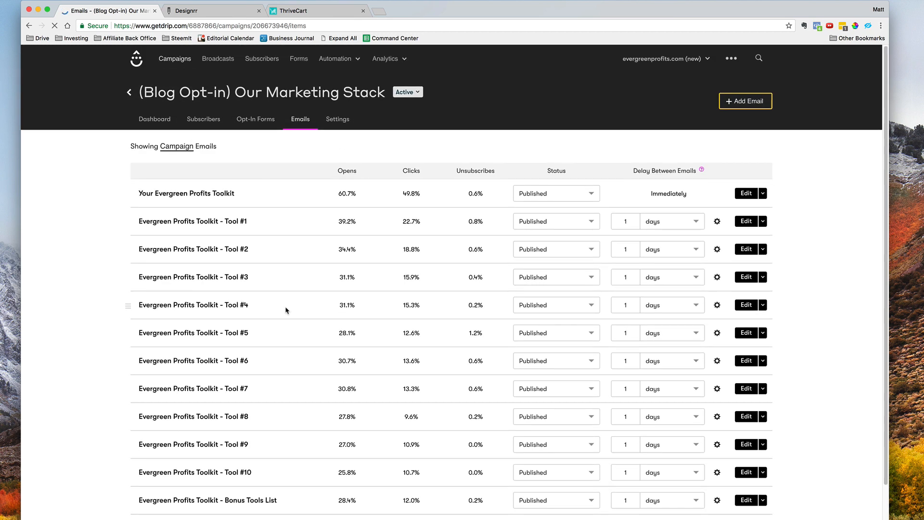
scroll("down", 3)
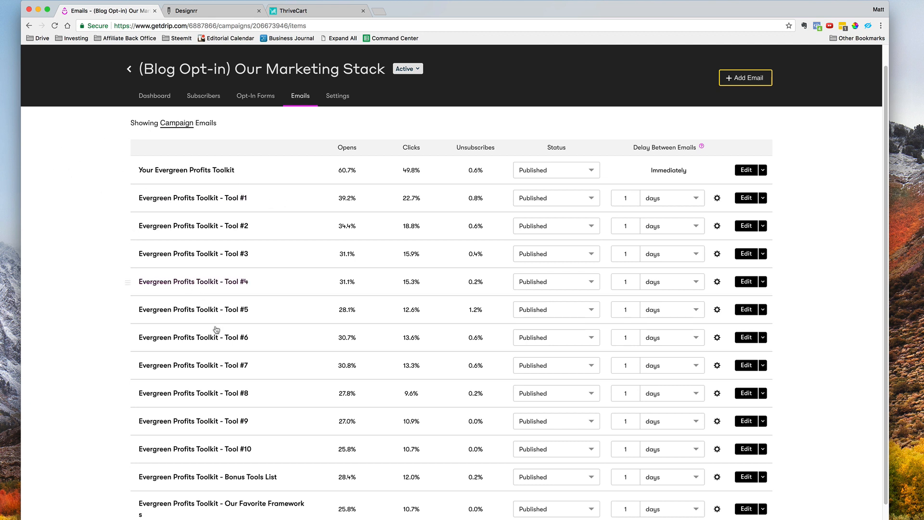
Switch to Designrr and log in to reach the projects dashboard
left_click(212, 10)
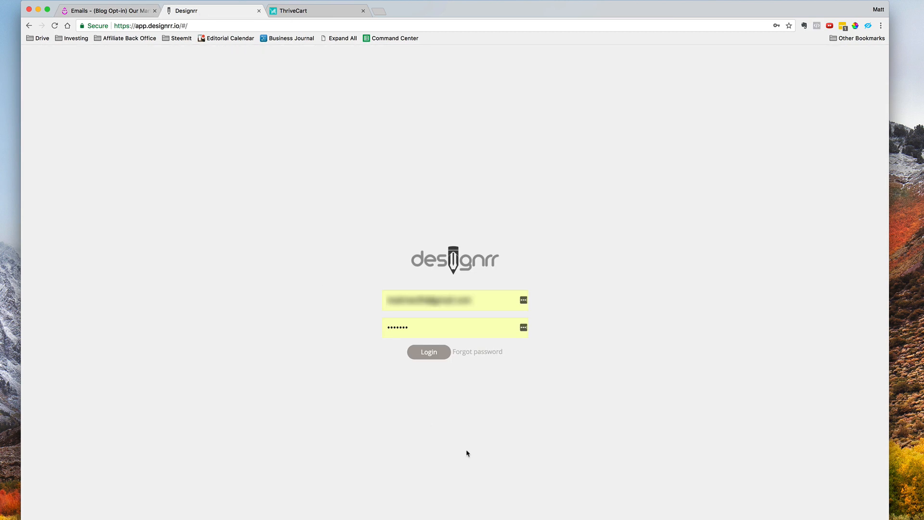
left_click(429, 351)
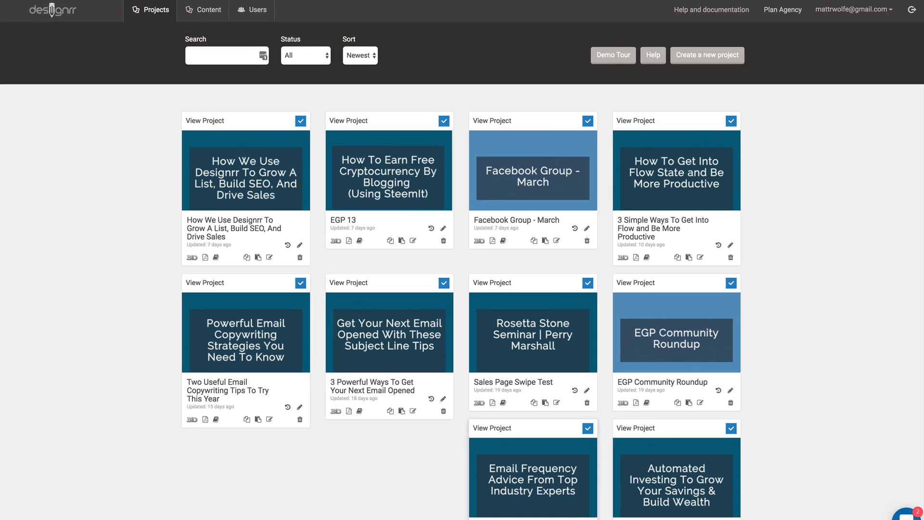
mouse_move(482, 440)
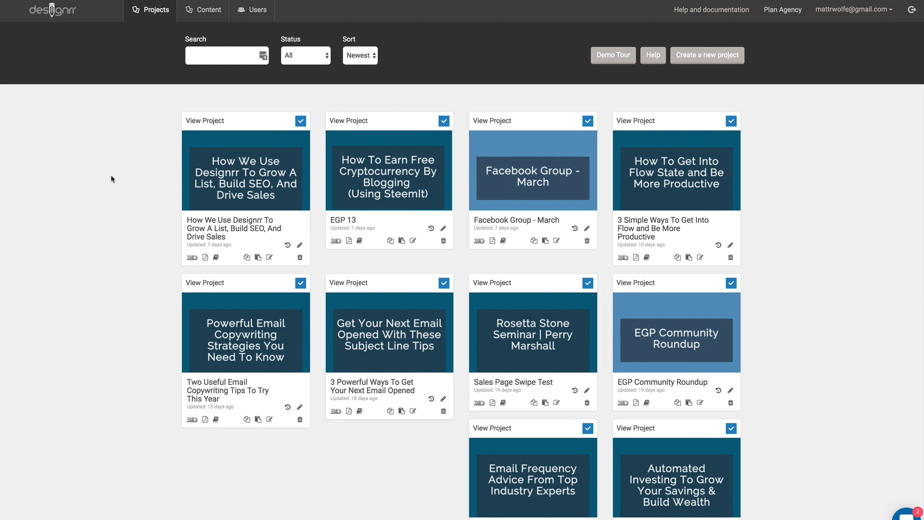
mouse_move(119, 155)
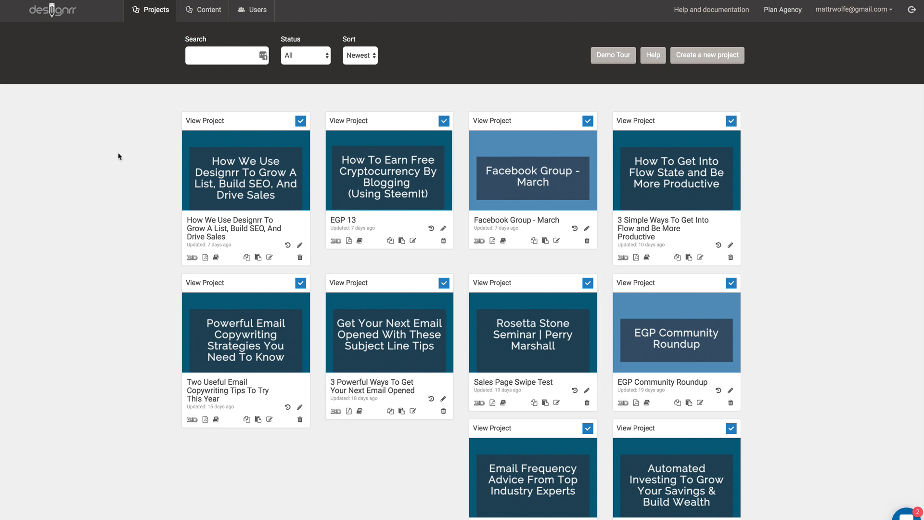
mouse_move(222, 172)
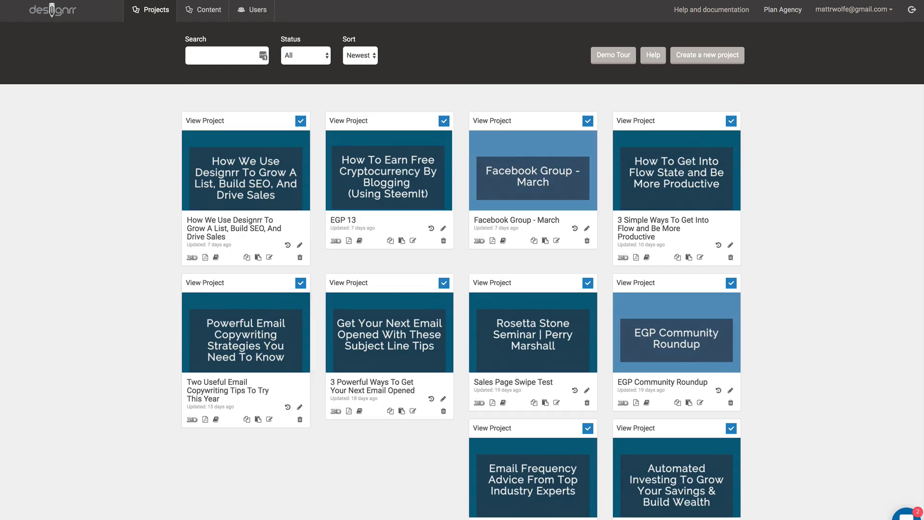
Start a new Designrr project named 'Our Marketing Stack'
left_click(707, 55)
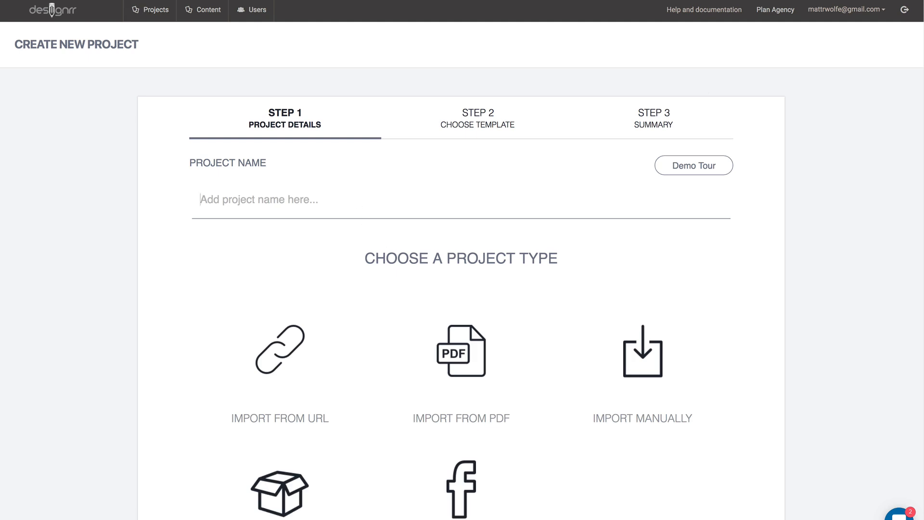
type("Our Marketing Sta")
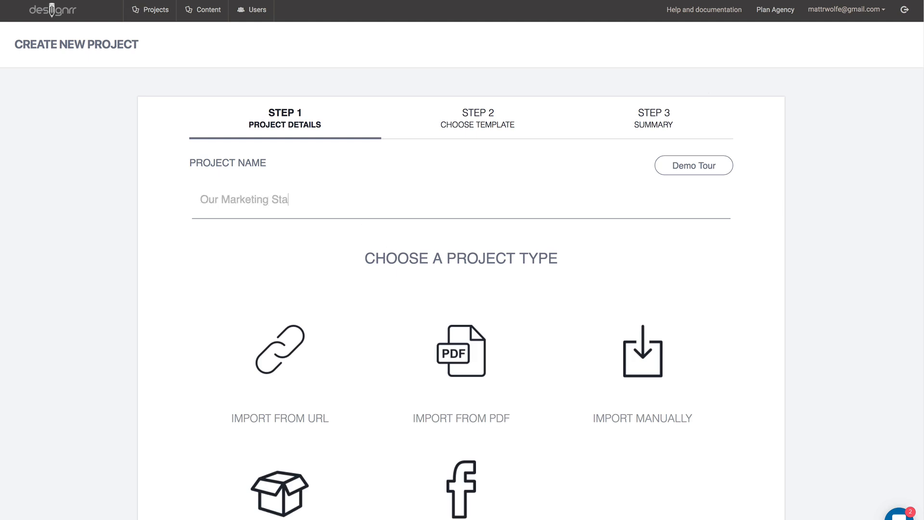
type("ck")
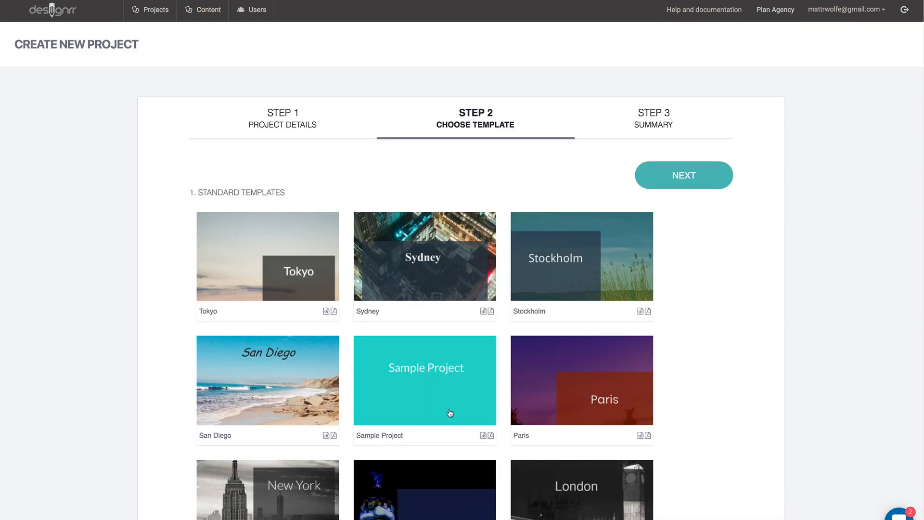
mouse_move(615, 419)
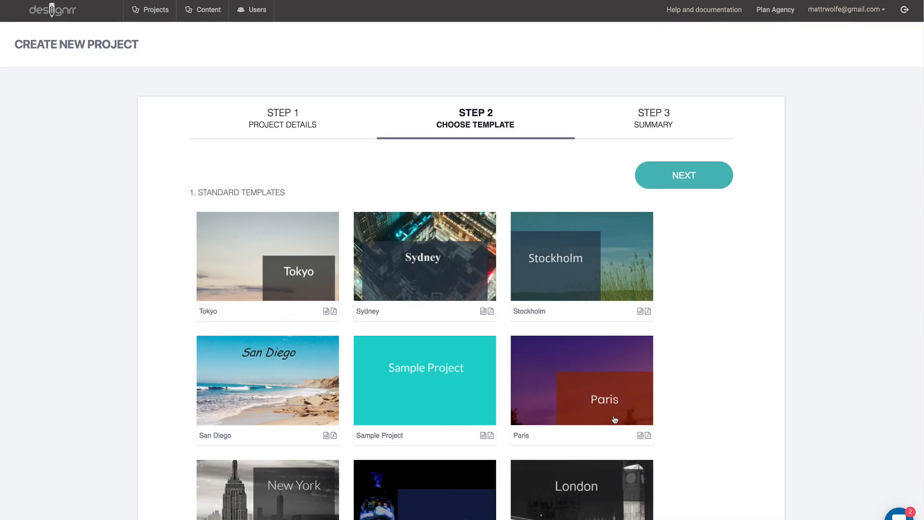
Browse the templates and choose Business 06 for the project
scroll("down", 3)
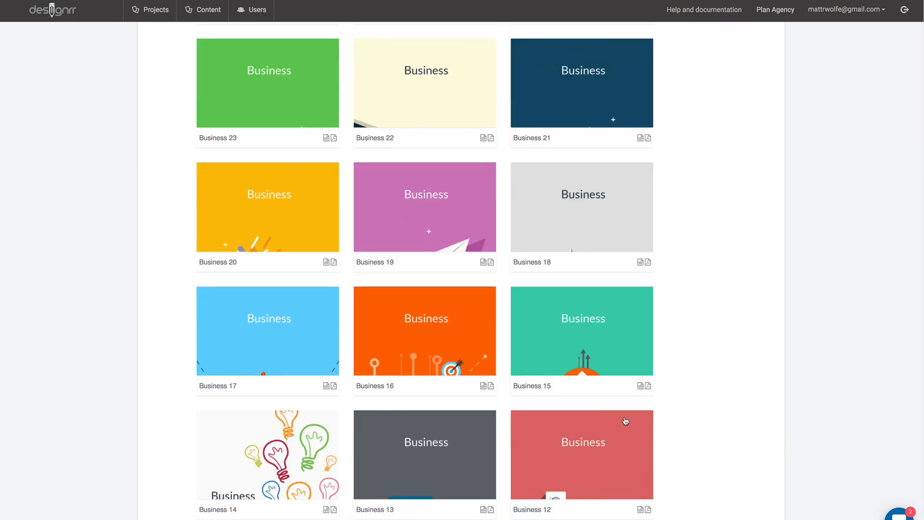
scroll("down", 3)
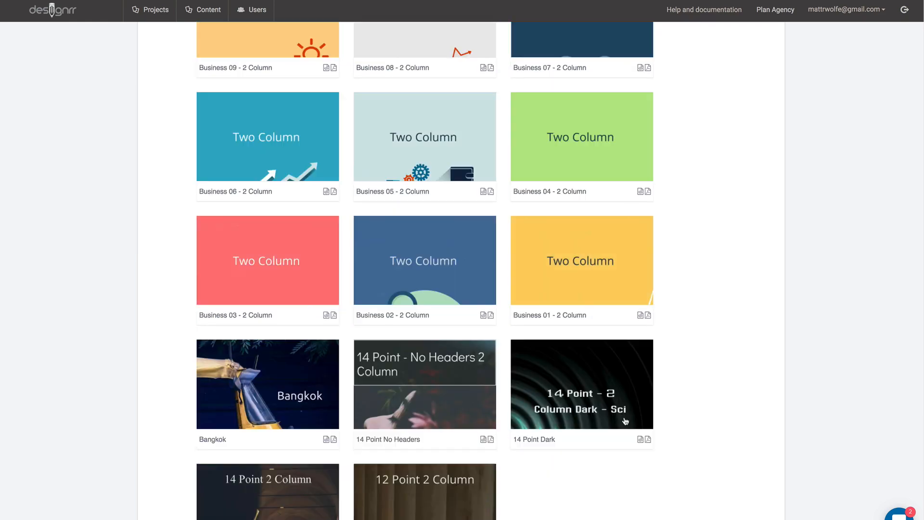
scroll("down", 3)
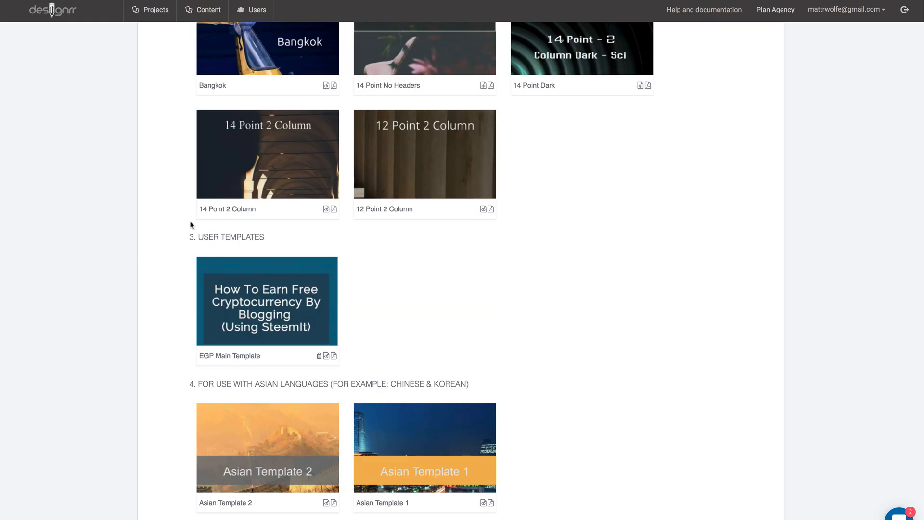
mouse_move(314, 288)
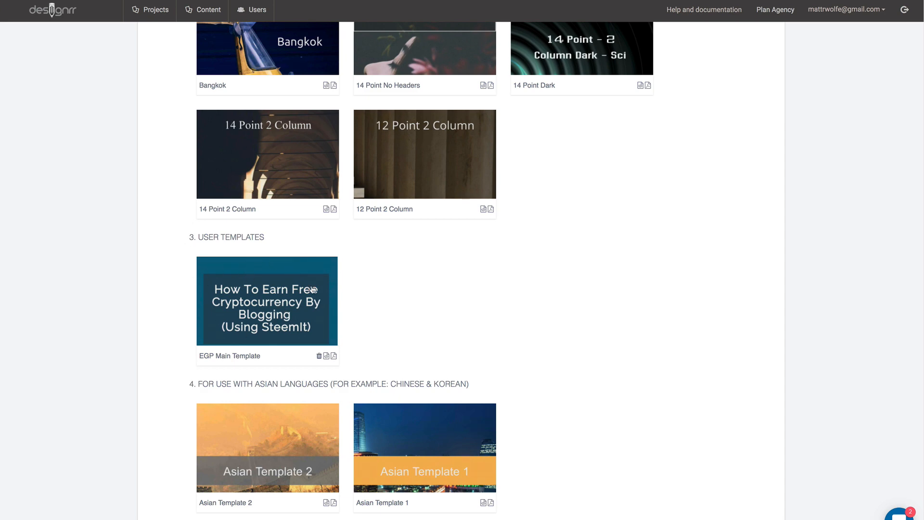
scroll("down", 3)
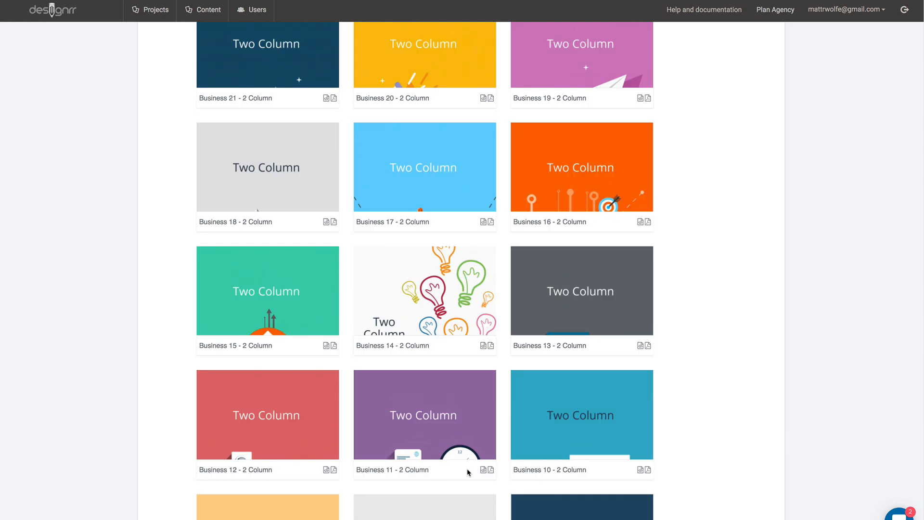
scroll("up", 3)
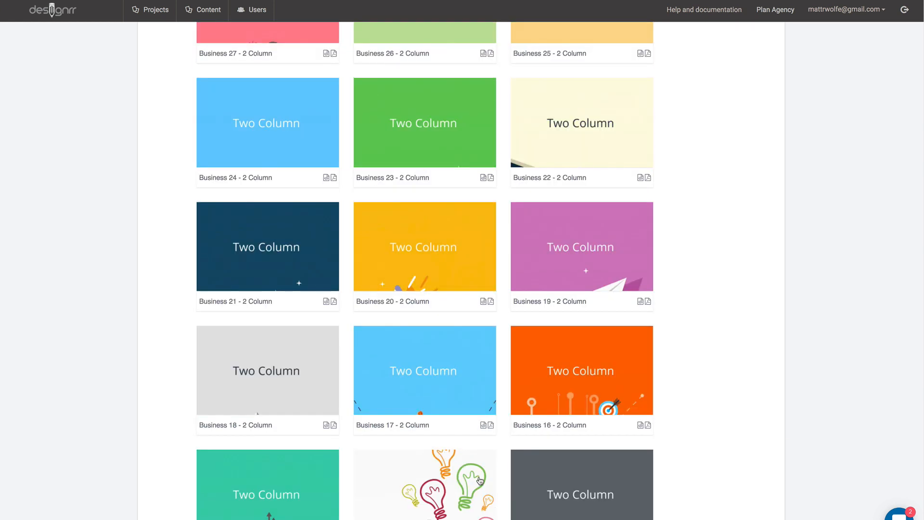
scroll("down", 3)
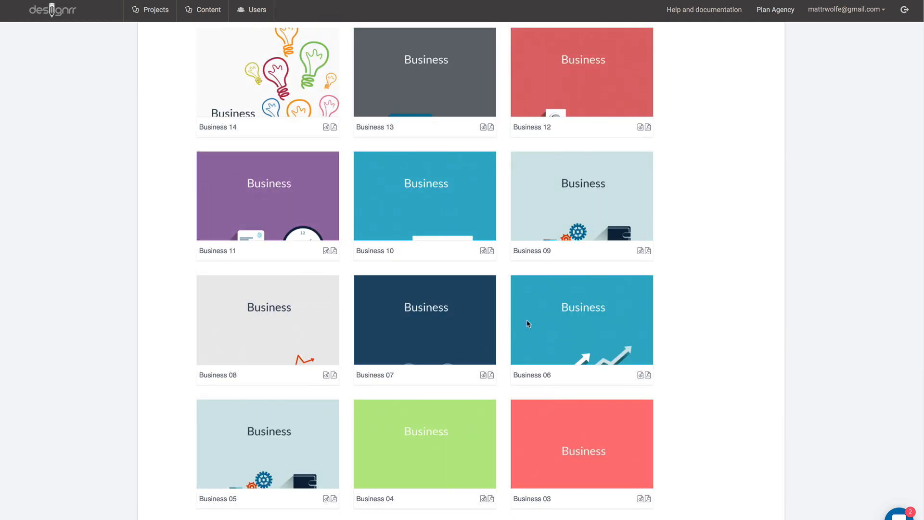
left_click(580, 320)
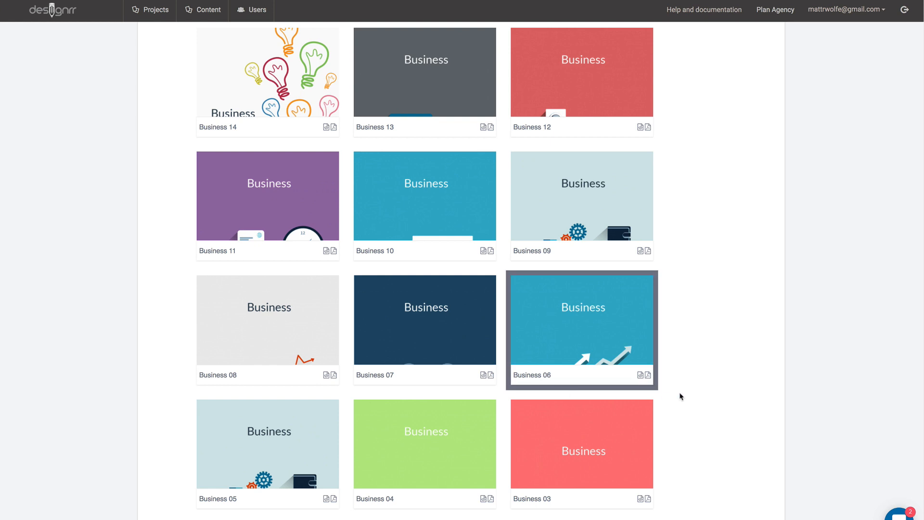
scroll("down", 3)
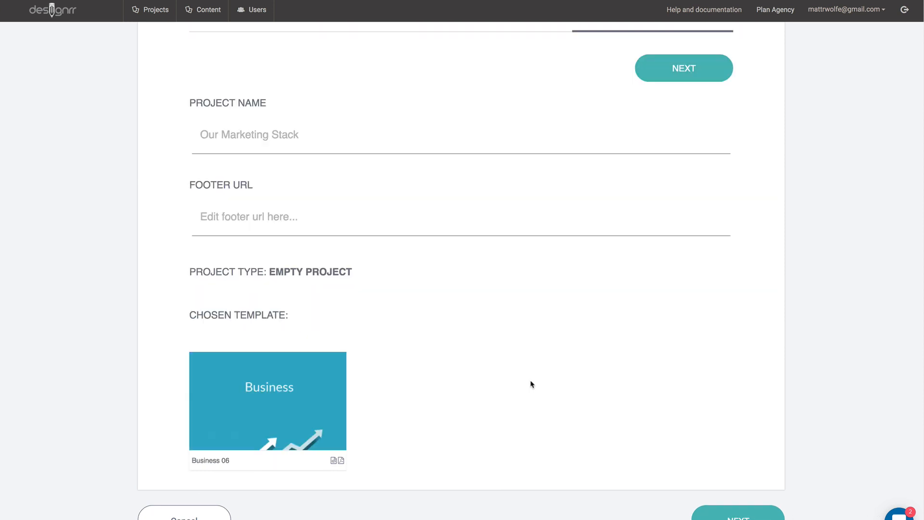
mouse_move(508, 240)
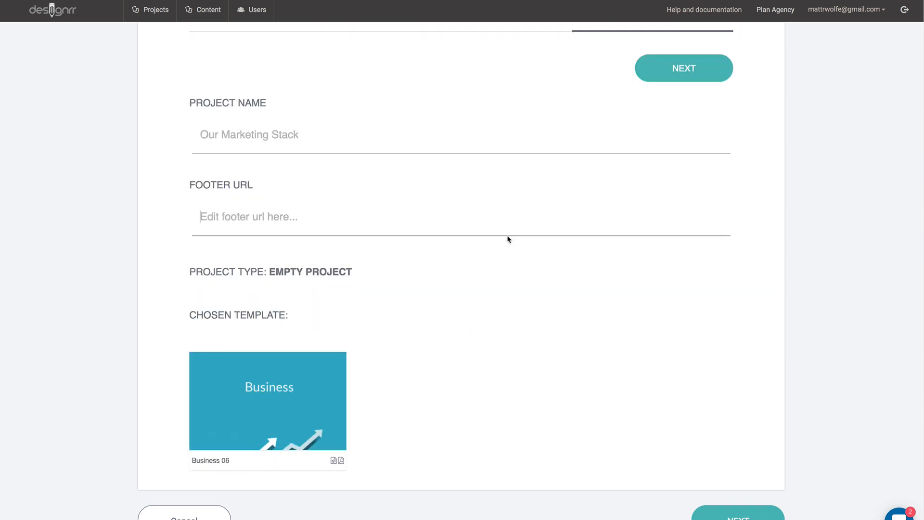
type("https://evergren")
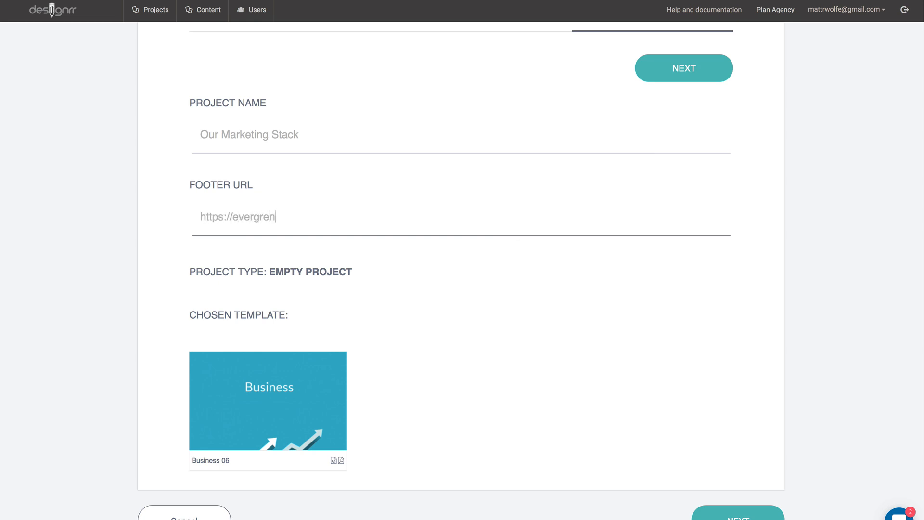
type("profits.com")
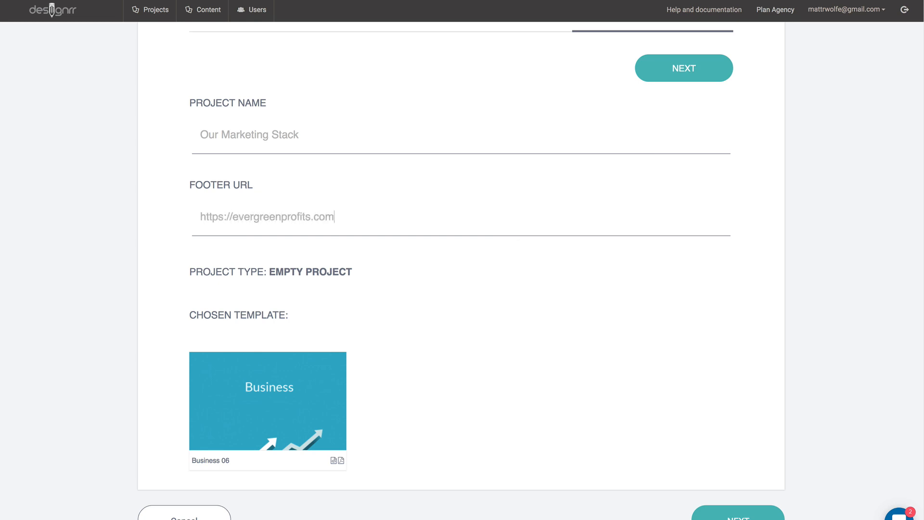
scroll("up", 3)
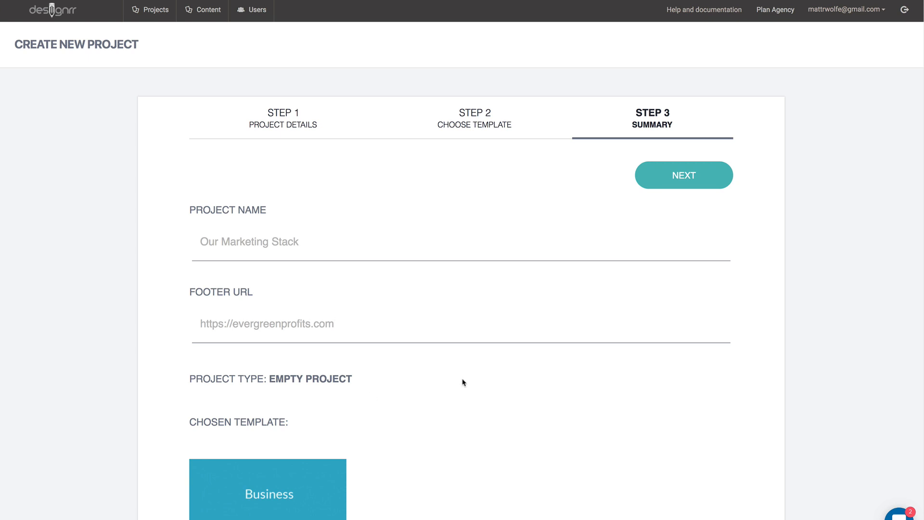
scroll("down", 3)
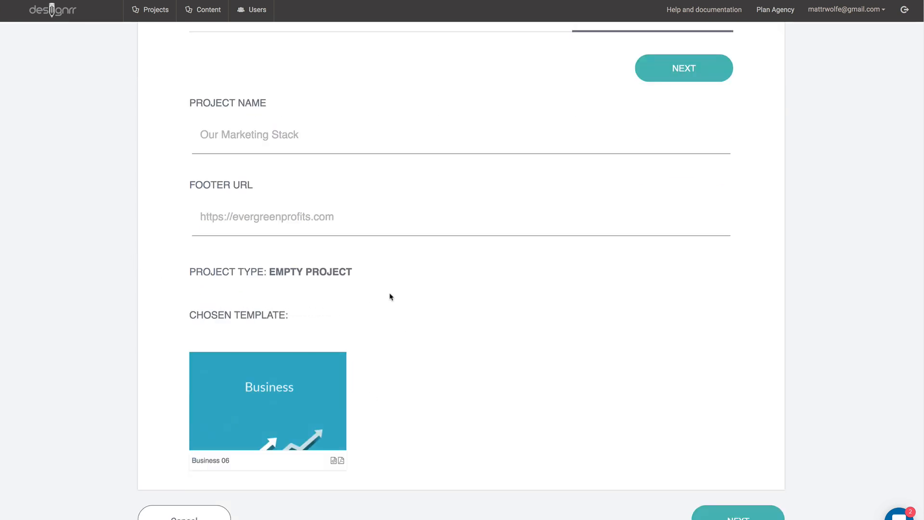
mouse_move(740, 506)
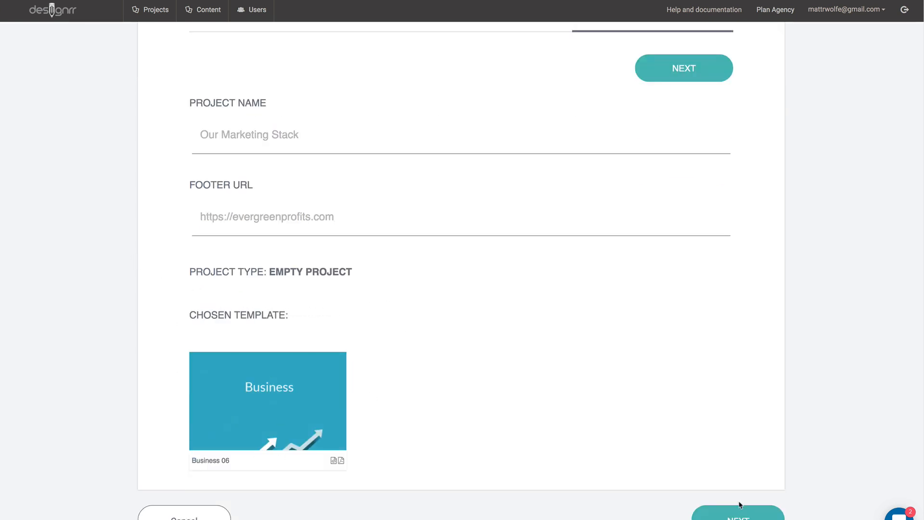
mouse_move(389, 314)
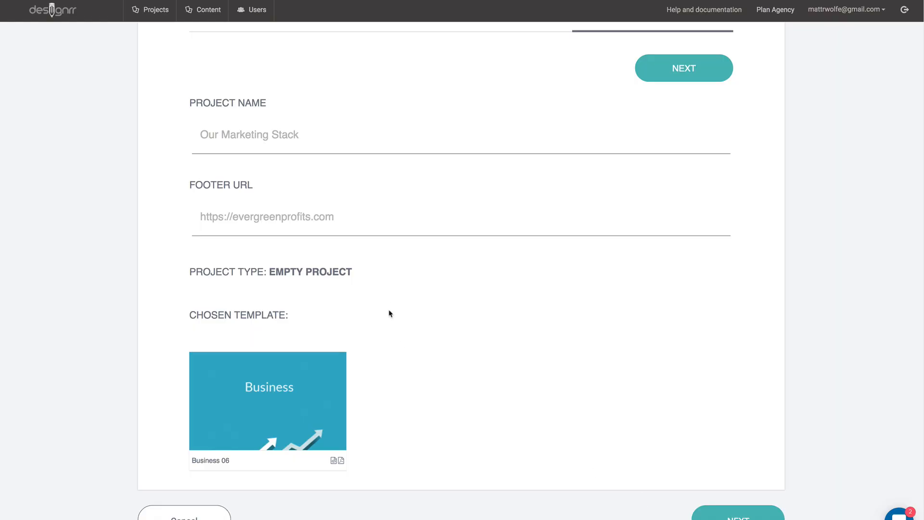
Open the builder and retitle the cover 'Our Marketing Stack' with the Evergreen Profits author line
left_click(684, 67)
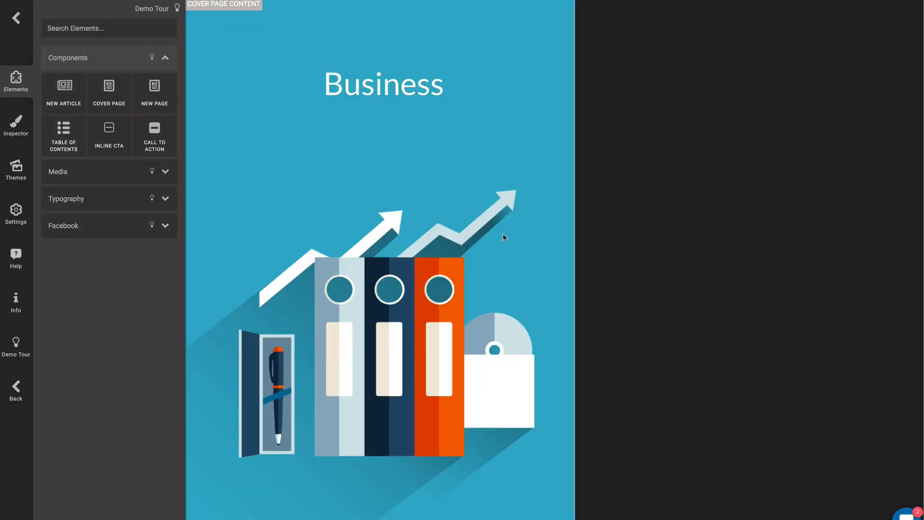
mouse_move(201, 118)
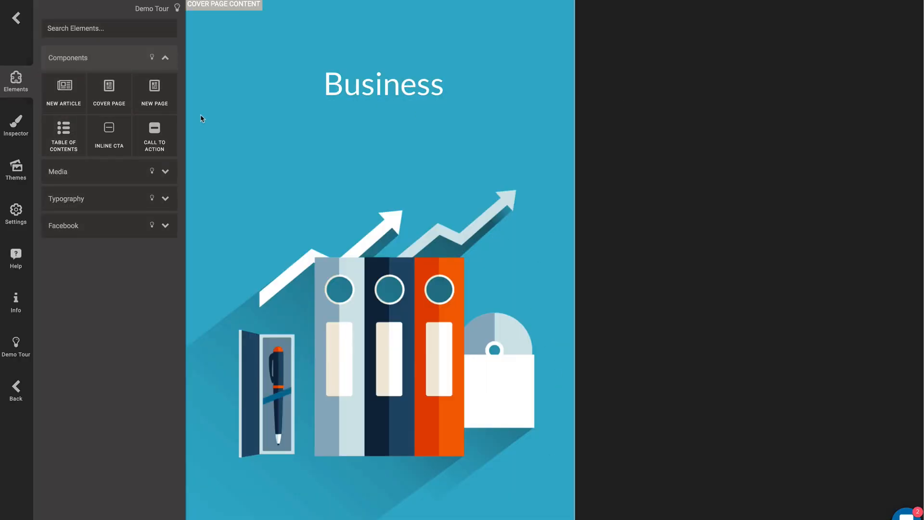
left_click(383, 84)
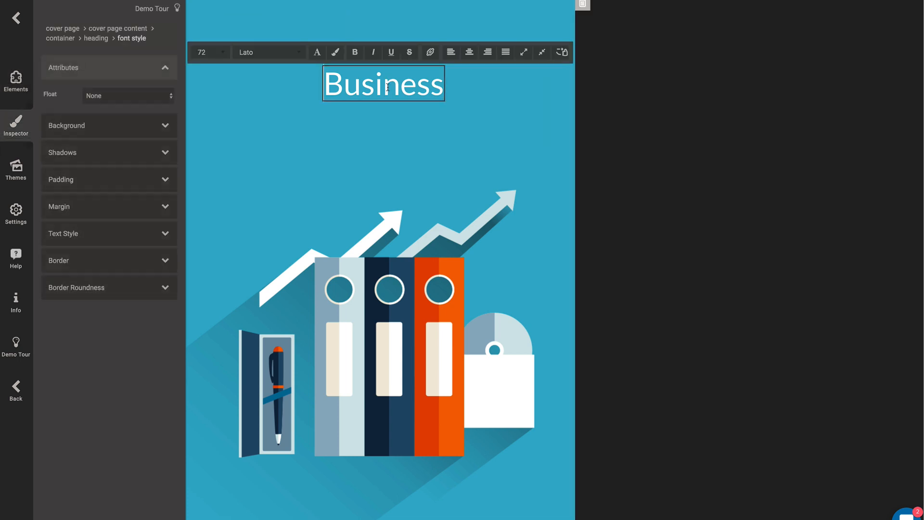
double_click(383, 84)
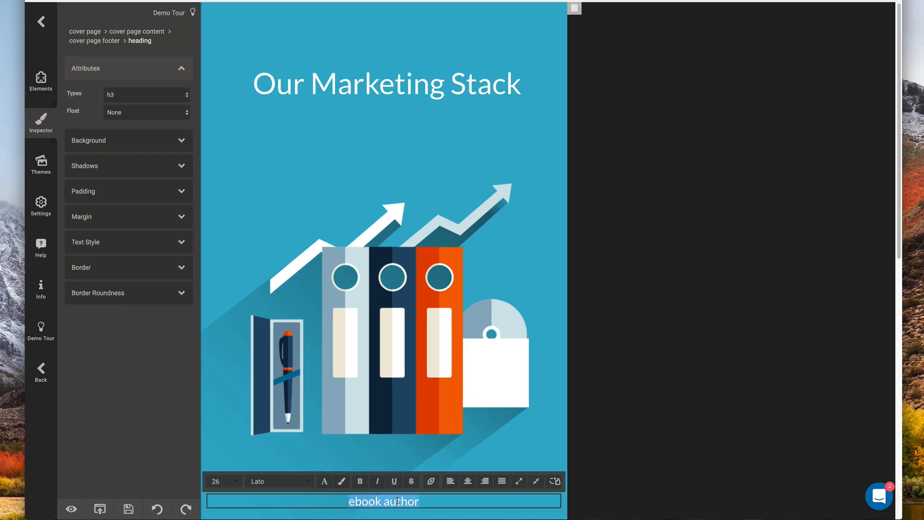
type("Evergreen Profits - Matt Wolfe")
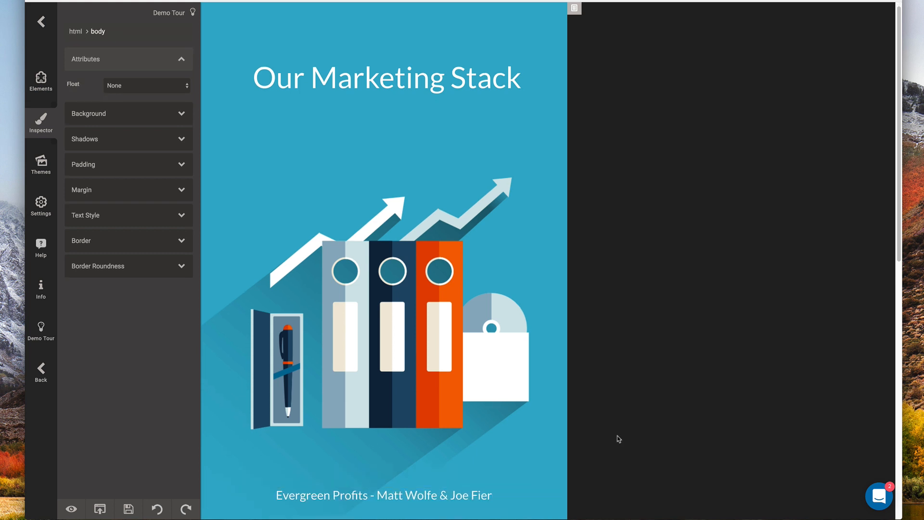
scroll("down", 3)
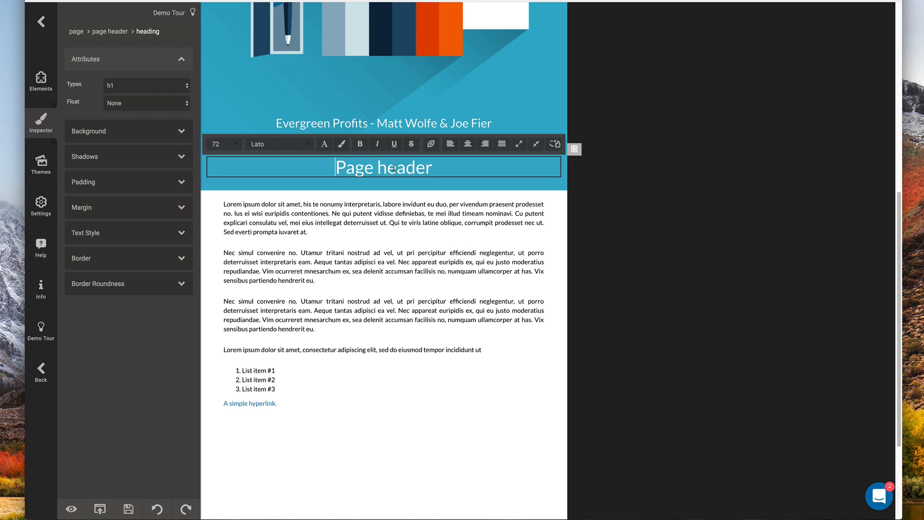
Rename the first content page header to 'Our Marketing Stack'
type("Our")
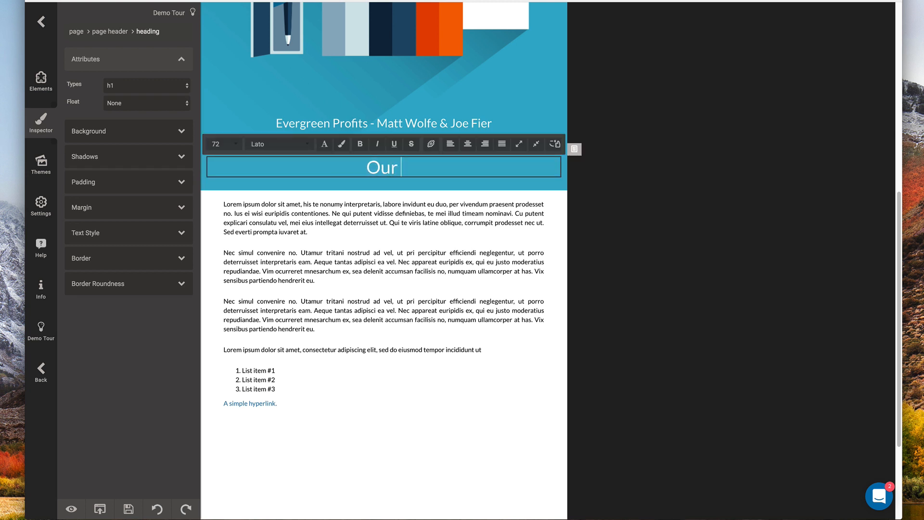
type("Marketing Stack")
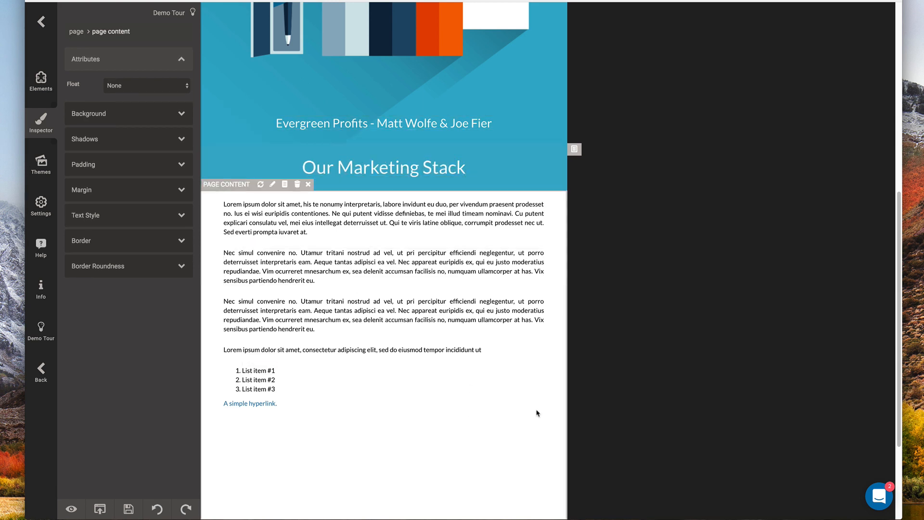
scroll("down", 3)
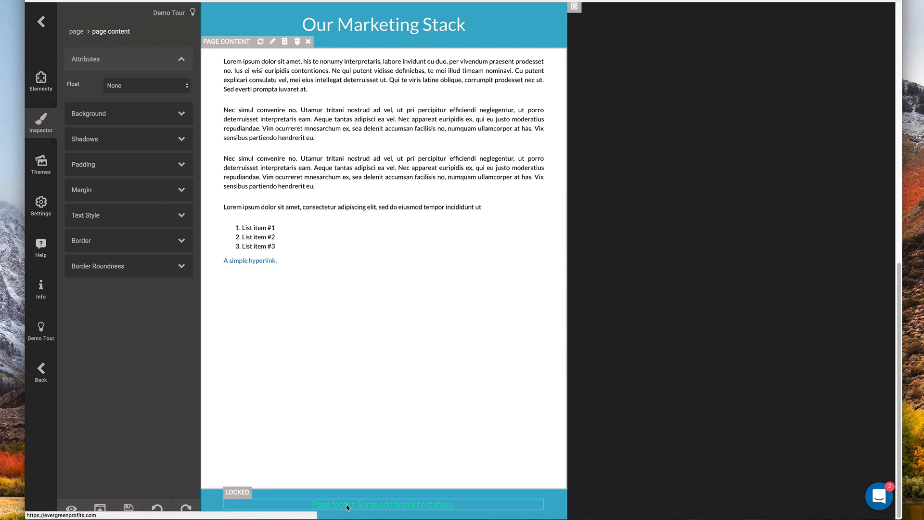
Replace the page footer placeholder with the Evergreen Profits site link
left_click(384, 503)
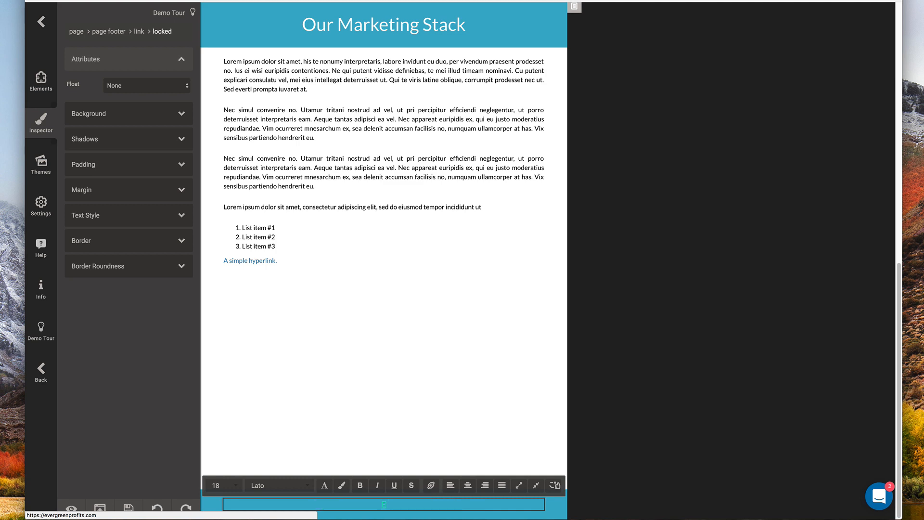
type("EvergreenH")
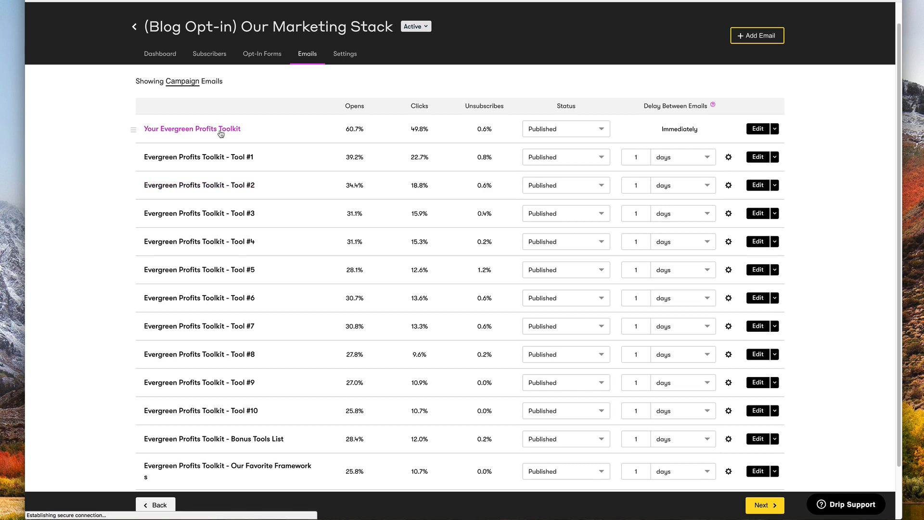
Open the Your Evergreen Profits Toolkit email and select its subject line for copying
left_click(191, 128)
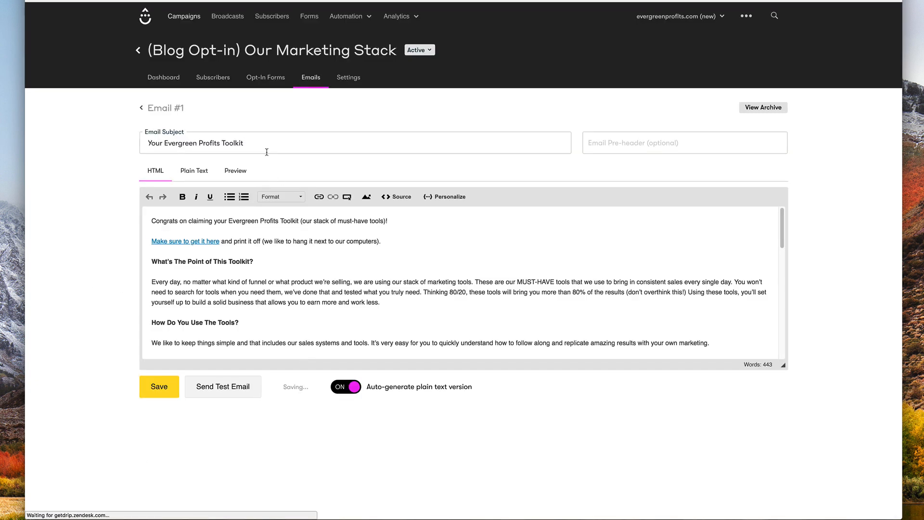
triple_click(193, 142)
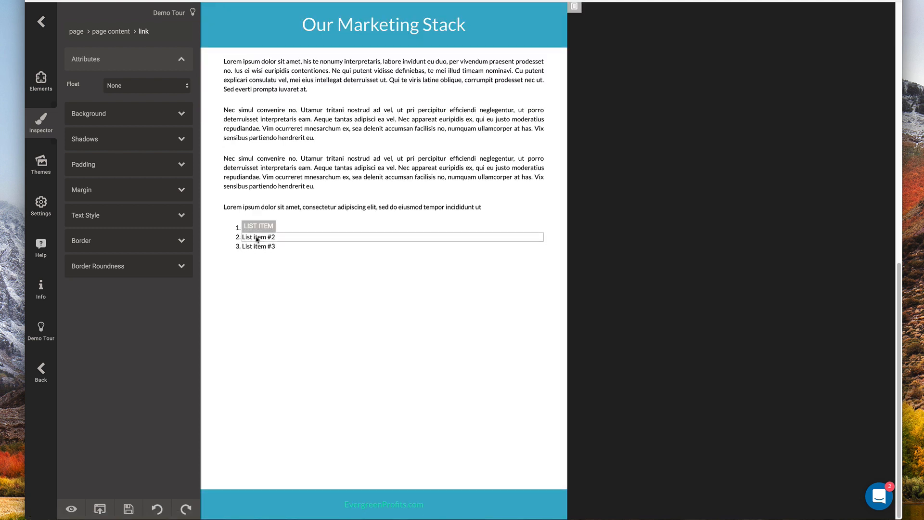
Remove the lorem ipsum placeholder and add a heading holding the pasted email subject
left_click(383, 207)
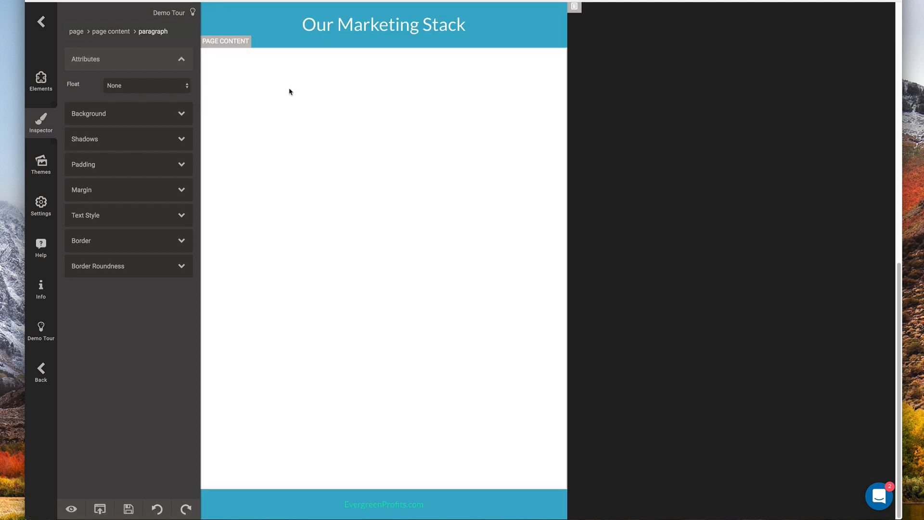
left_click(40, 81)
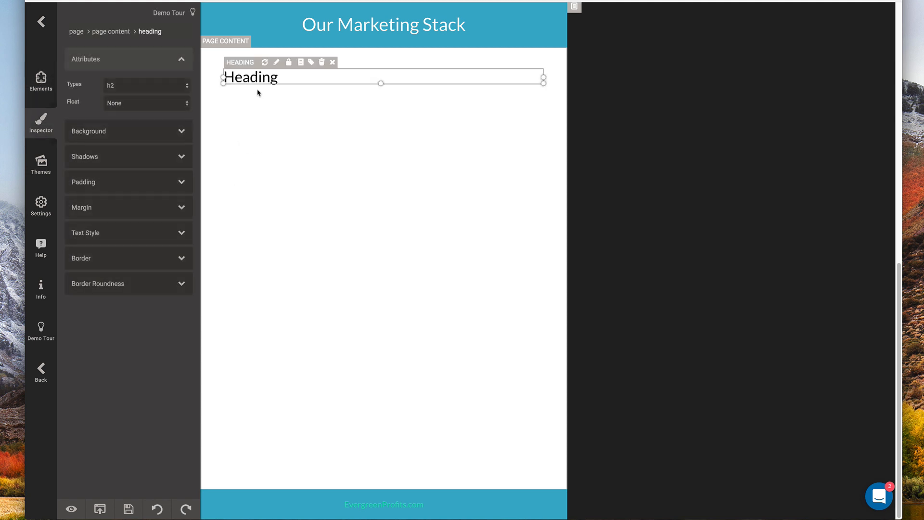
right_click(250, 77)
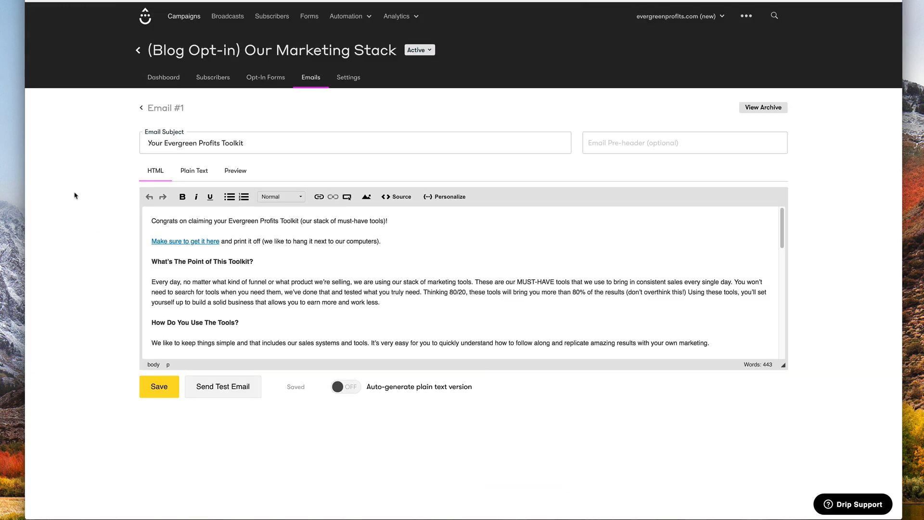
mouse_move(763, 107)
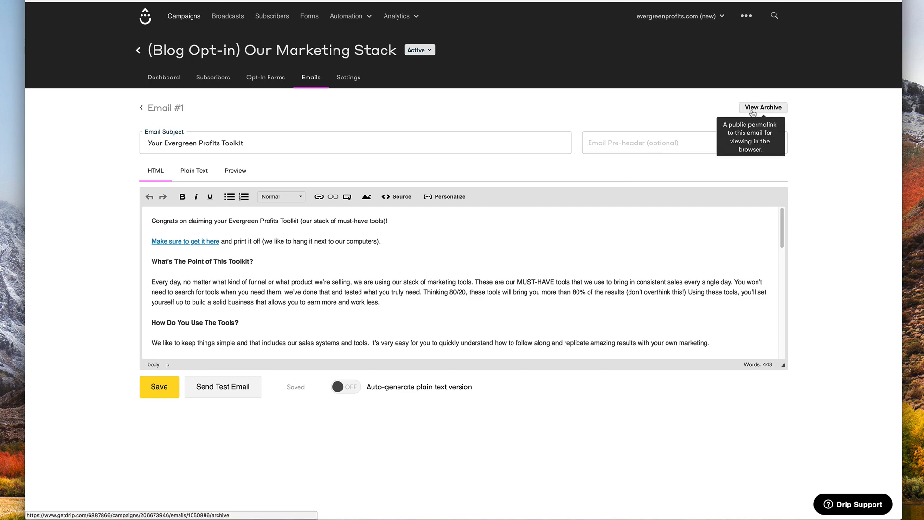
Open the Toolkit email's public archive page from Drip and copy its web address
left_click(762, 107)
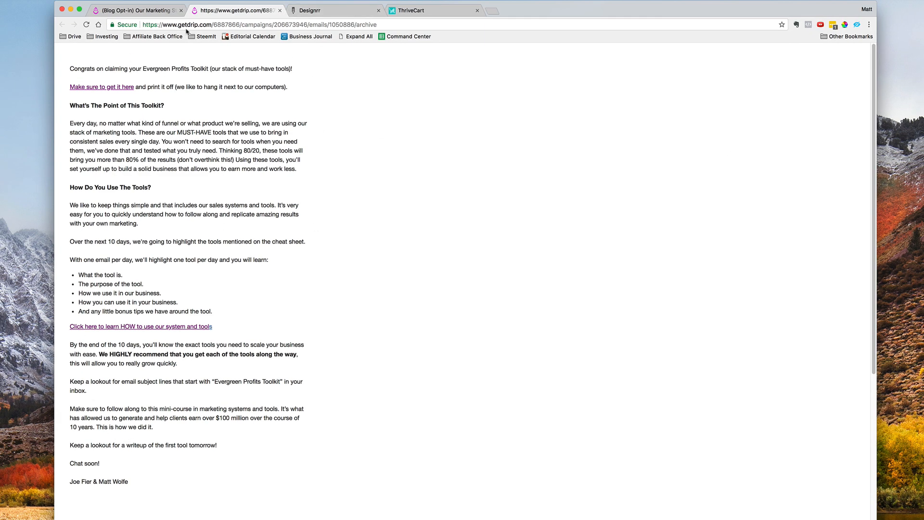
right_click(236, 24)
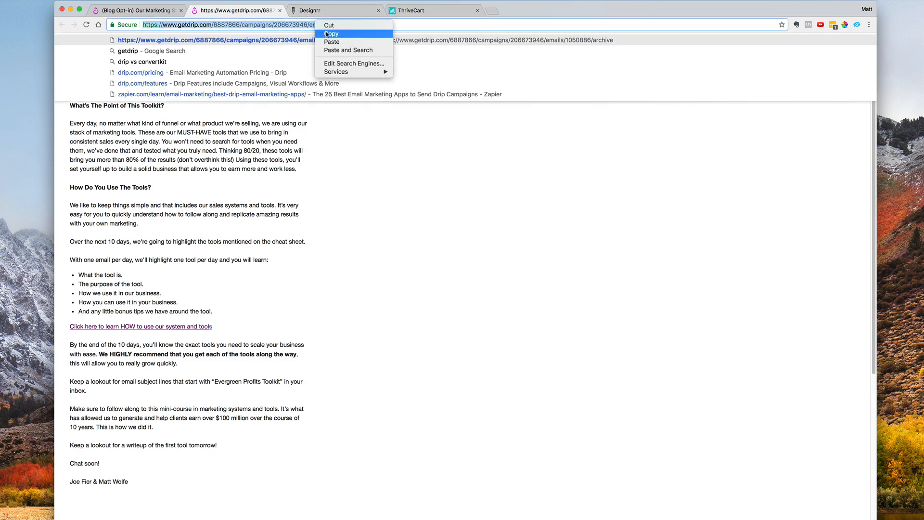
left_click(333, 10)
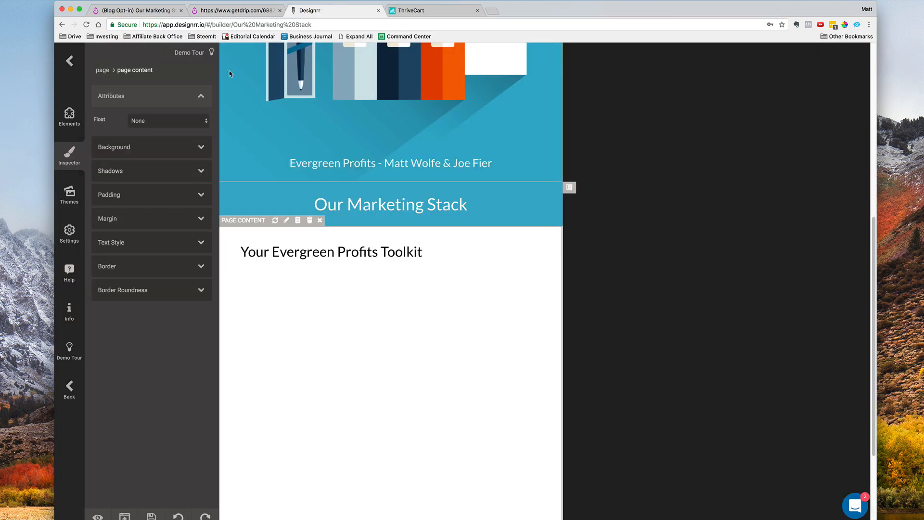
Import the welcome email as a New Article component using the pasted archive link
left_click(69, 116)
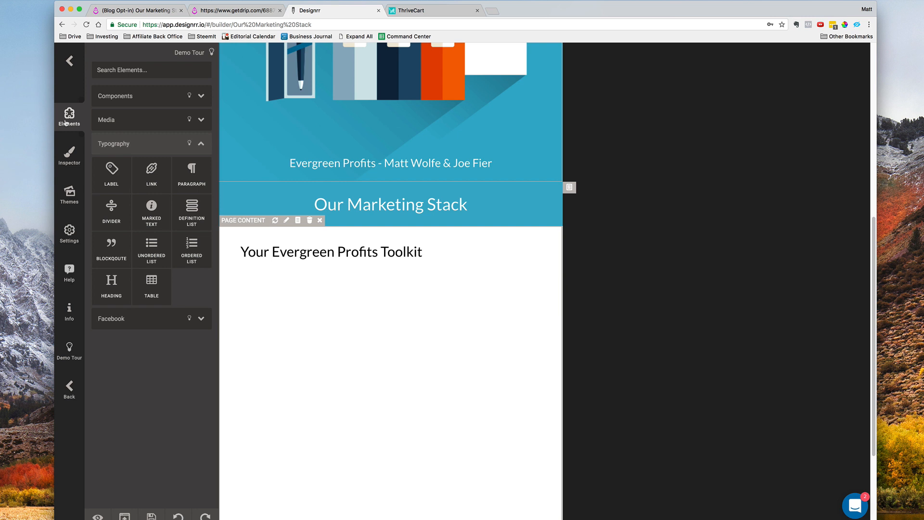
left_click(115, 96)
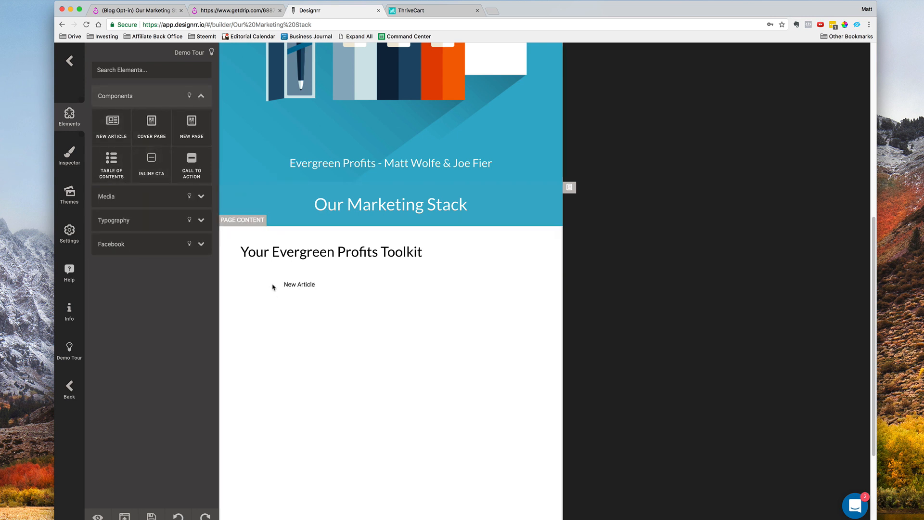
left_click(298, 284)
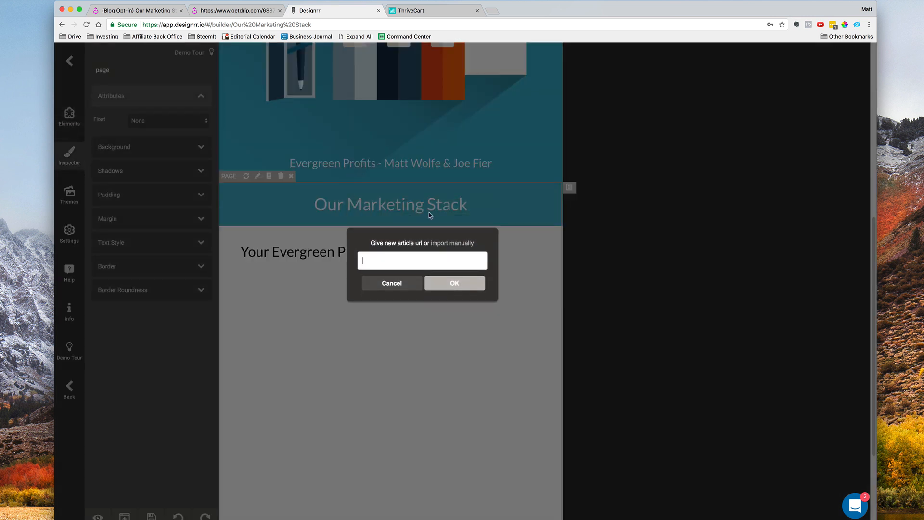
right_click(422, 260)
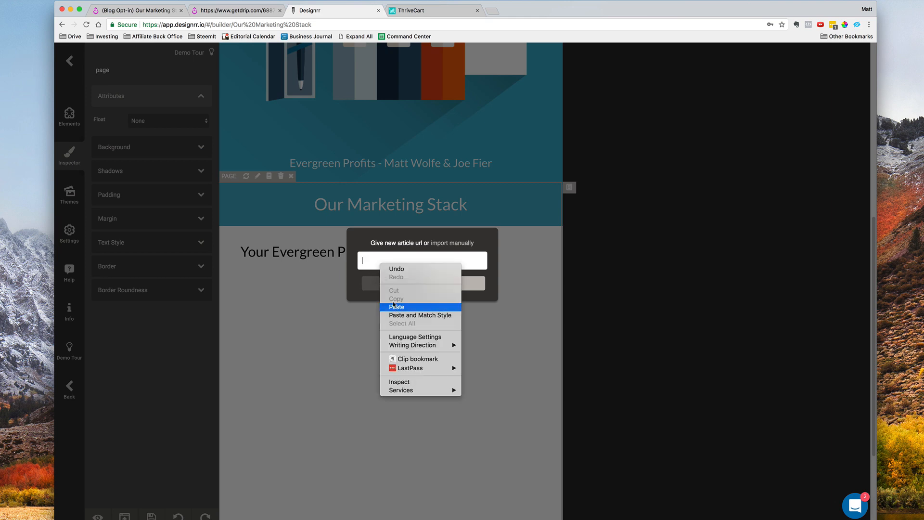
left_click(396, 307)
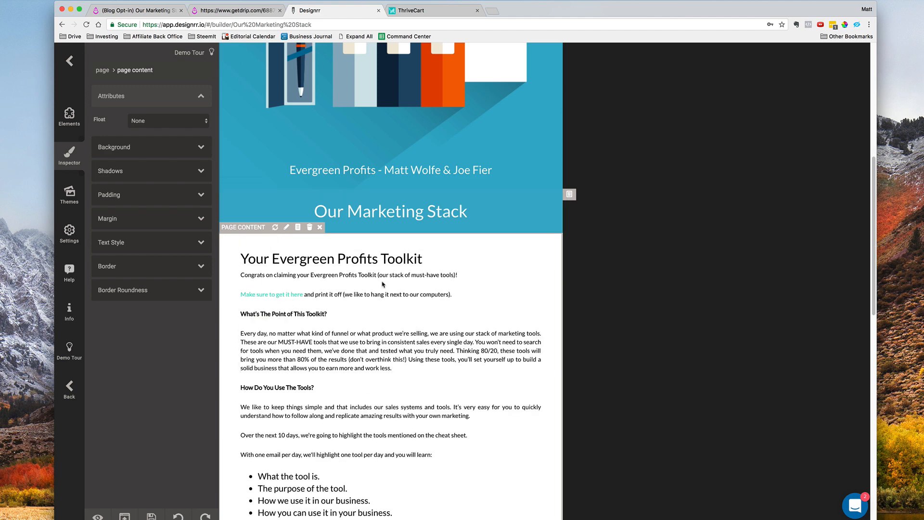
mouse_move(371, 319)
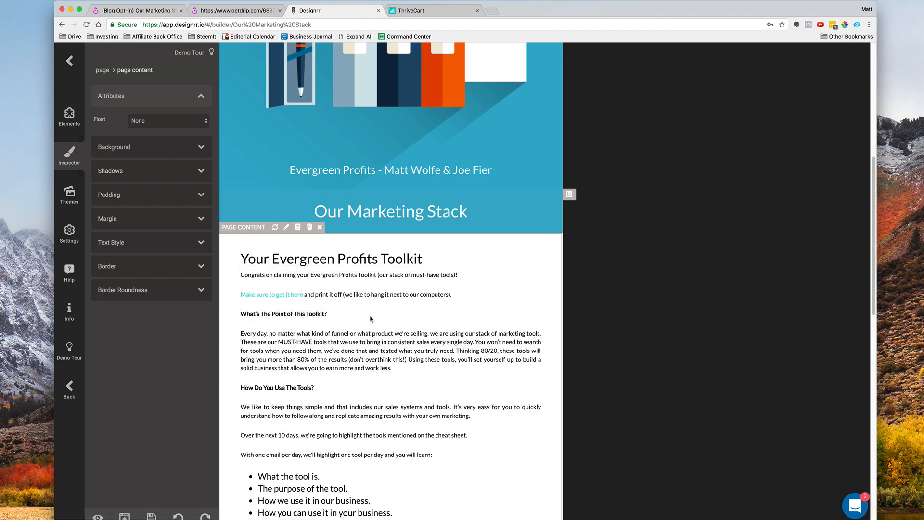
scroll("down", 3)
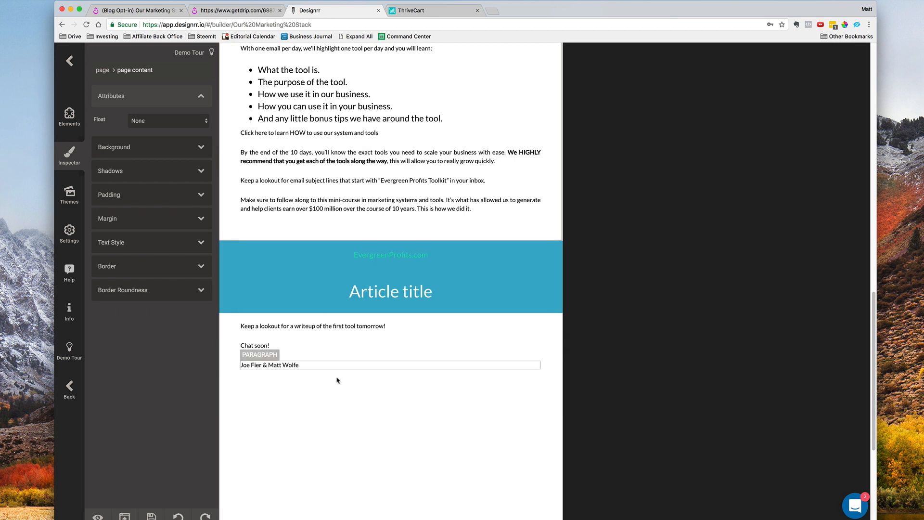
scroll("down", 3)
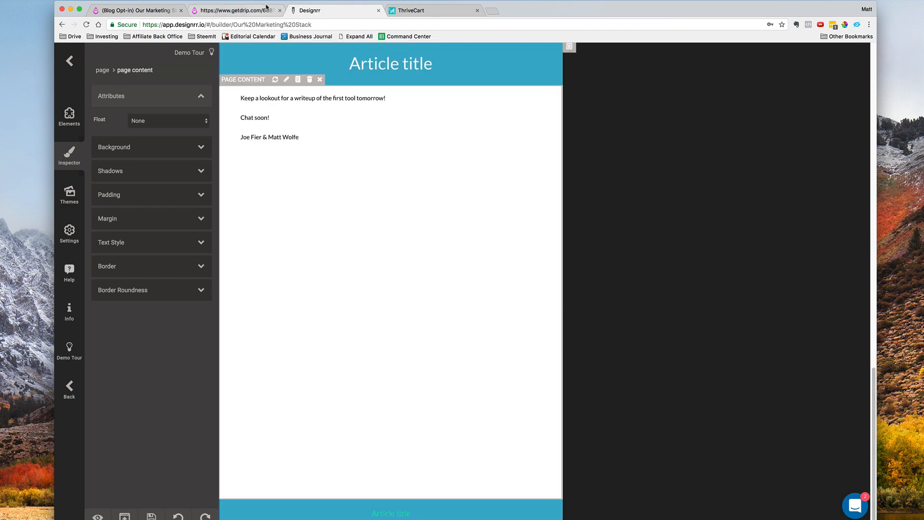
Open the Tool #1 email in the Drip campaign and return to the ebook editor
left_click(136, 10)
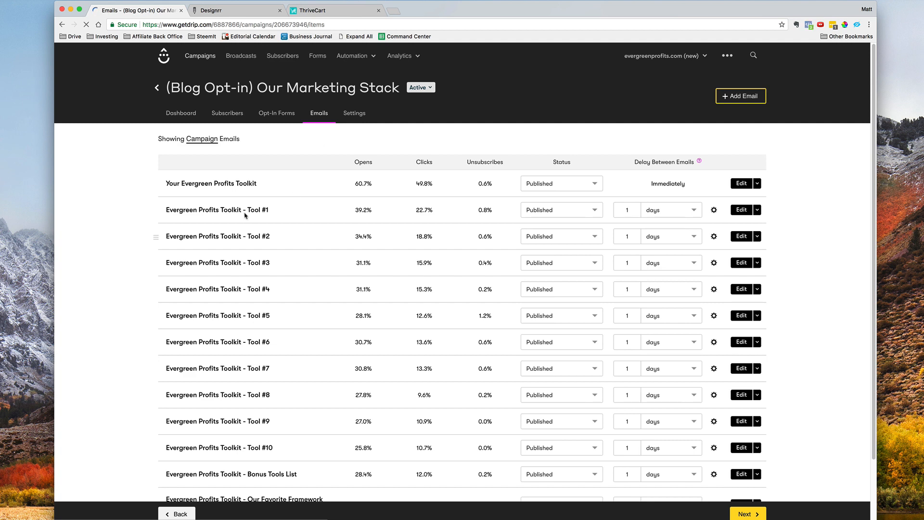
left_click(741, 209)
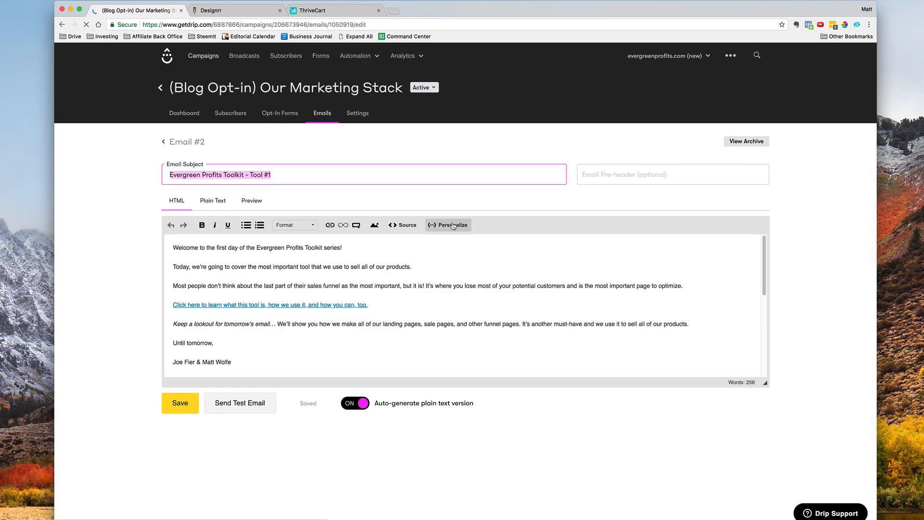
left_click(235, 10)
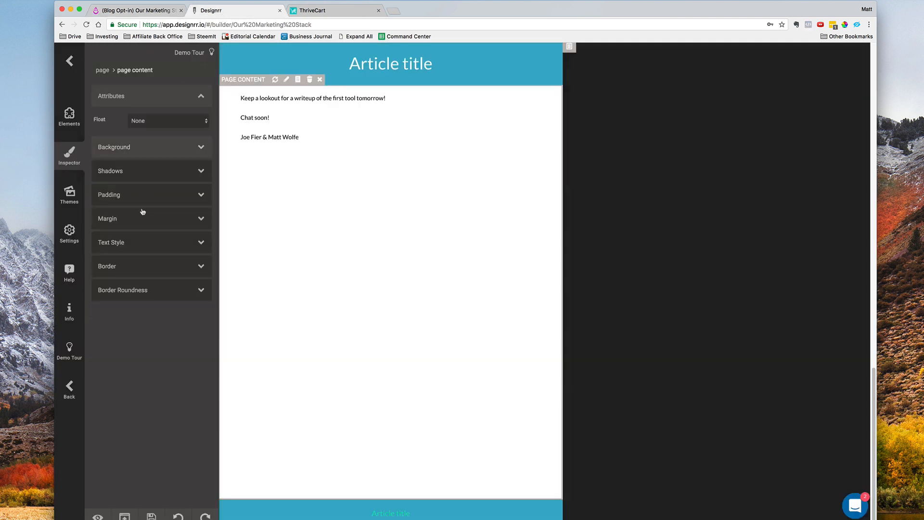
Add a Typography heading below the sign-off for 'Evergreen Profits Toolkit - Tool #1' and open the email's archive
left_click(69, 117)
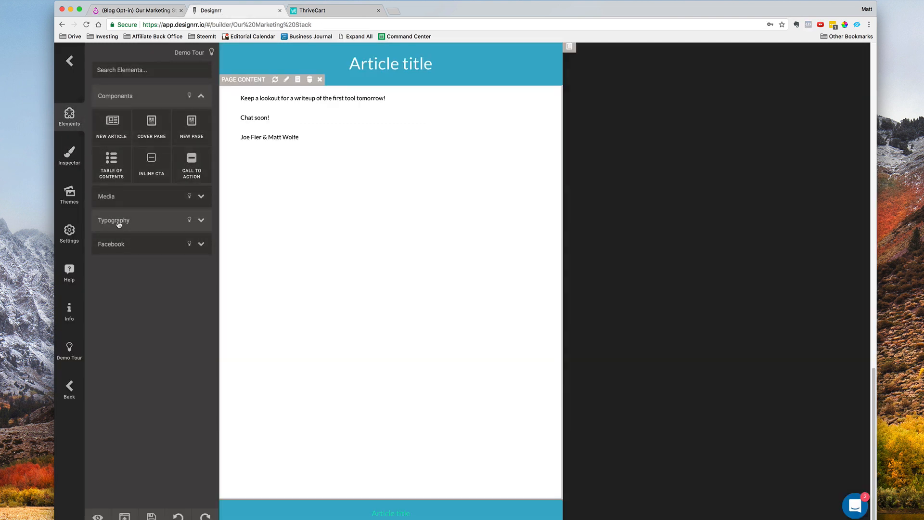
left_click(114, 219)
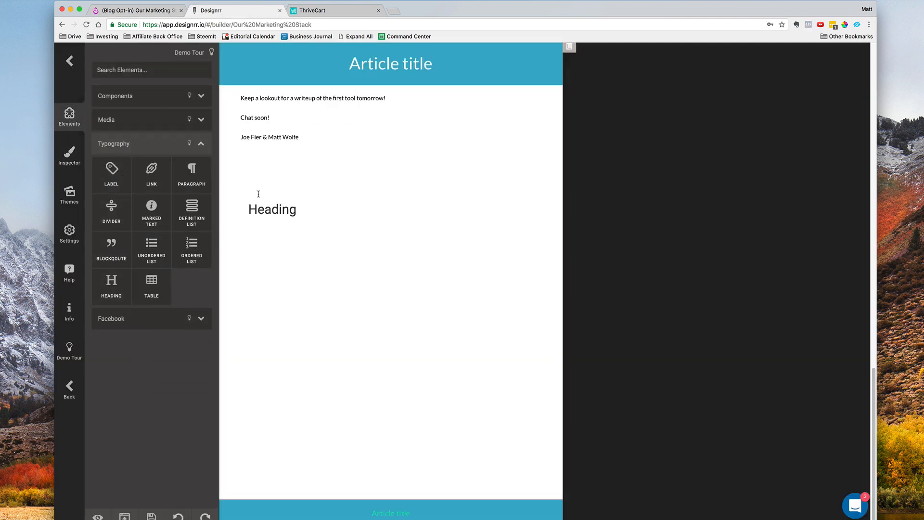
left_click(273, 209)
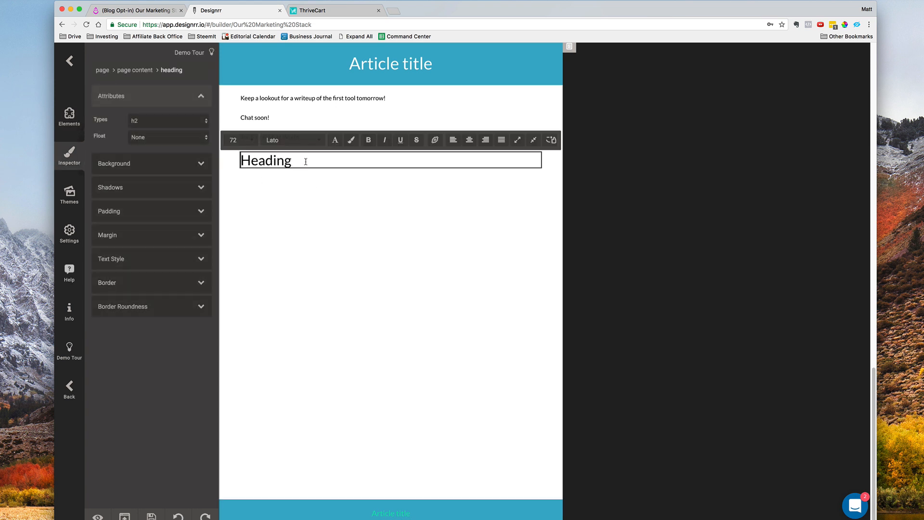
double_click(266, 161)
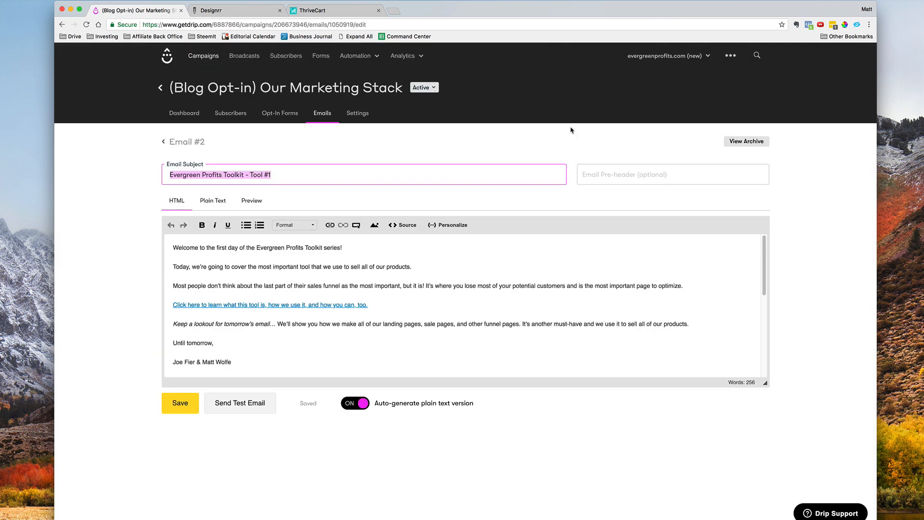
left_click(745, 141)
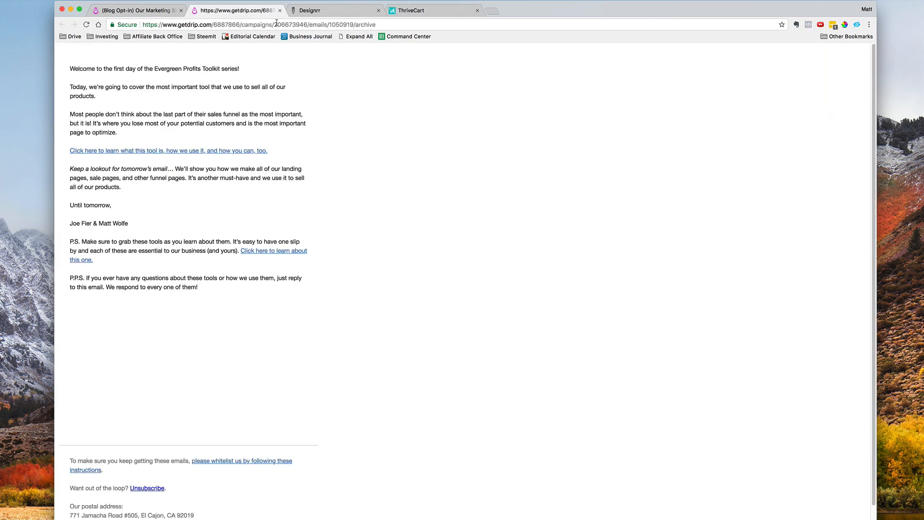
left_click(309, 9)
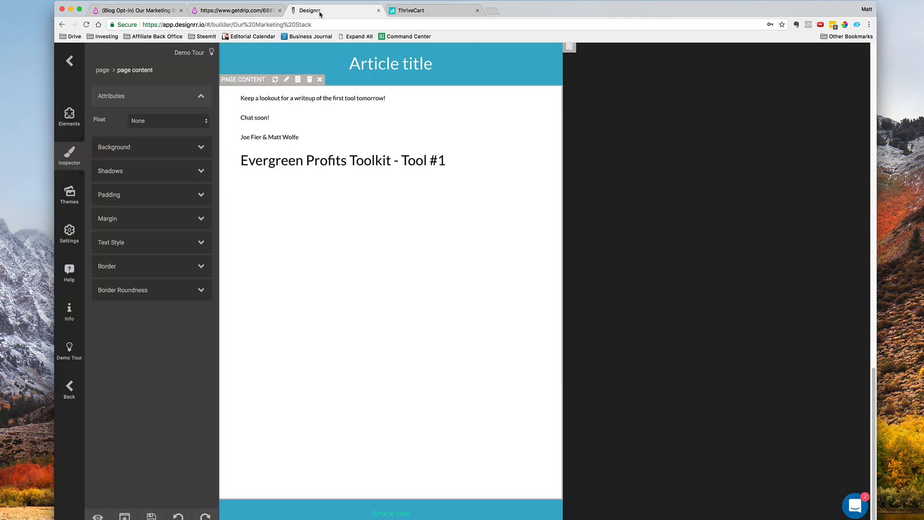
Import the Tool #1 archive link as a new article under its heading
left_click(69, 116)
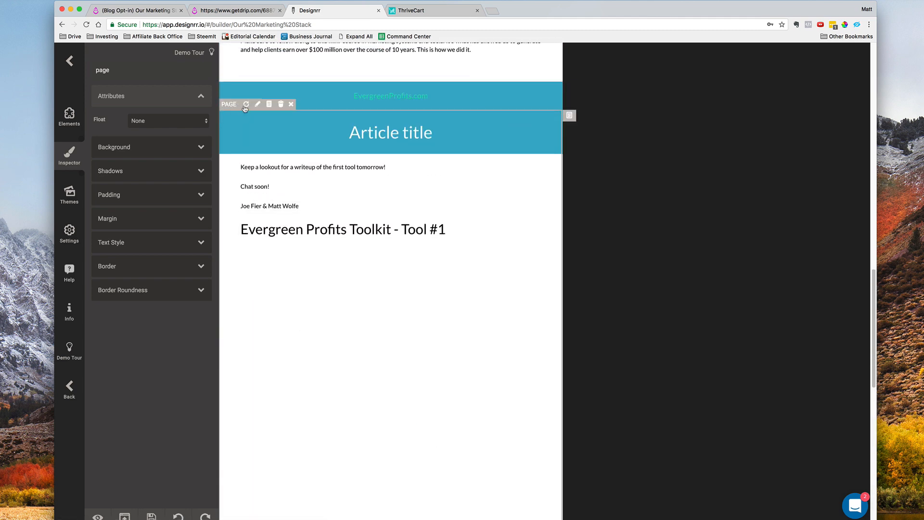
left_click(247, 104)
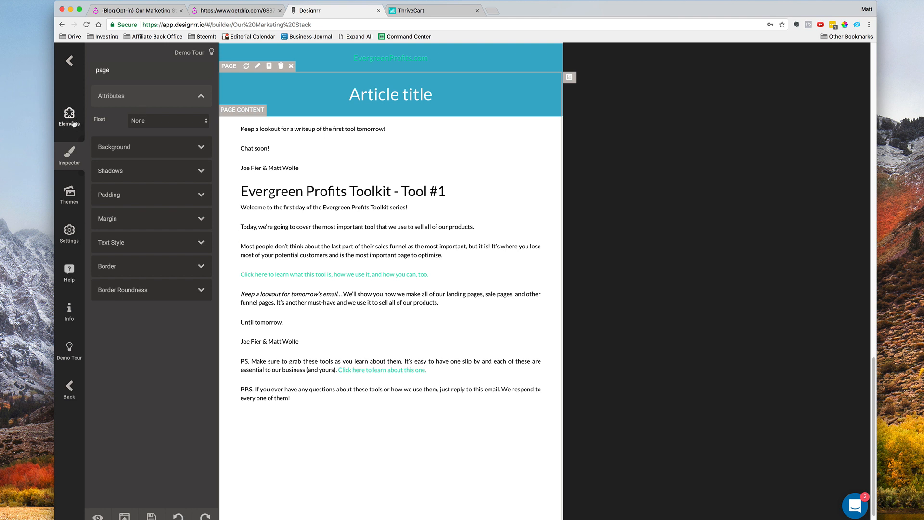
left_click(68, 115)
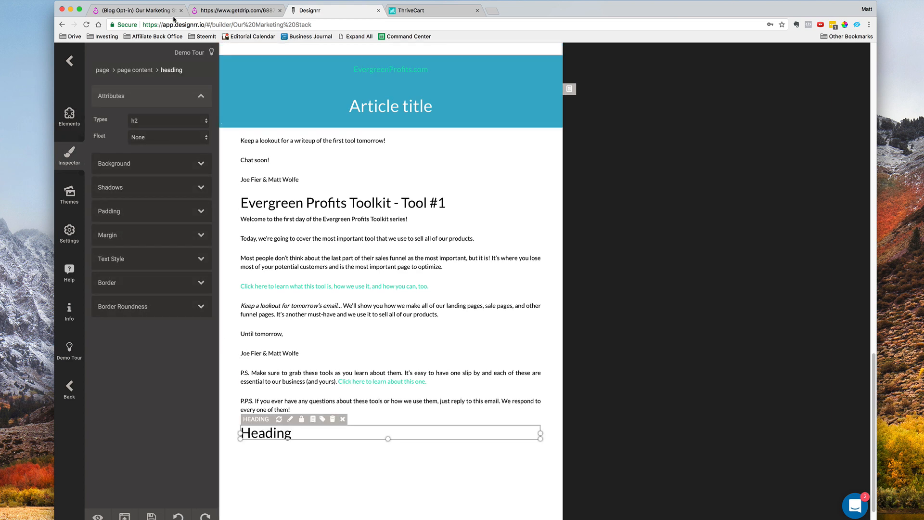
Paste the Tool #2 email subject from Drip into a new 'Evergreen Profits Toolkit - Tool #2' heading
left_click(136, 10)
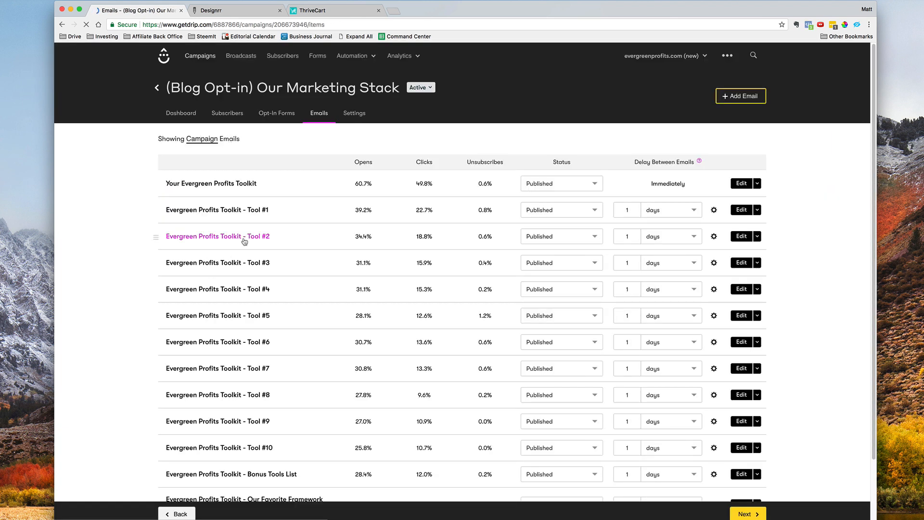
left_click(217, 237)
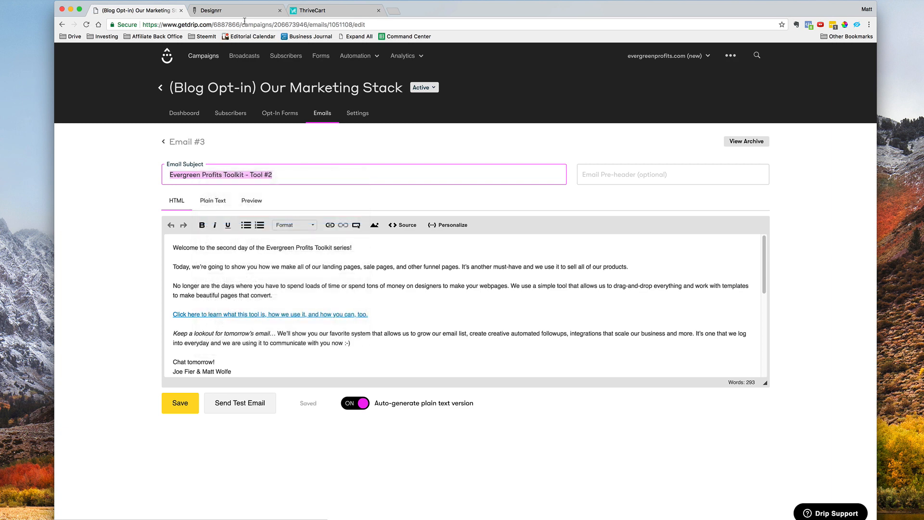
left_click(235, 10)
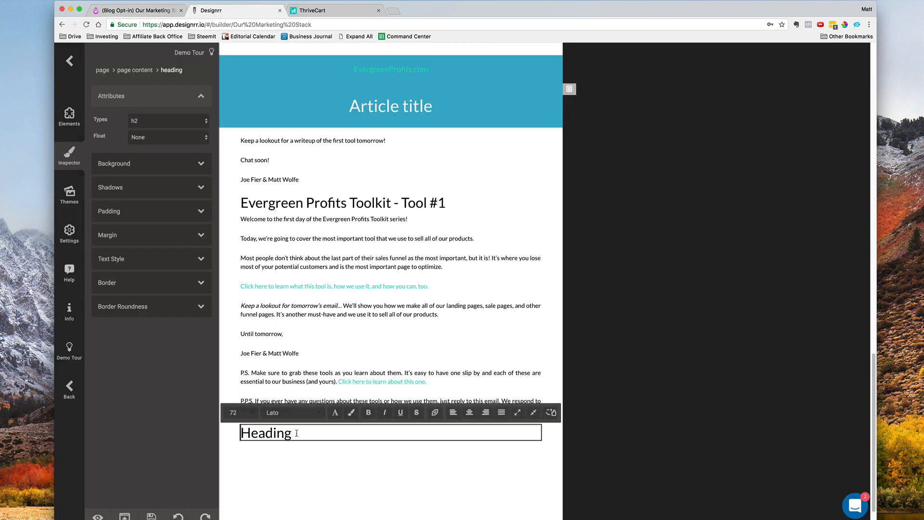
right_click(268, 432)
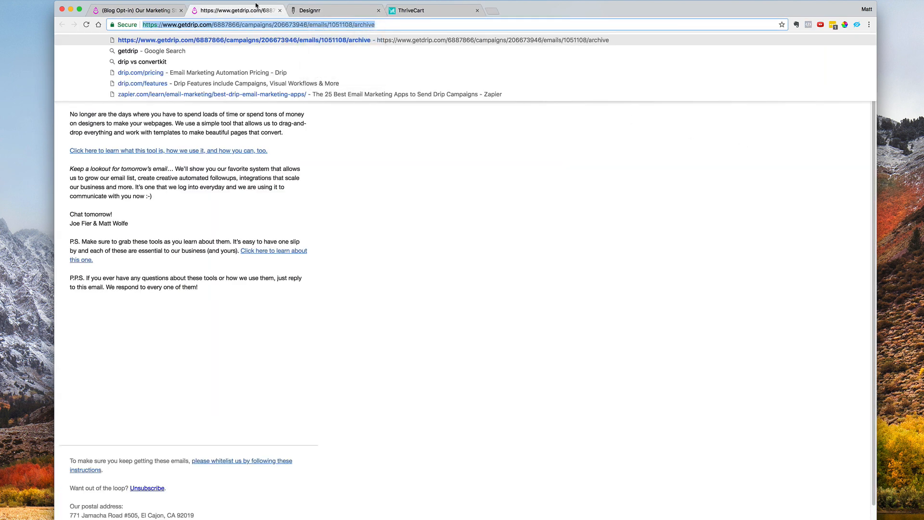
left_click(334, 10)
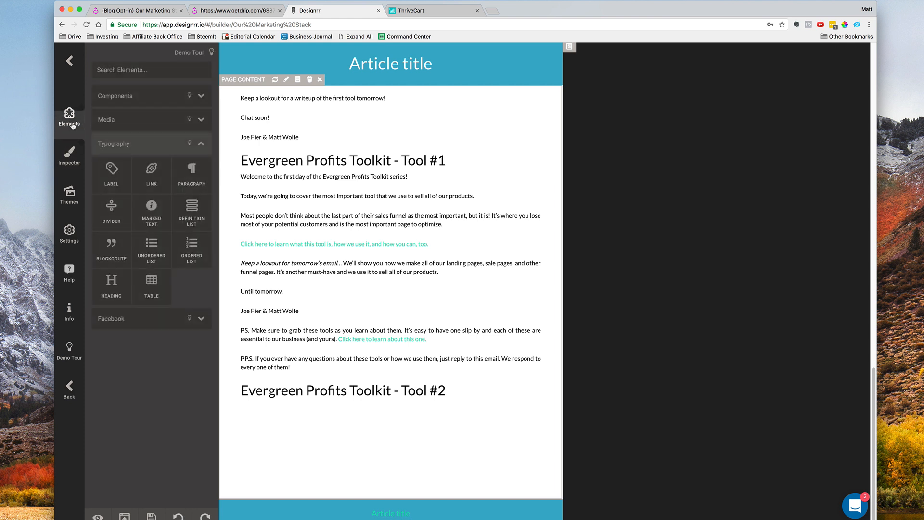
Import the Tool #2 email as a New Article component from the pasted archive link
left_click(116, 95)
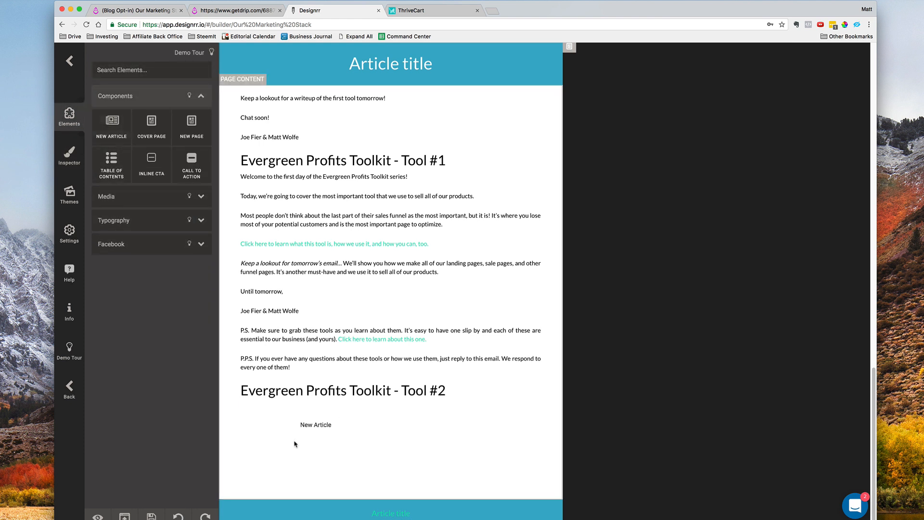
right_click(391, 261)
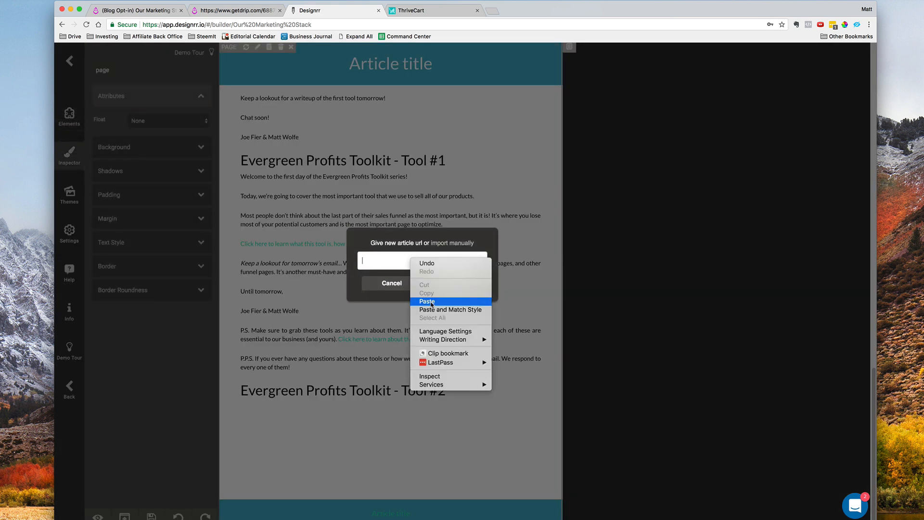
left_click(426, 302)
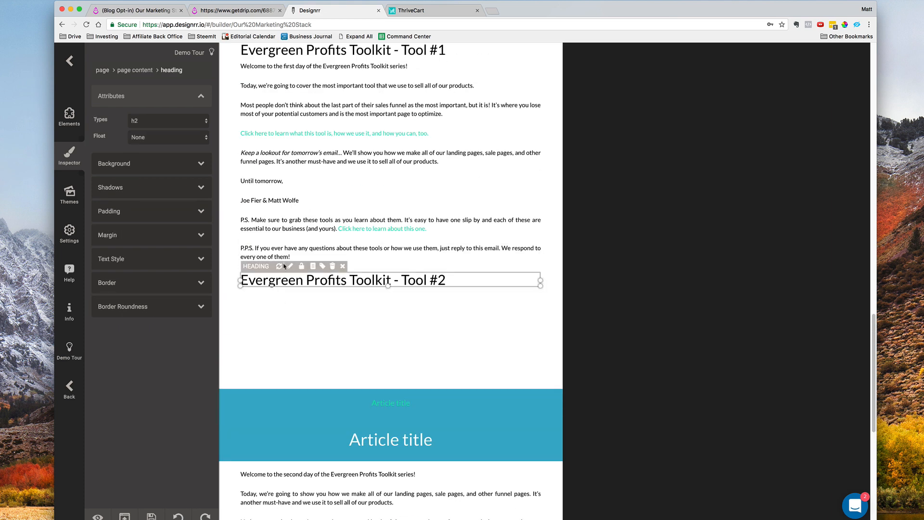
left_click(389, 353)
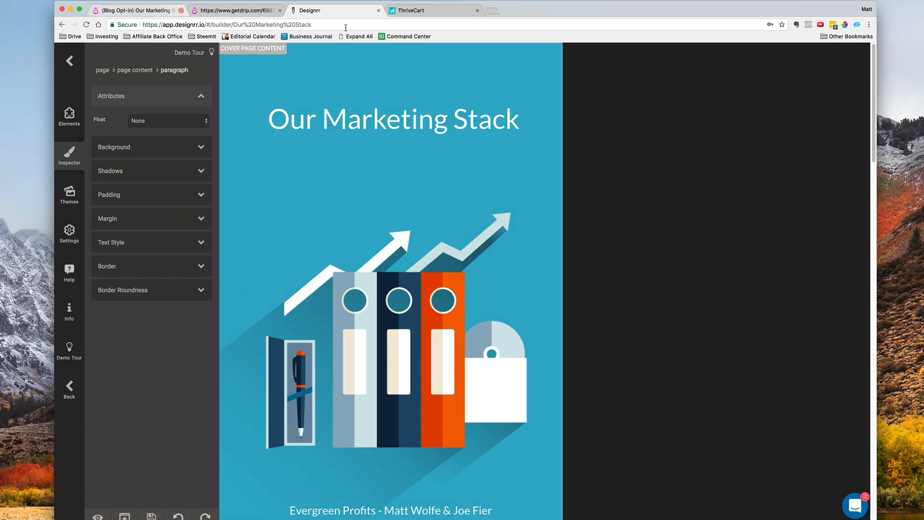
left_click(136, 10)
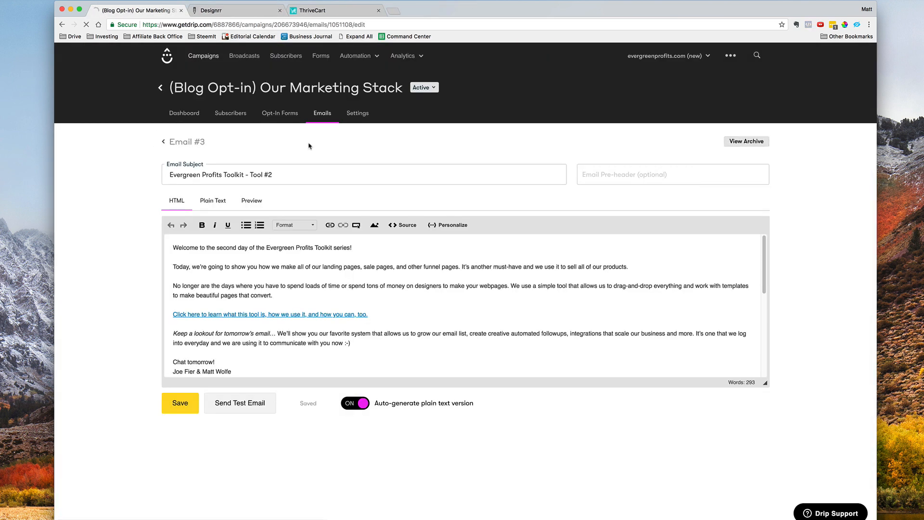
left_click(164, 141)
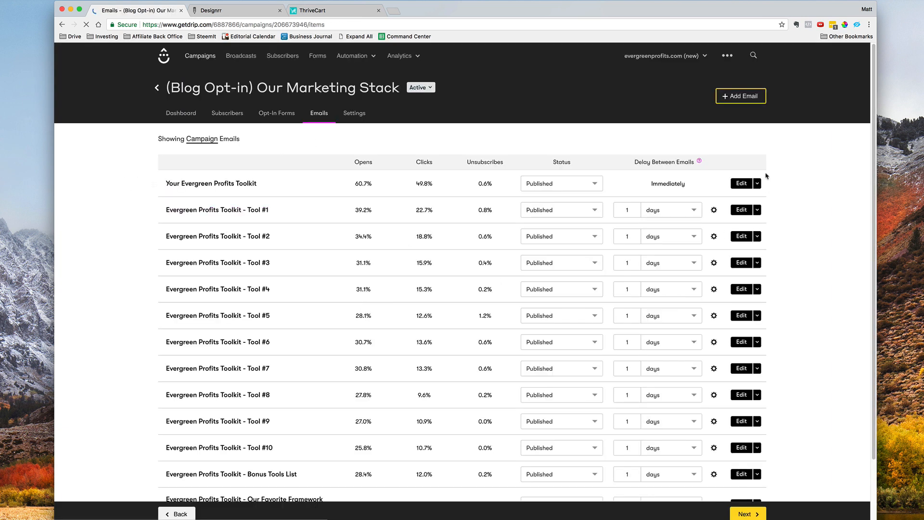
left_click(235, 9)
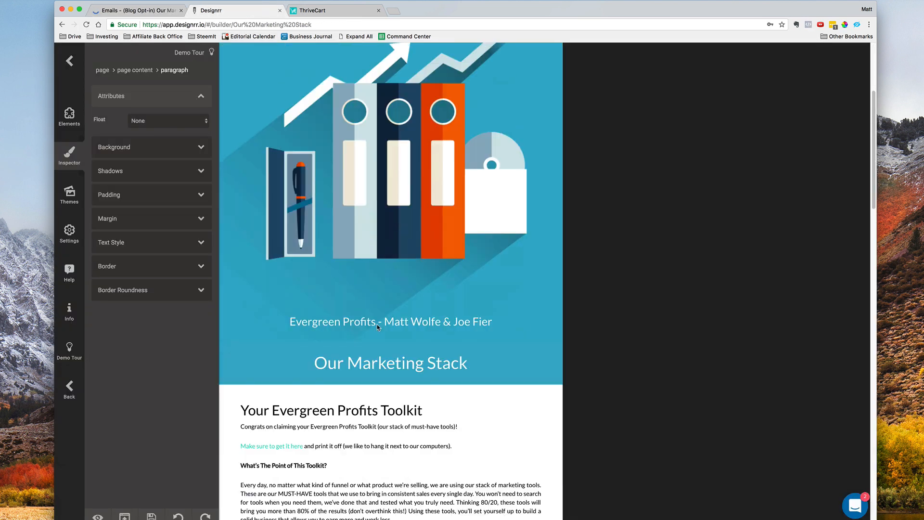
scroll("down", 3)
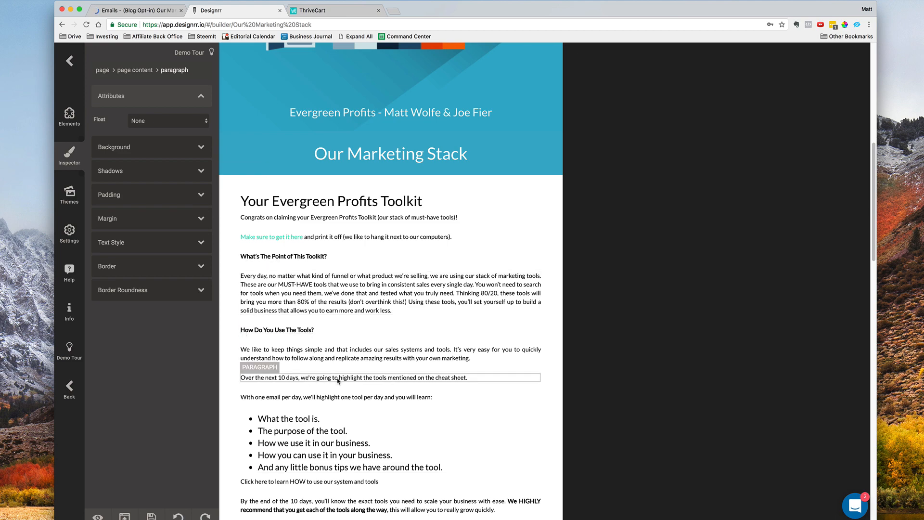
scroll("down", 3)
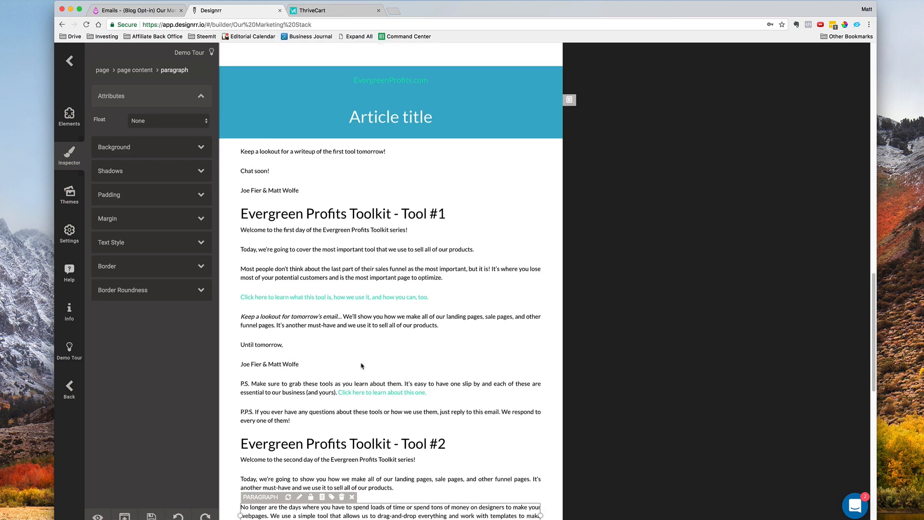
scroll("down", 3)
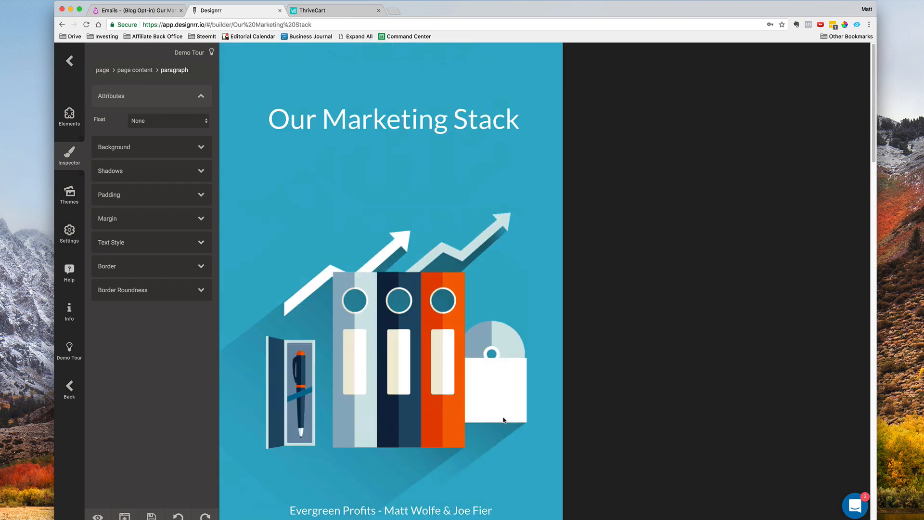
scroll("down", 3)
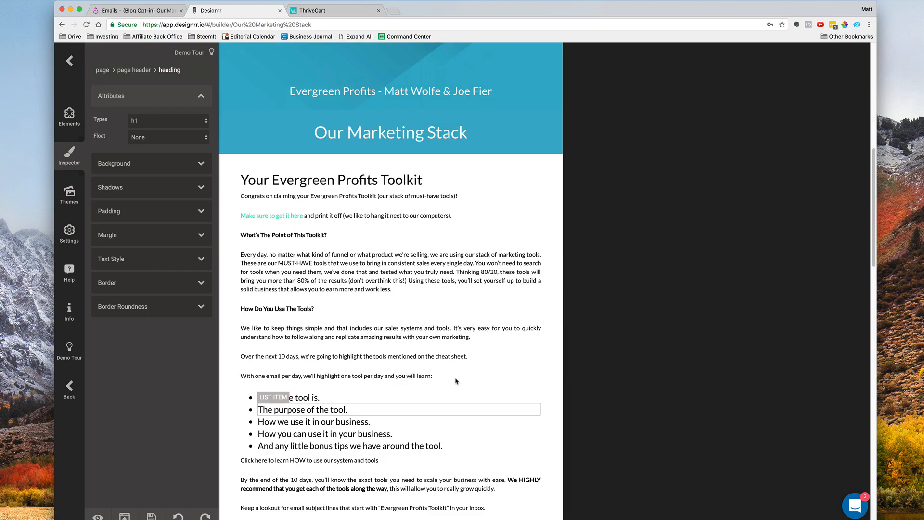
Apply the 'Our Marketing Stack' heading text to every page header
left_click(390, 132)
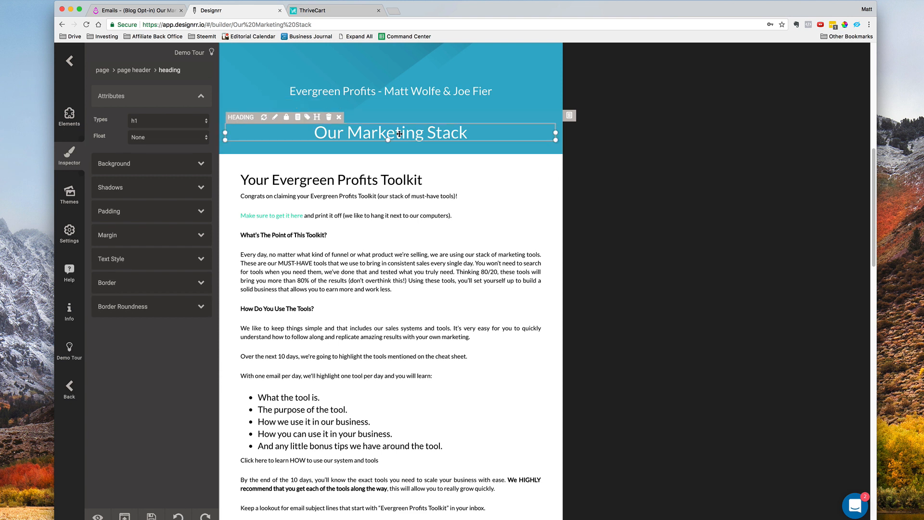
mouse_move(439, 147)
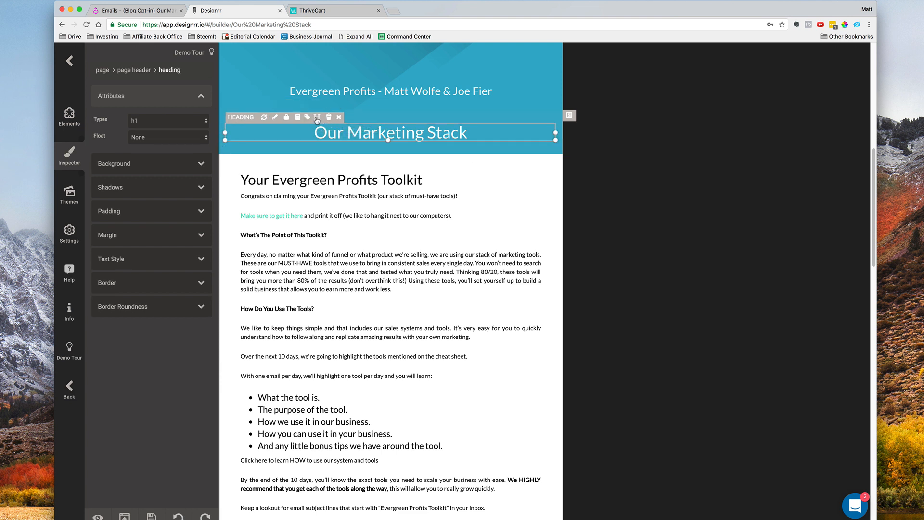
mouse_move(317, 117)
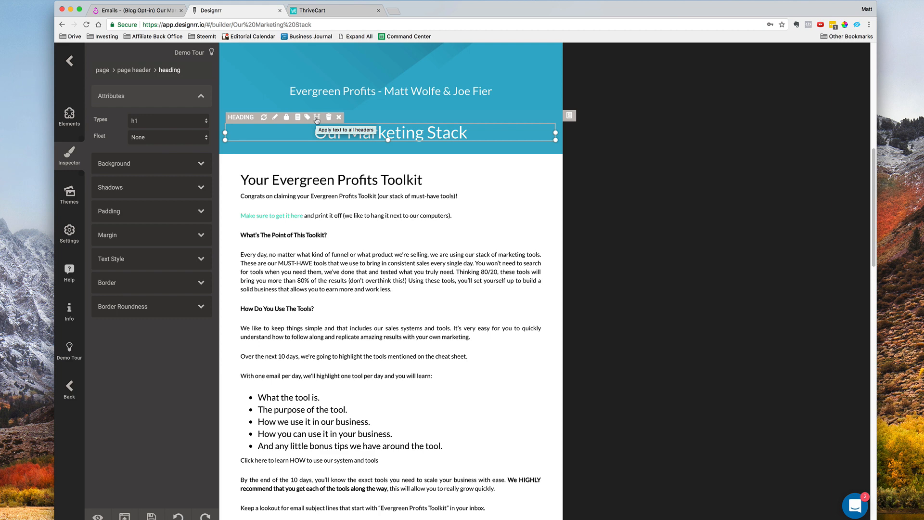
left_click(316, 116)
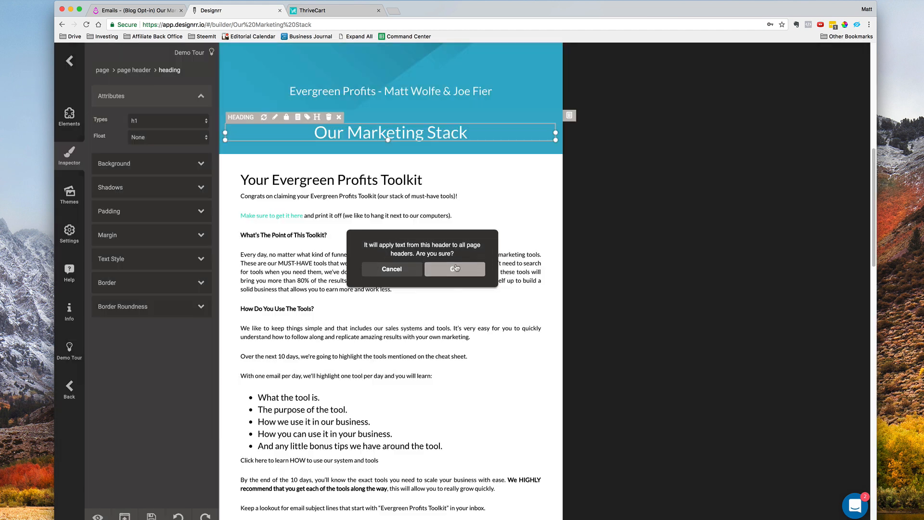
left_click(455, 269)
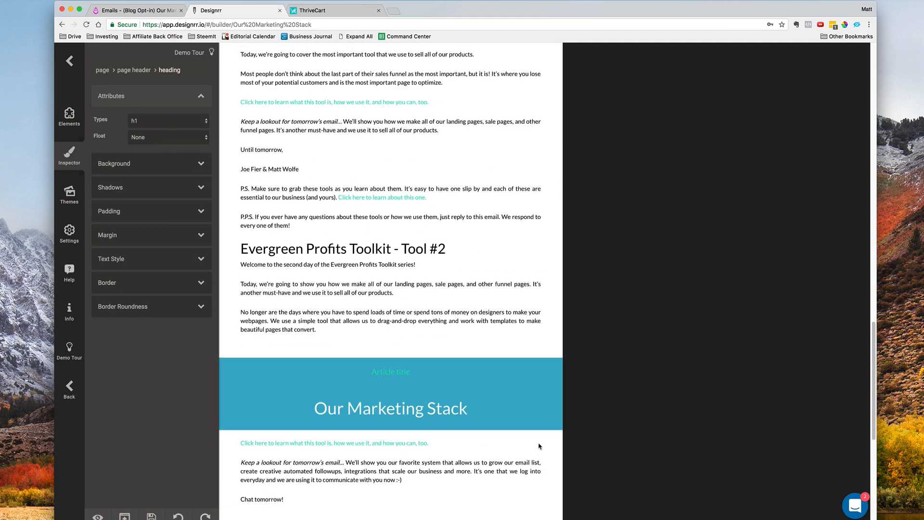
Apply the EvergreenProfits.com footer link to every page footer and check the later pages
scroll("down", 3)
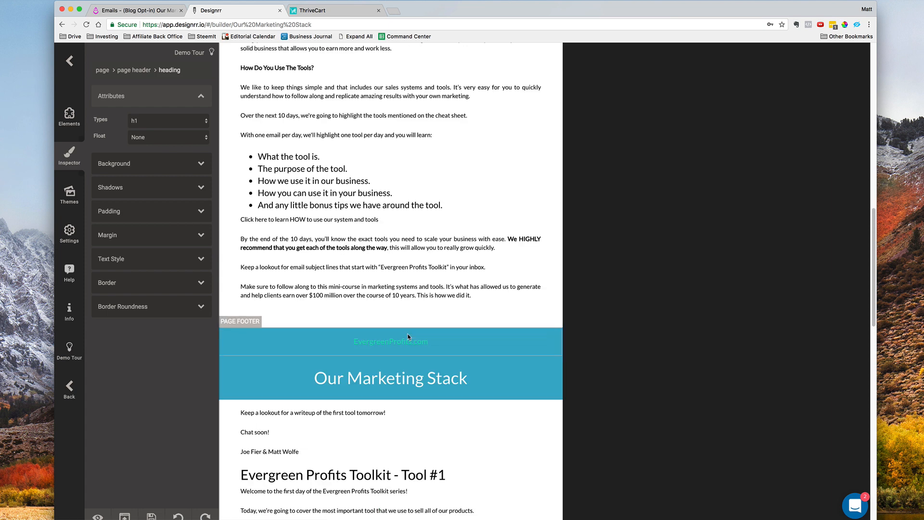
left_click(390, 340)
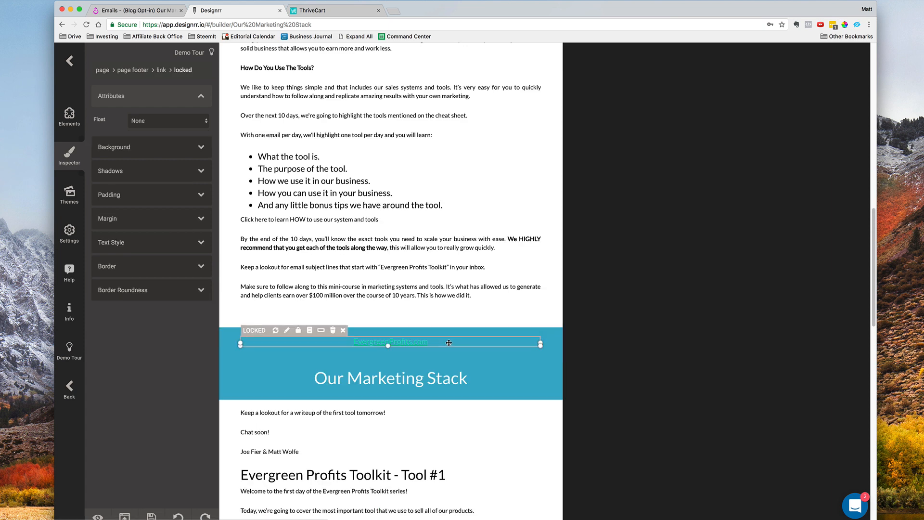
mouse_move(320, 330)
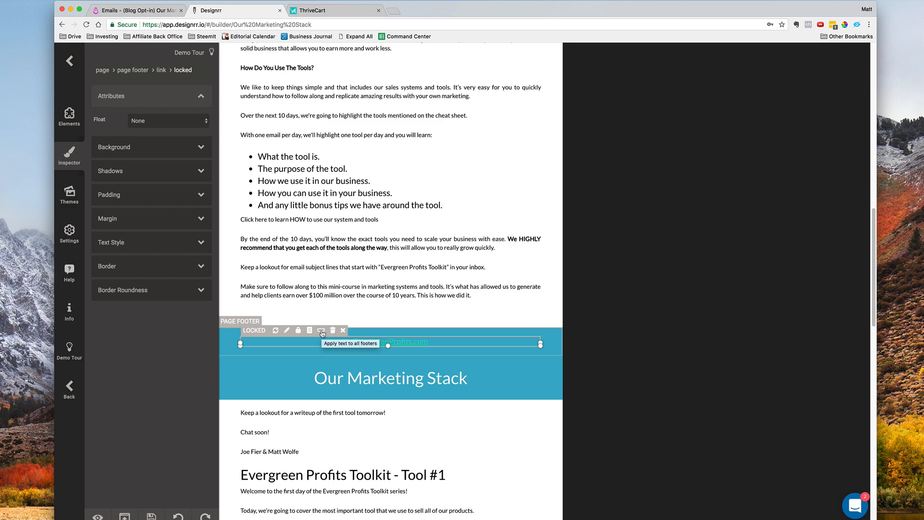
left_click(322, 331)
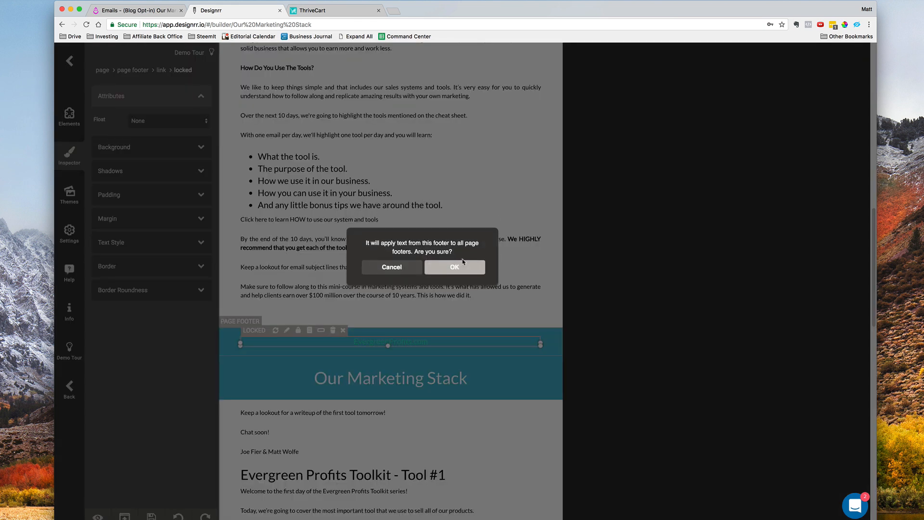
left_click(455, 266)
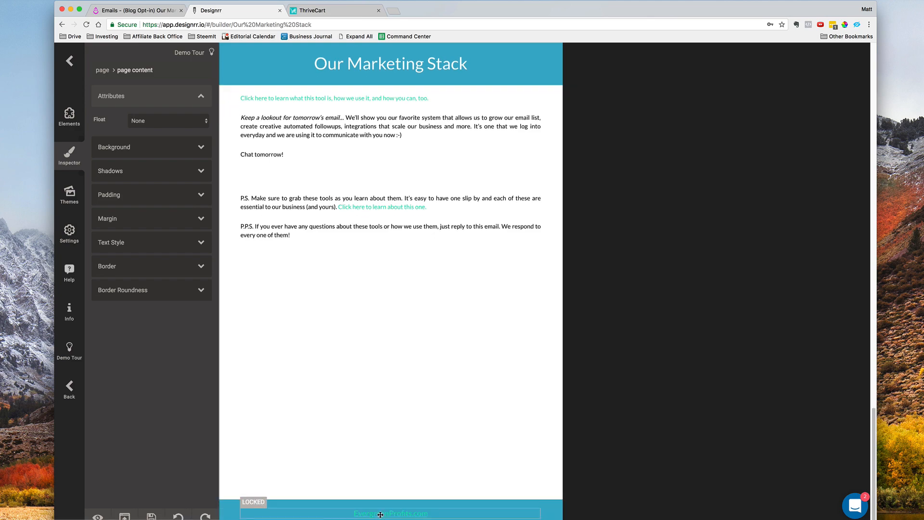
scroll("down", 3)
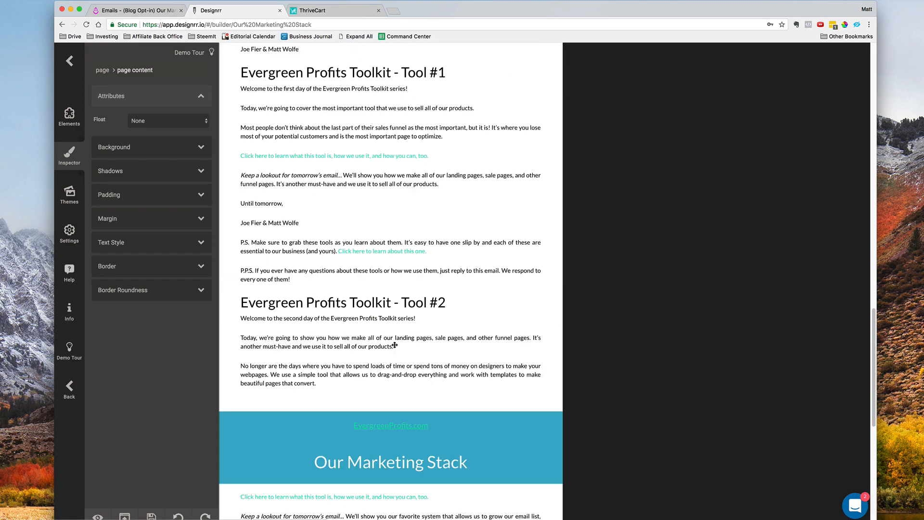
scroll("down", 3)
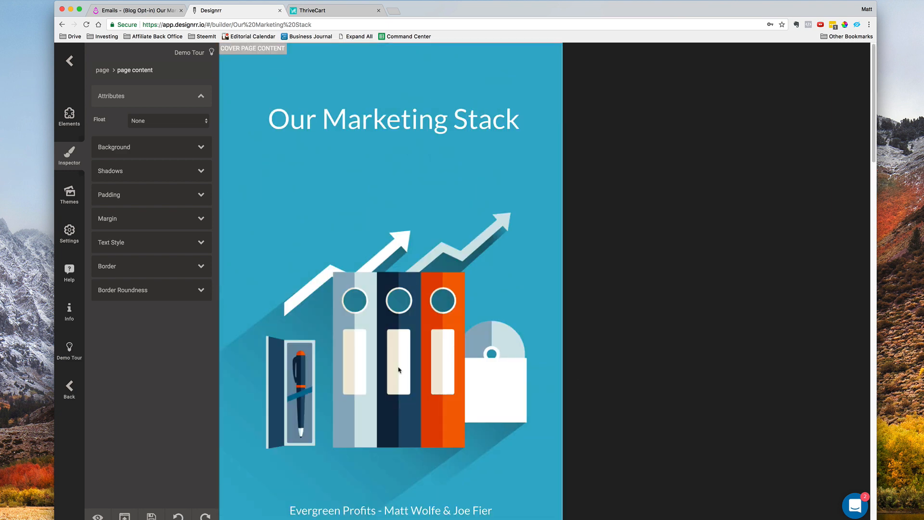
left_click(136, 10)
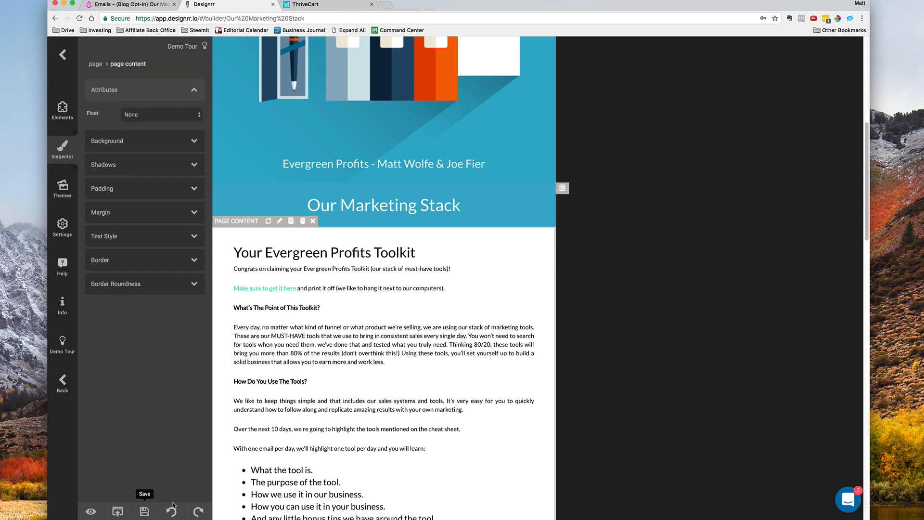
Publish the Our Marketing Stack ebook, exporting it in PDF format
left_click(117, 511)
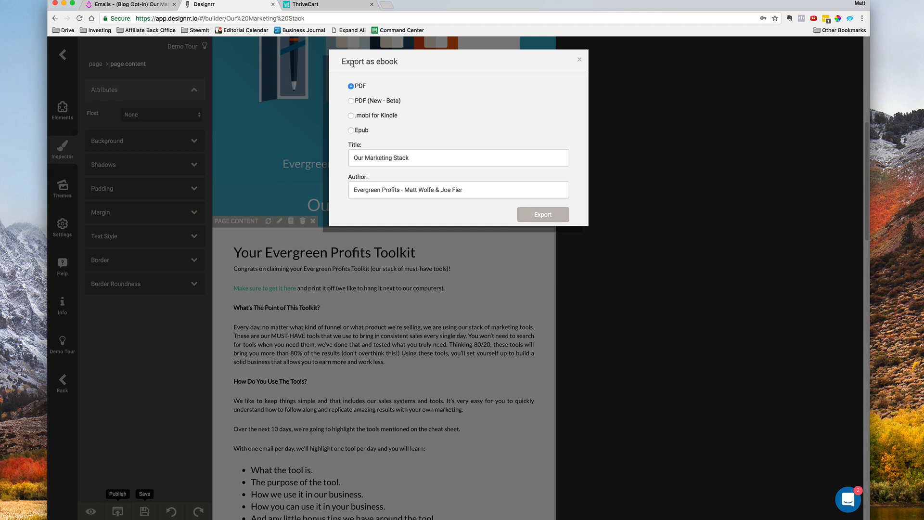
left_click(542, 214)
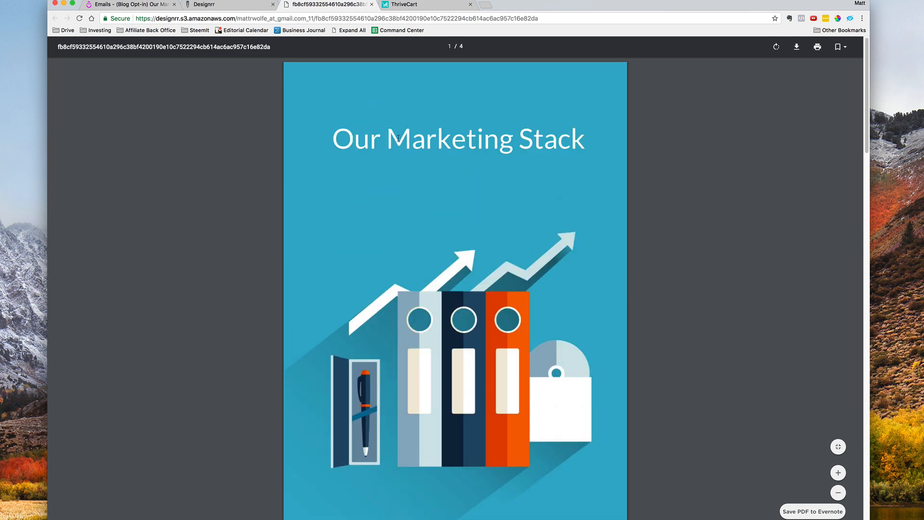
Page through the exported four-page PDF and download it to the Desktop
scroll("down", 3)
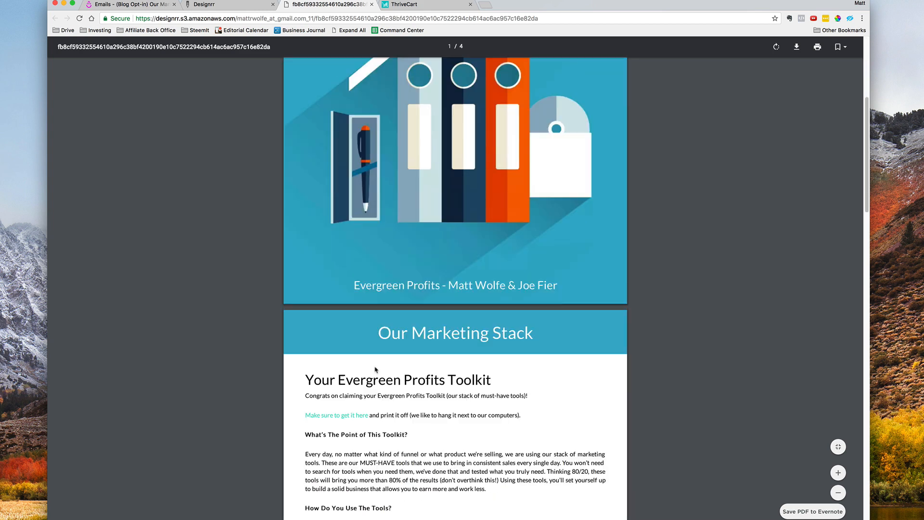
scroll("down", 3)
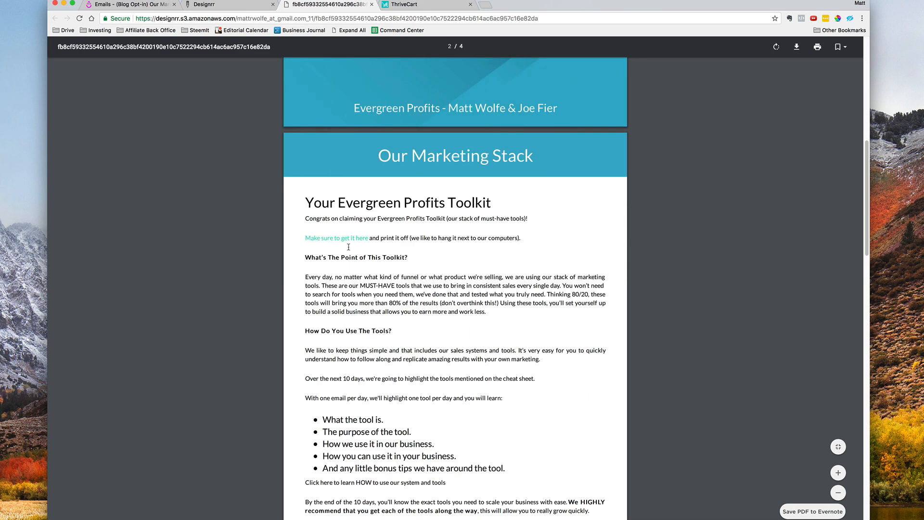
scroll("down", 3)
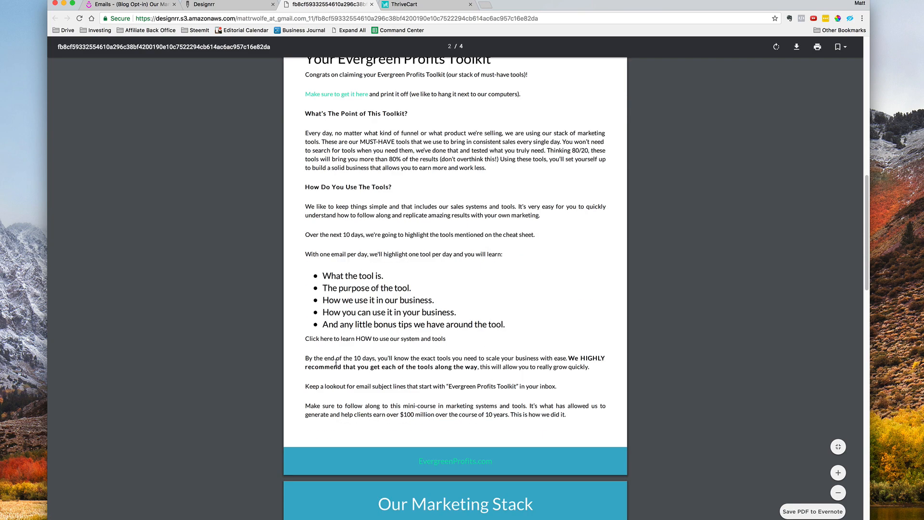
scroll("down", 3)
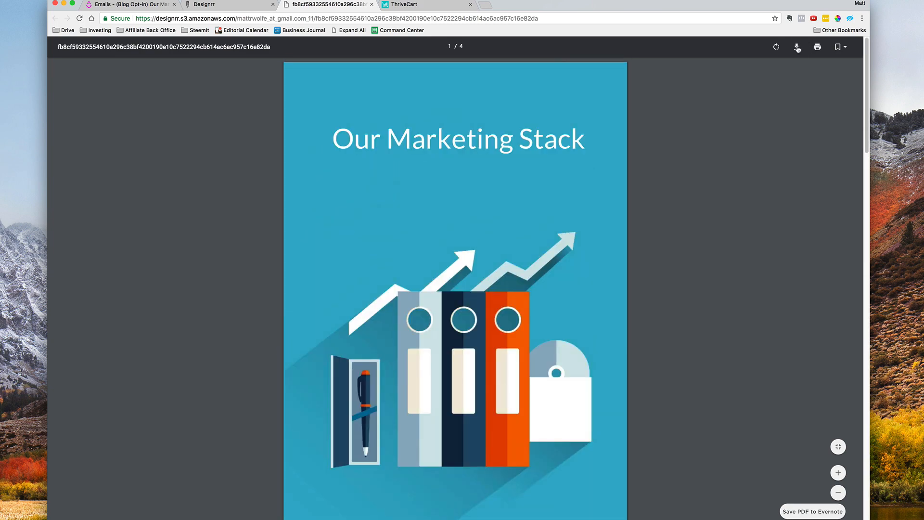
left_click(797, 47)
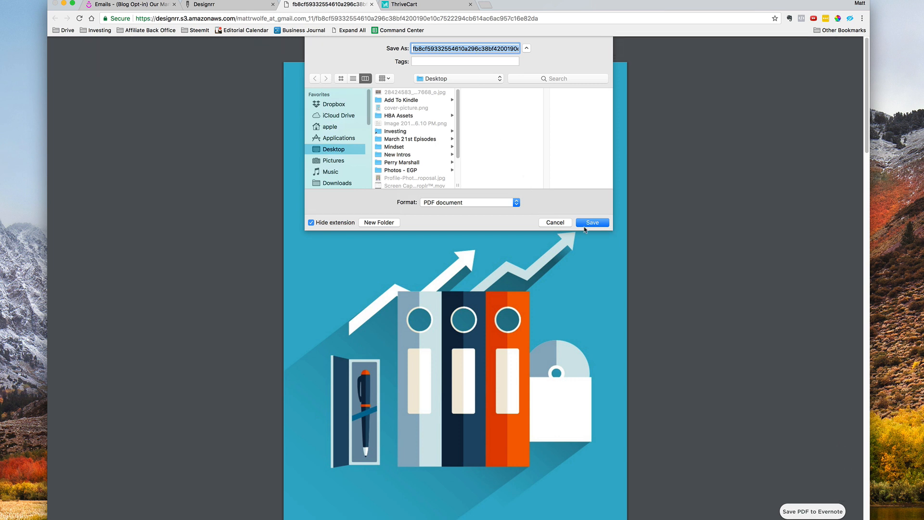
left_click(592, 222)
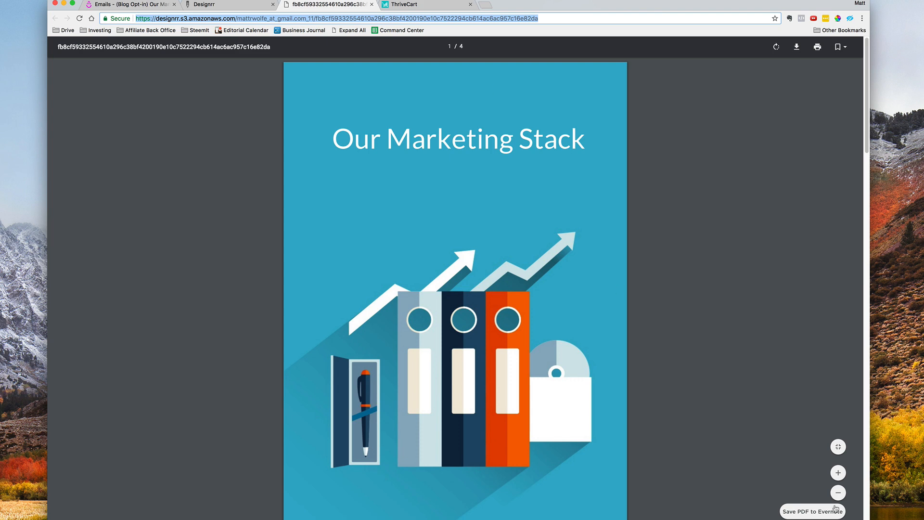
mouse_move(275, 149)
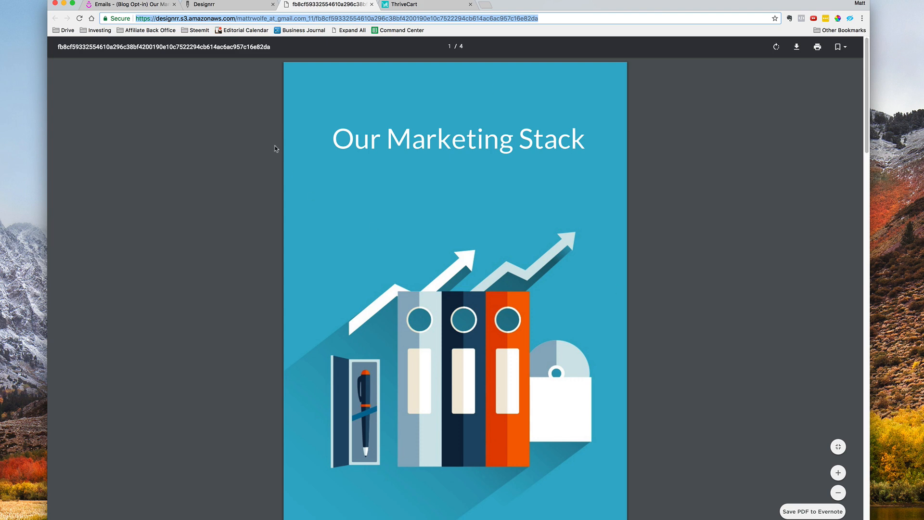
Upload the exported ebook PDF into Dropbox's Content Library folder
left_click(328, 3)
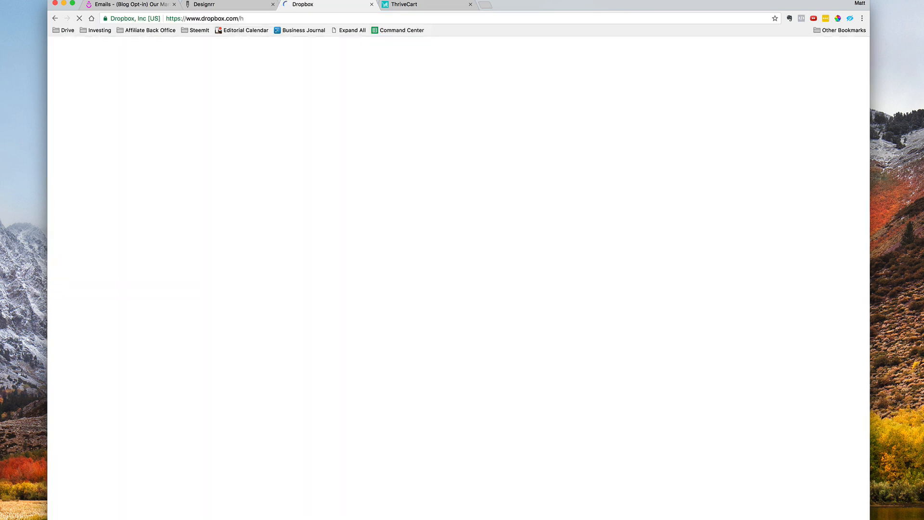
left_click(802, 102)
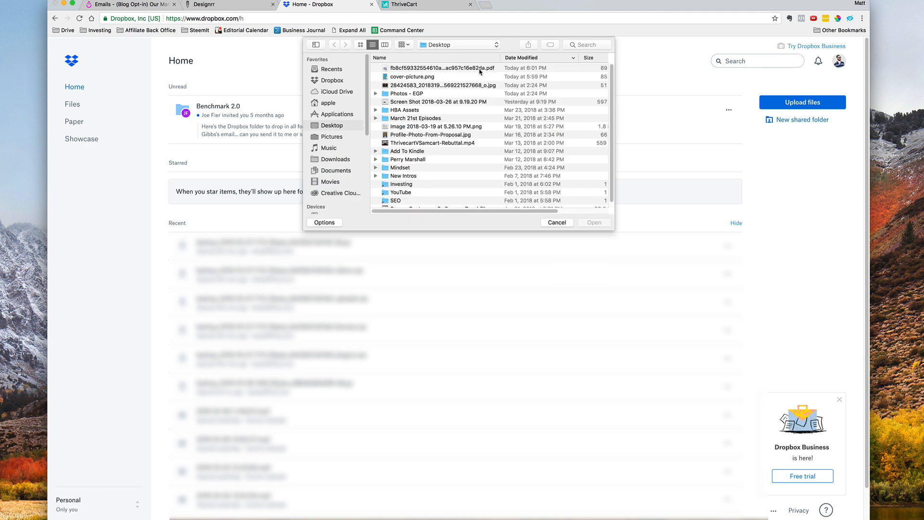
left_click(594, 223)
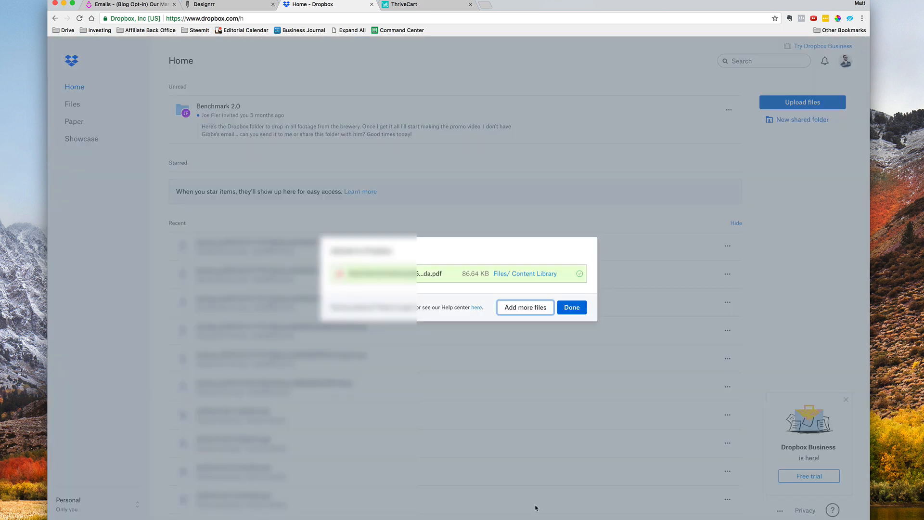
left_click(571, 307)
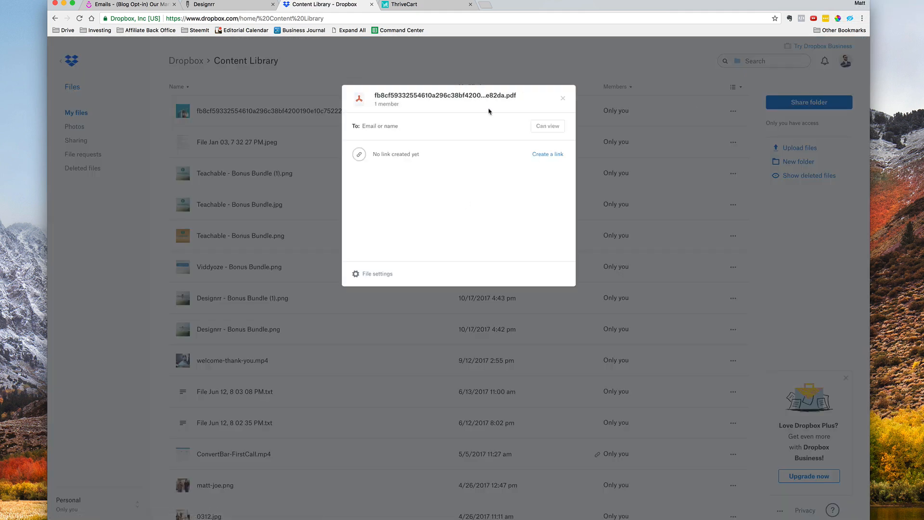
Create and copy a view link for the PDF, then return to the ThriveCart dashboard
left_click(547, 154)
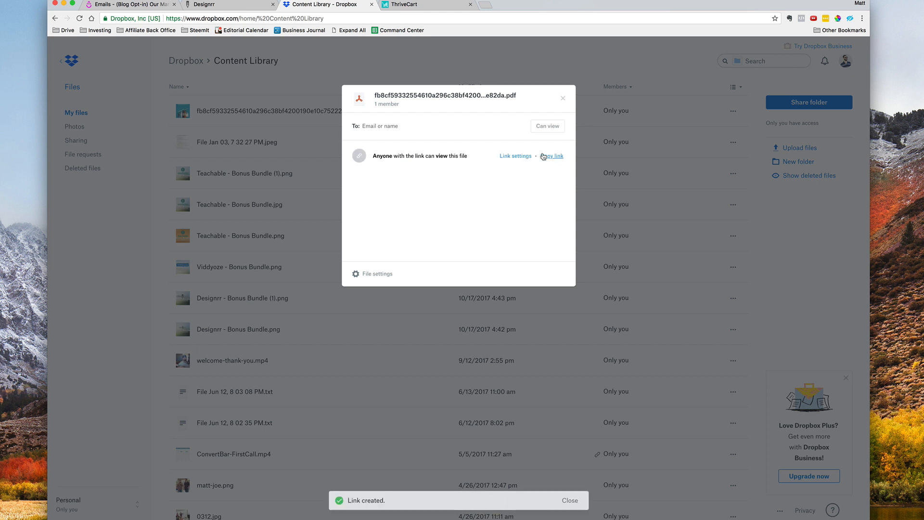
left_click(551, 156)
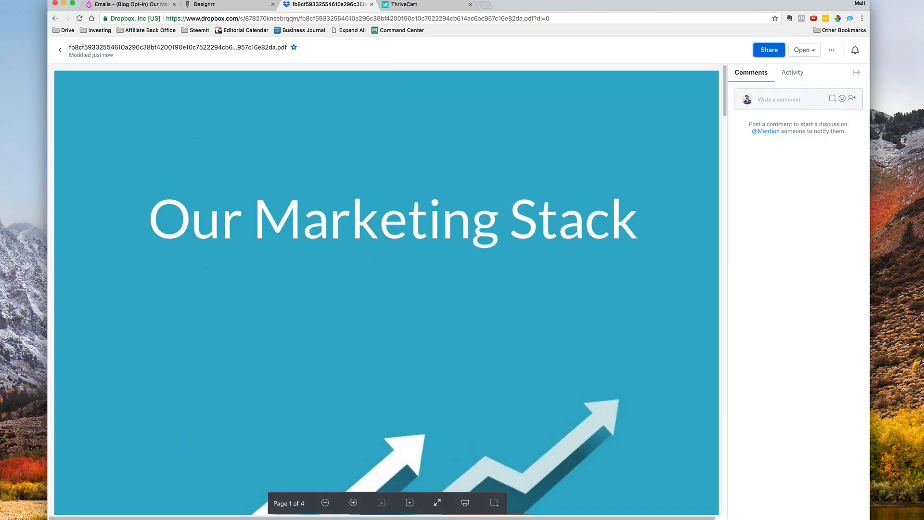
left_click(404, 4)
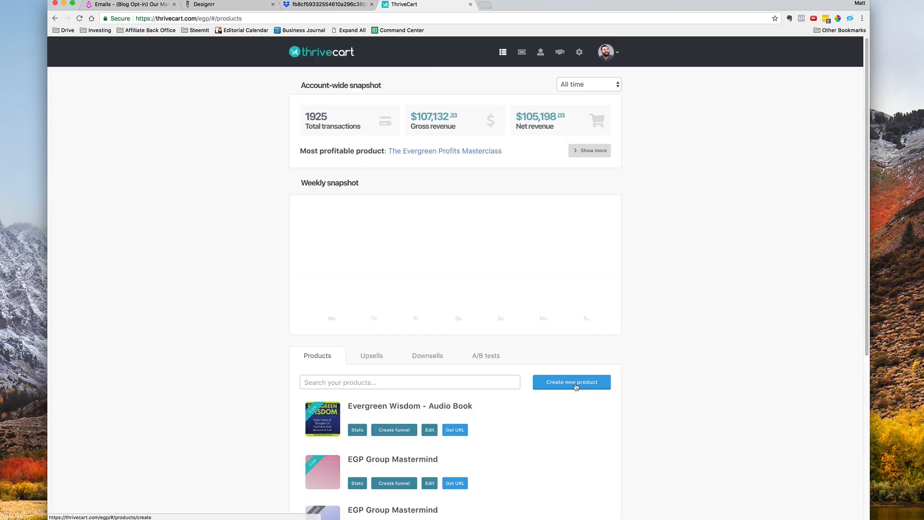
Create a new ThriveCart product named Our Marketing Stack with its owner chosen
left_click(571, 382)
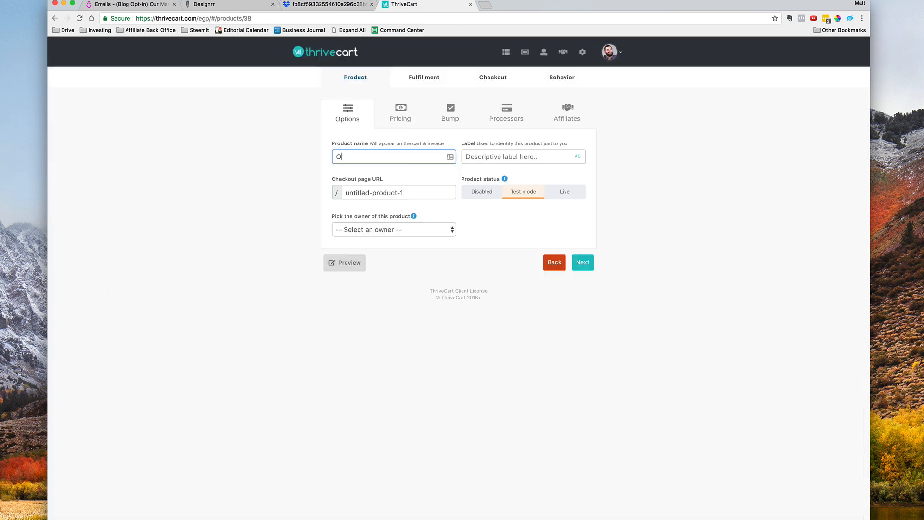
type("Our Marketing Stack")
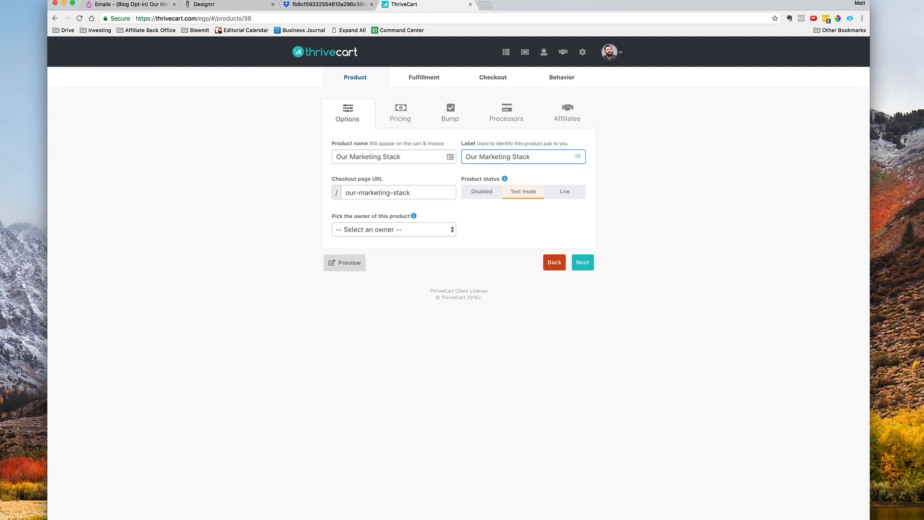
left_click(394, 229)
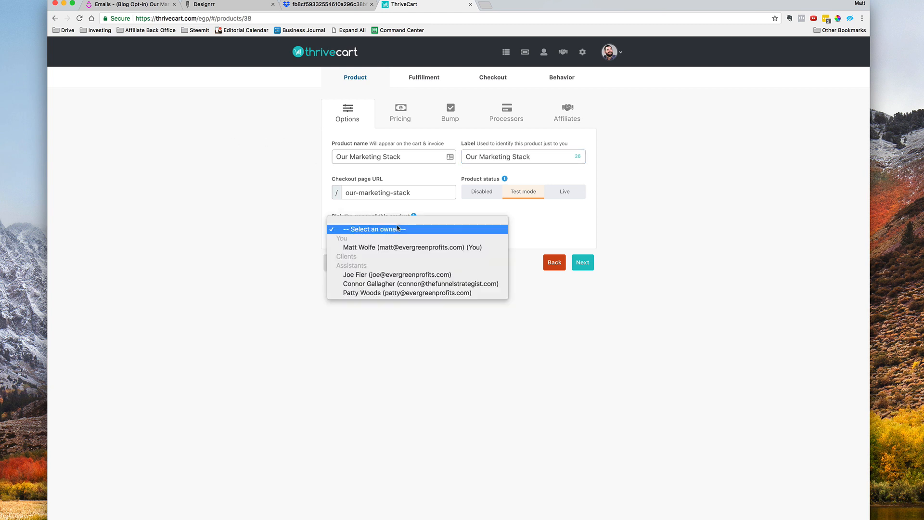
mouse_move(403, 247)
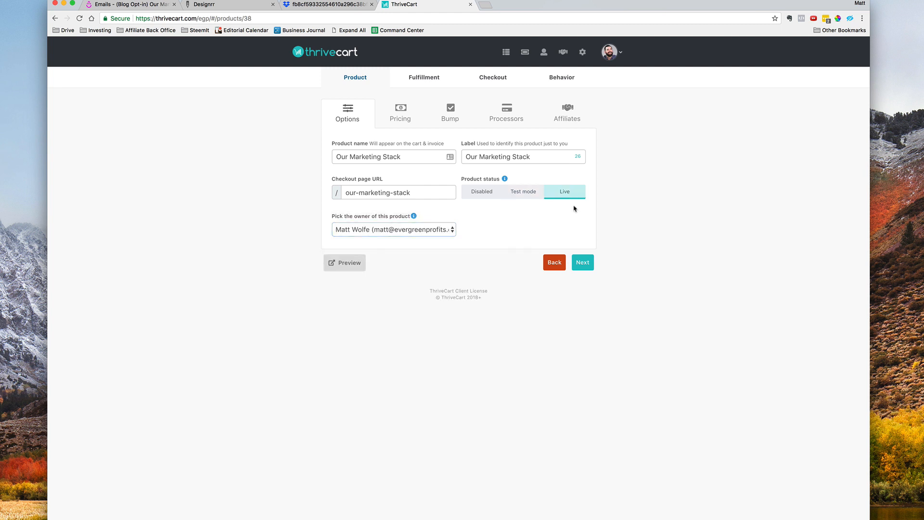
left_click(401, 113)
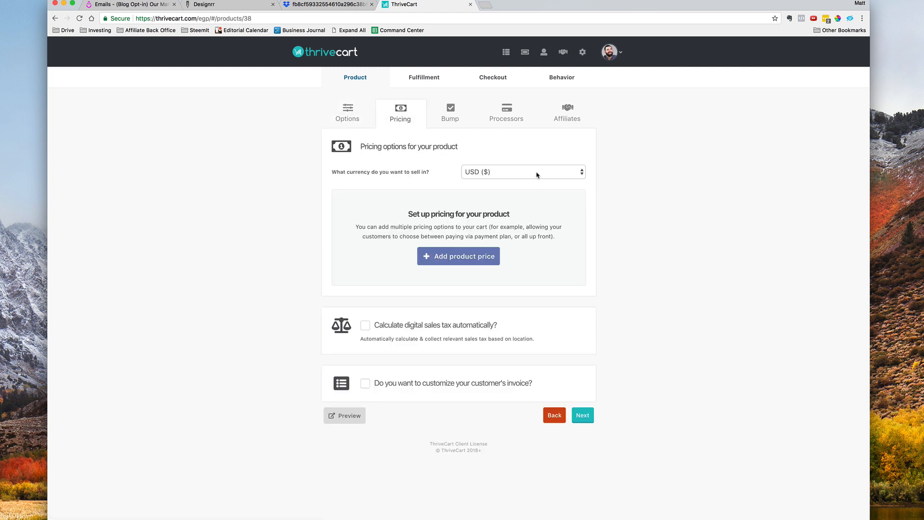
Add and save a $7 one-time payment pricing option for the product
left_click(459, 257)
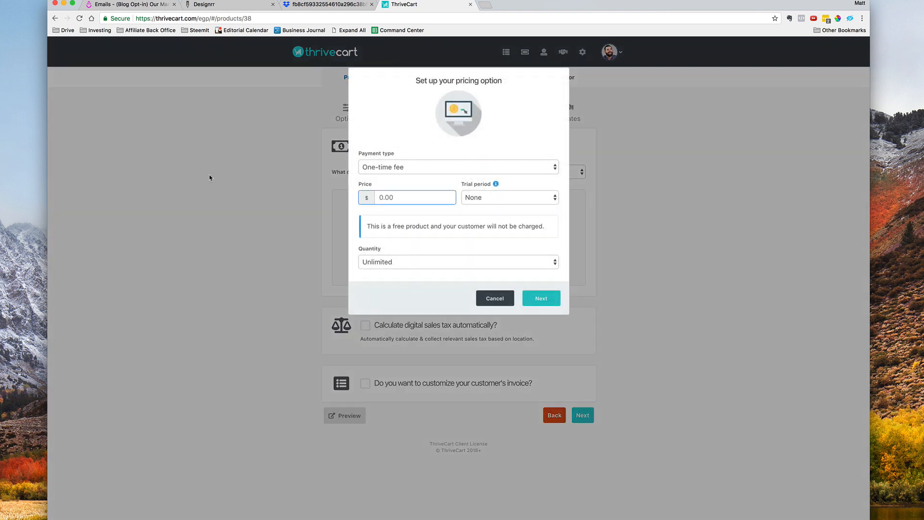
type("7")
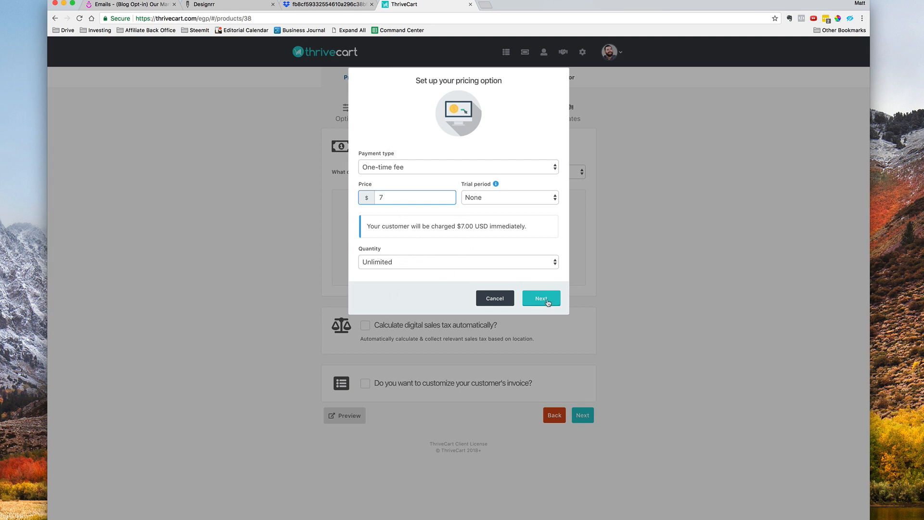
left_click(540, 299)
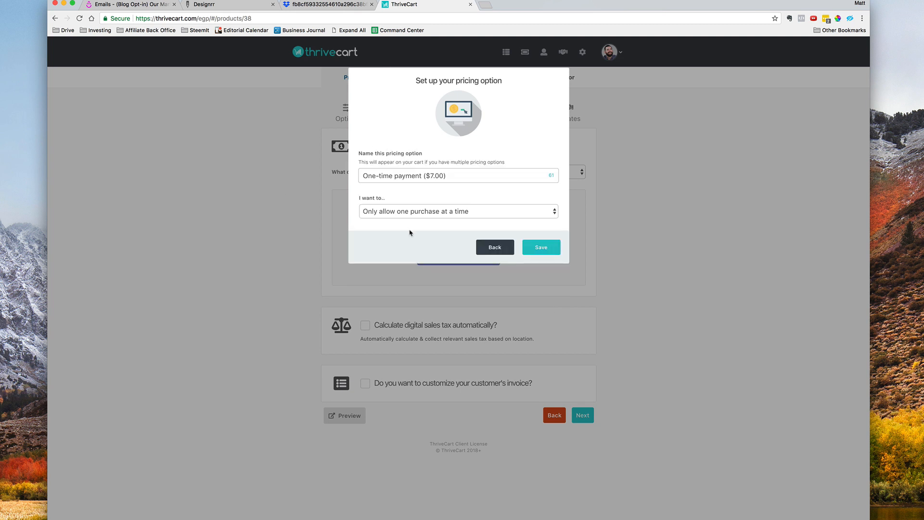
left_click(458, 211)
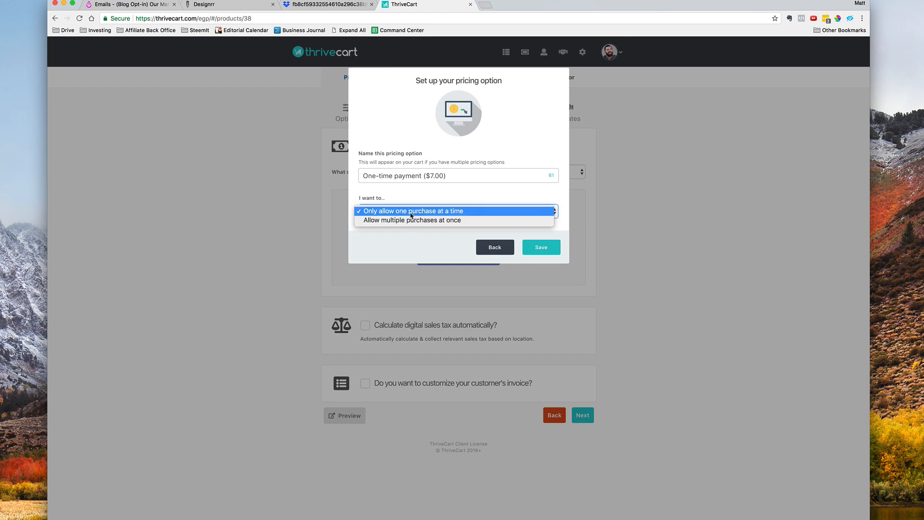
left_click(540, 247)
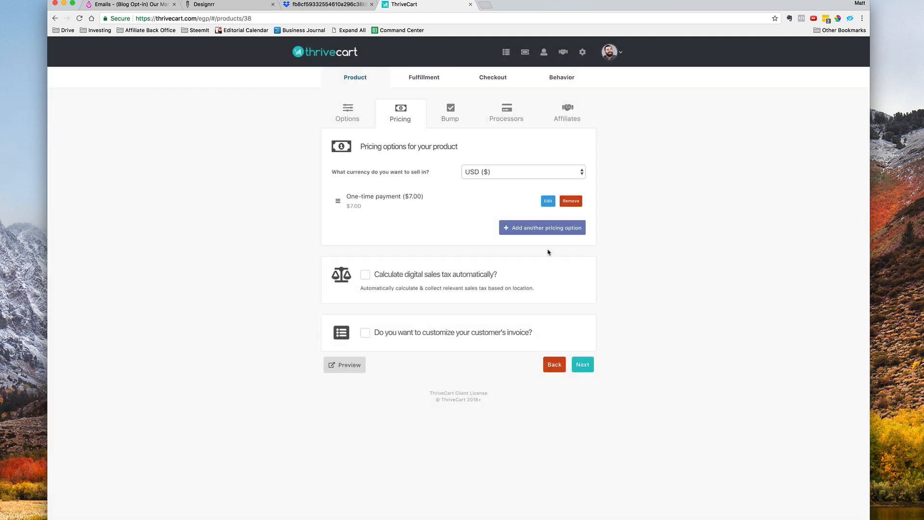
mouse_move(374, 281)
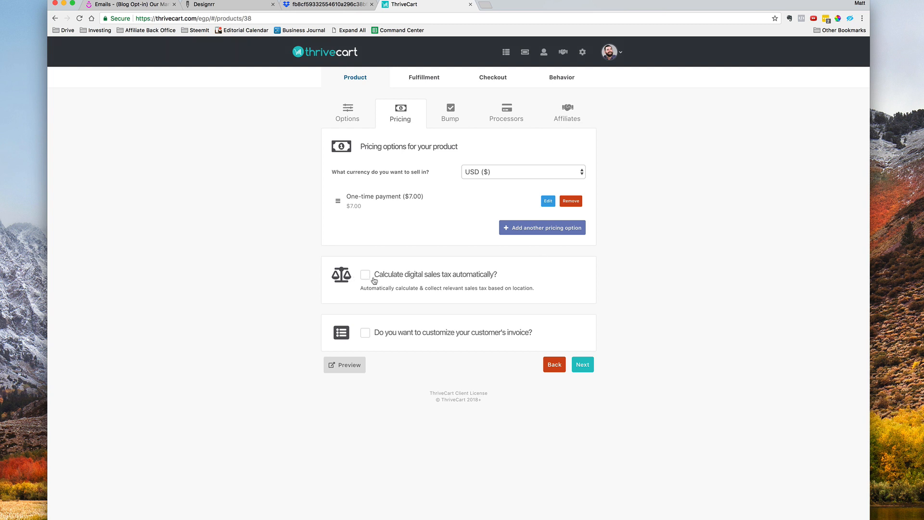
mouse_move(512, 366)
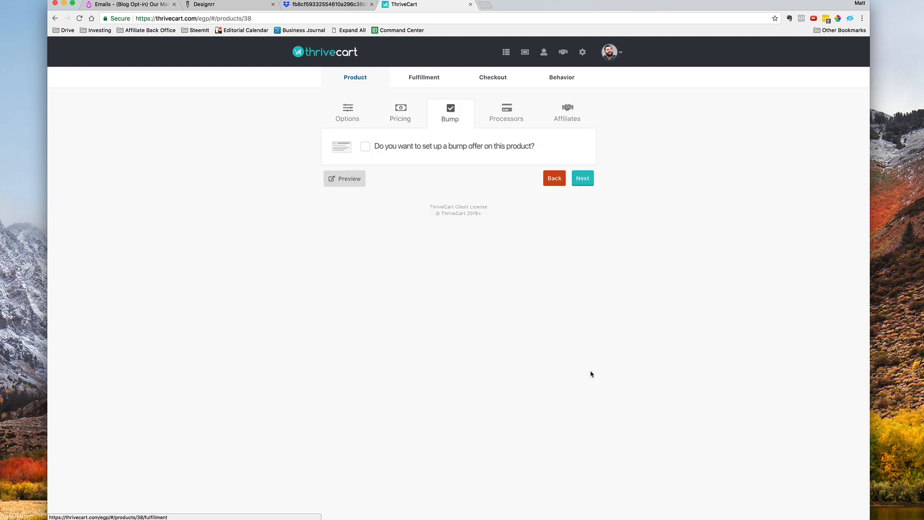
mouse_move(536, 174)
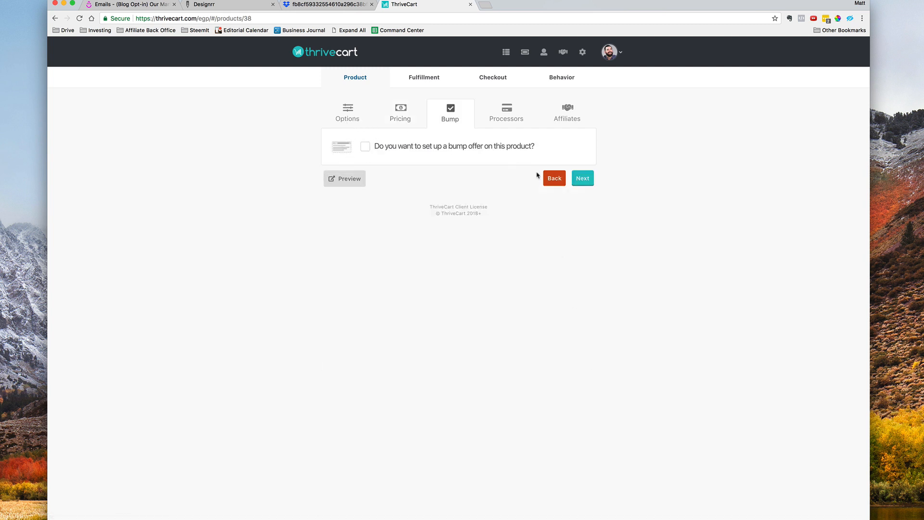
Skip the bump offer, enable and save Stripe, PayPal and Apple Pay, and move to Fulfillment
left_click(505, 111)
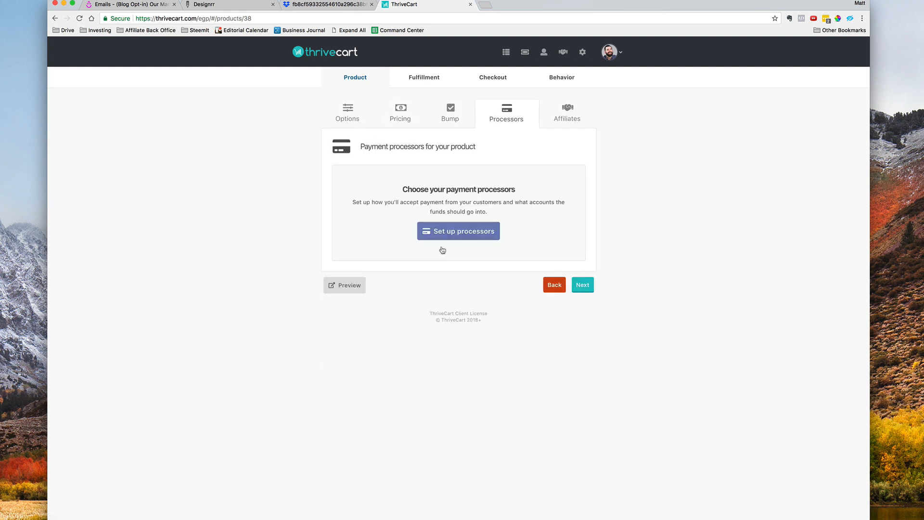
left_click(458, 230)
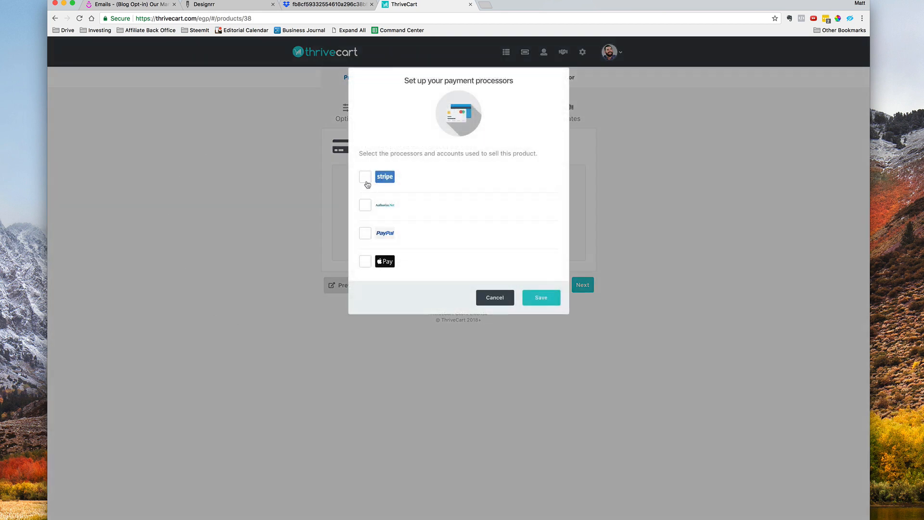
left_click(365, 177)
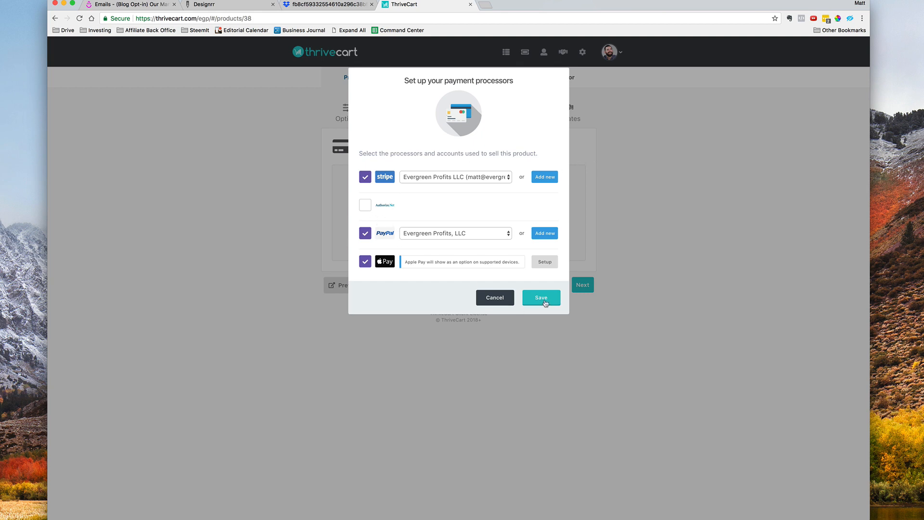
left_click(540, 298)
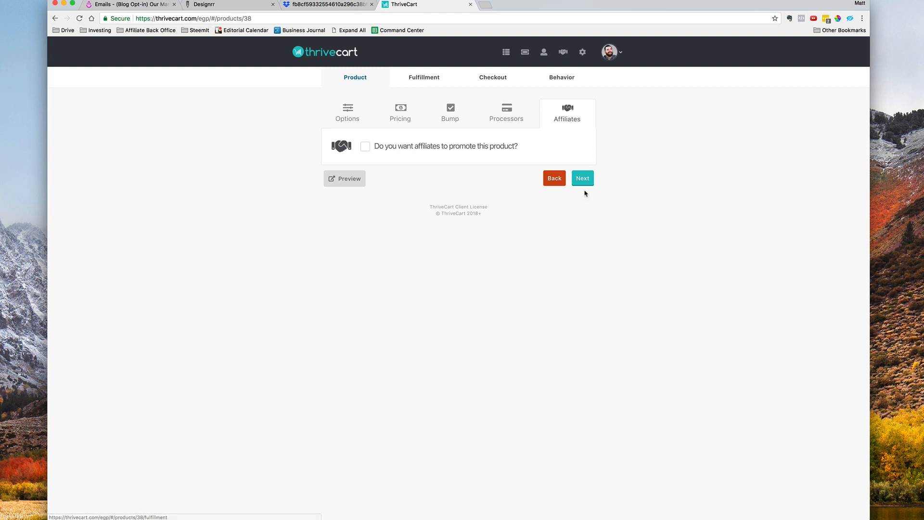
left_click(581, 179)
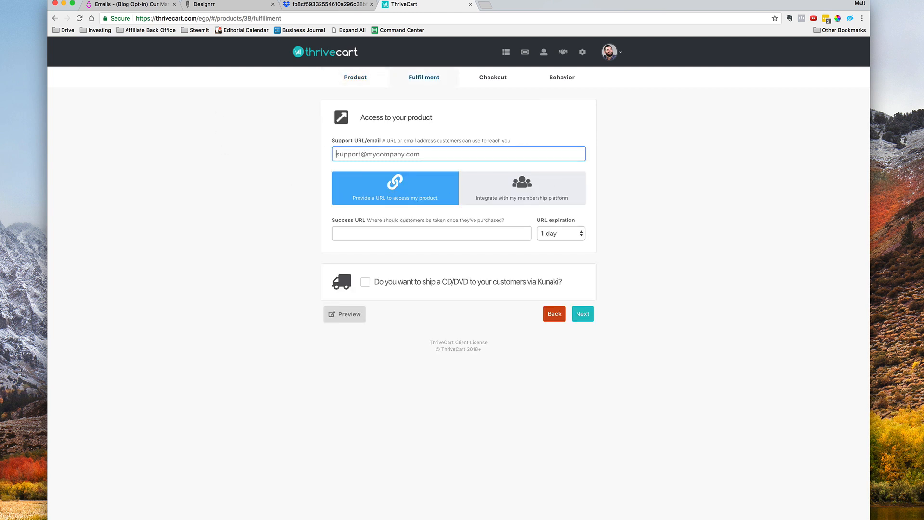
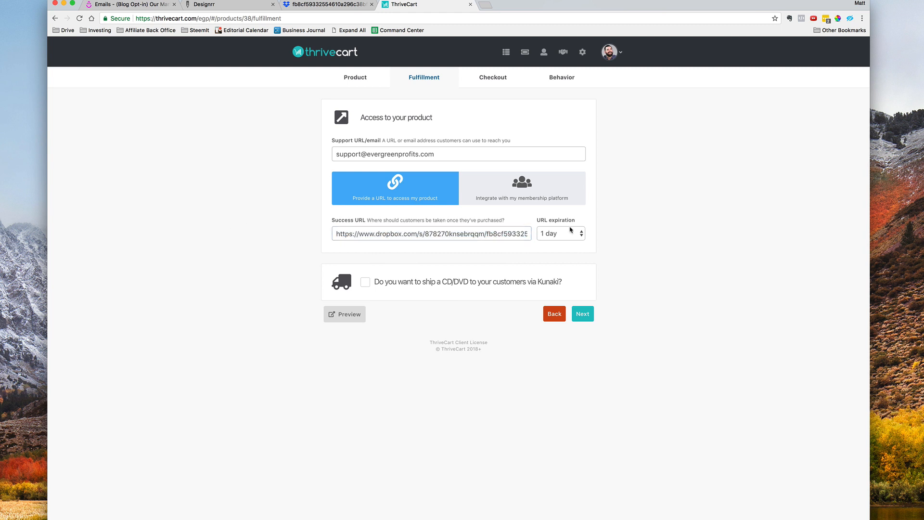
left_click(581, 231)
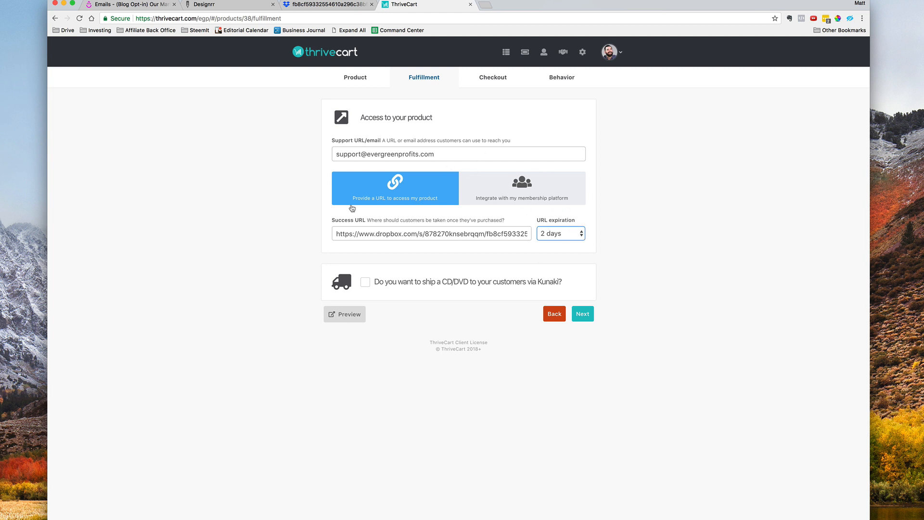
mouse_move(416, 95)
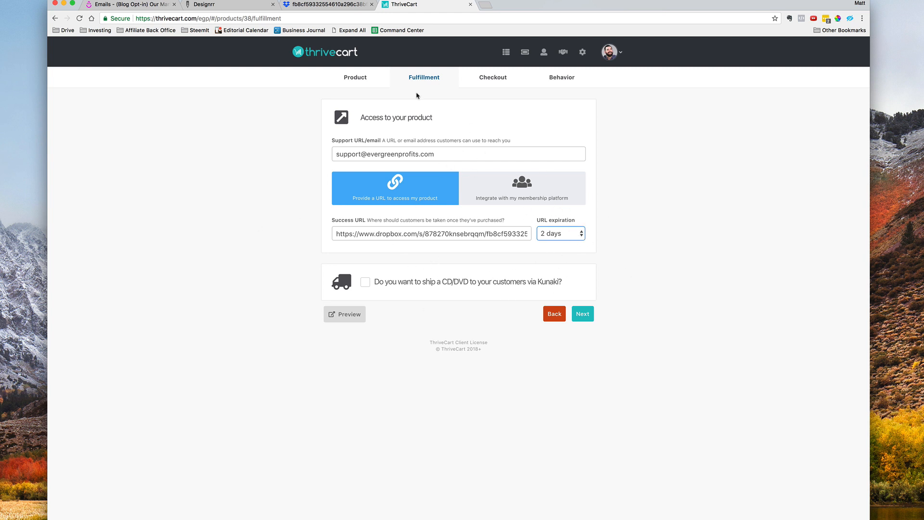
mouse_move(605, 424)
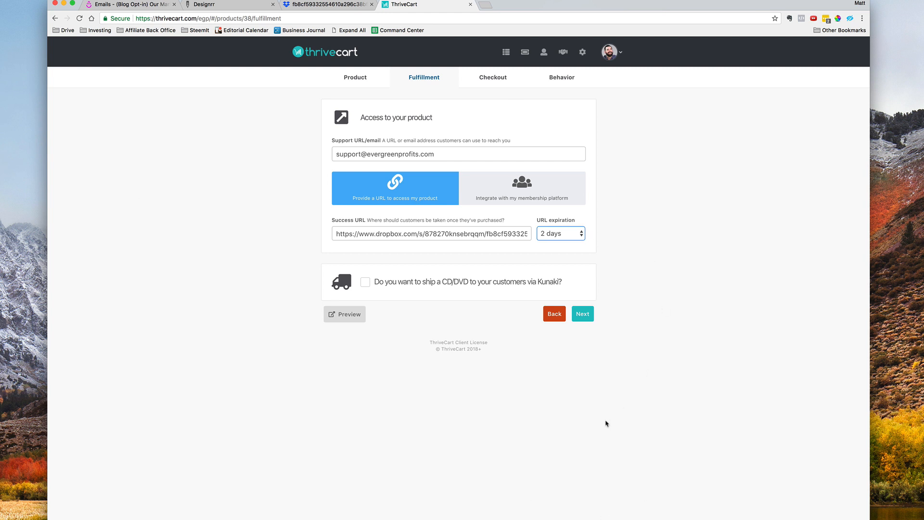
left_click(493, 77)
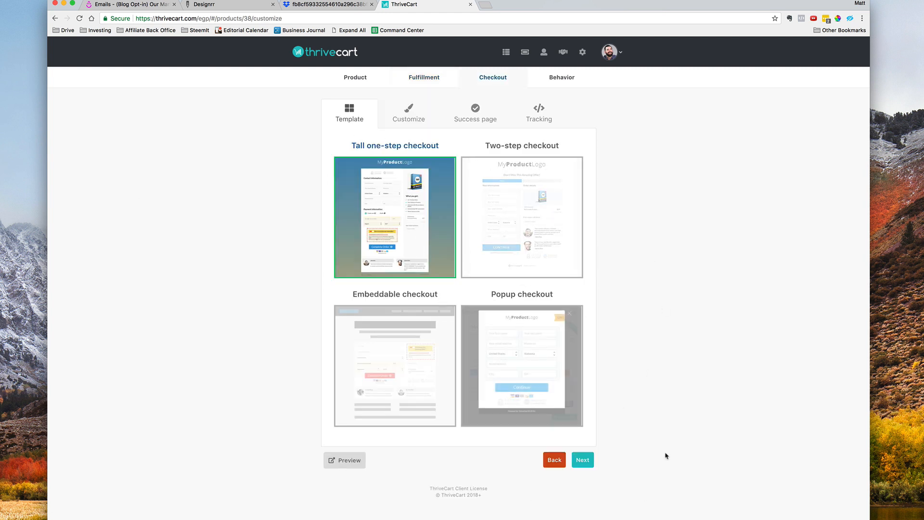
Keep default checkout customize, success page and tracking settings and move to Behavior rules
left_click(408, 113)
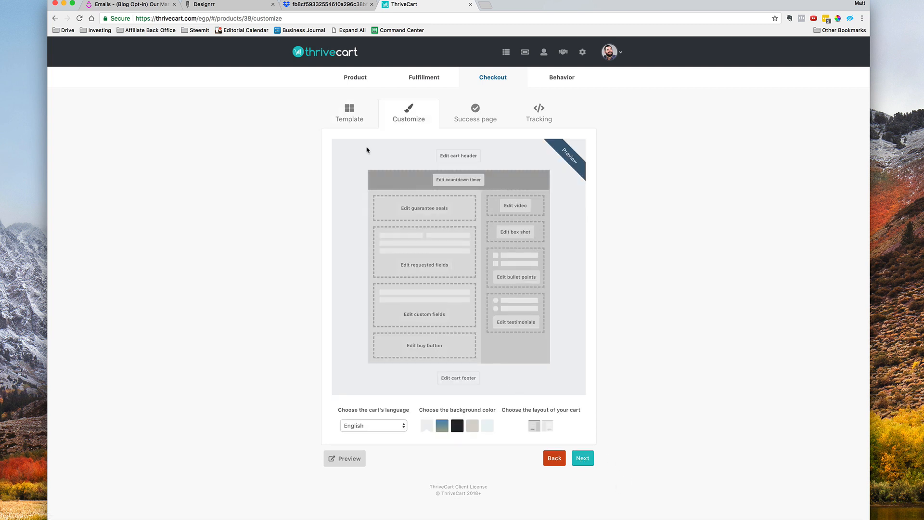
left_click(474, 113)
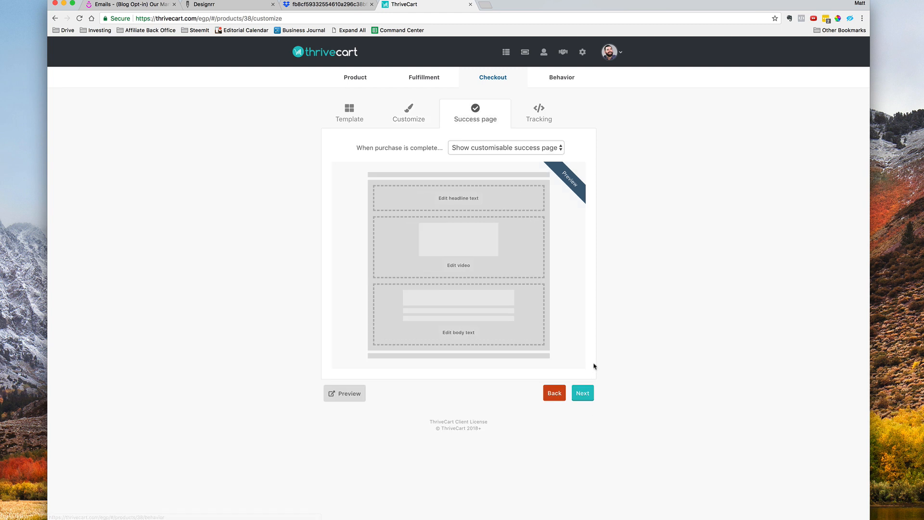
left_click(538, 113)
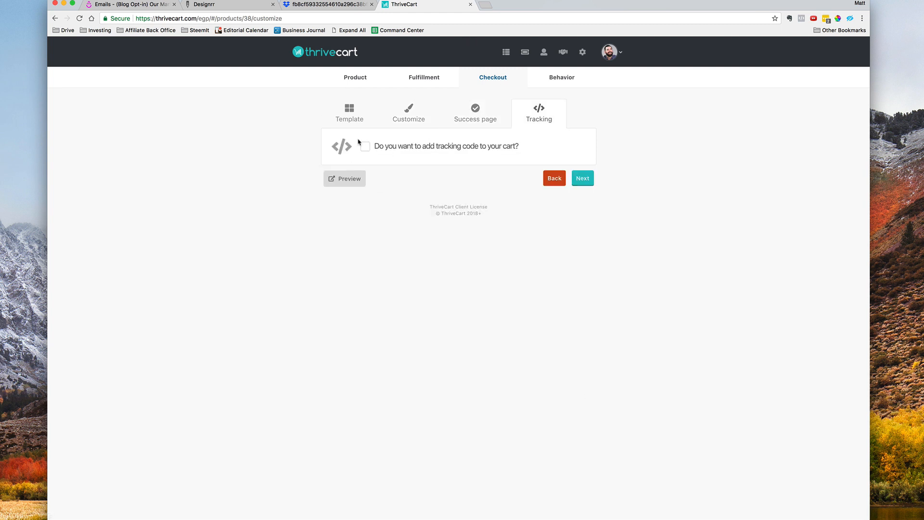
left_click(581, 178)
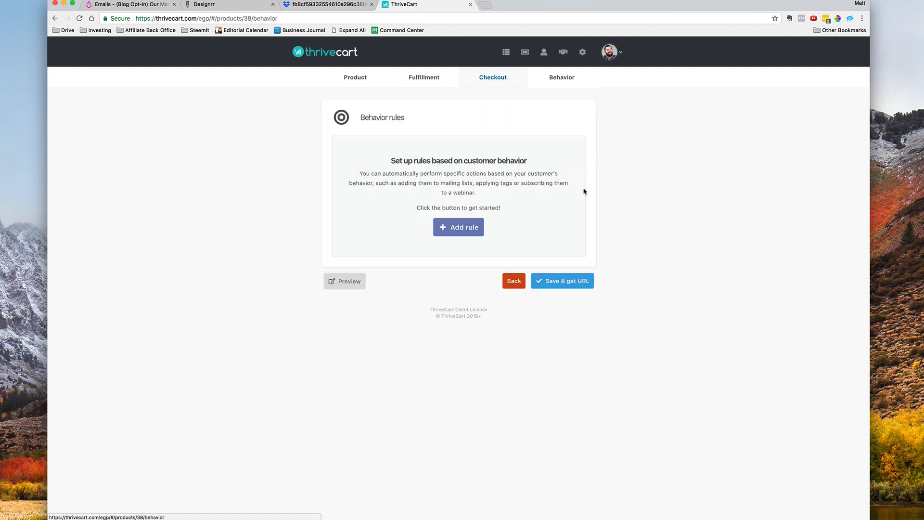
Add a purchase rule using Drip's (Blog Opt-in) Content Upgrade campaign
left_click(458, 227)
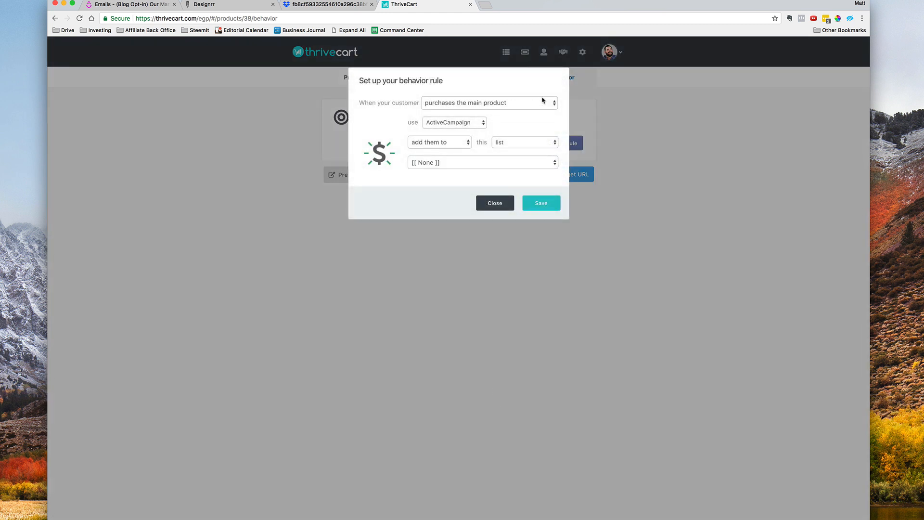
left_click(489, 103)
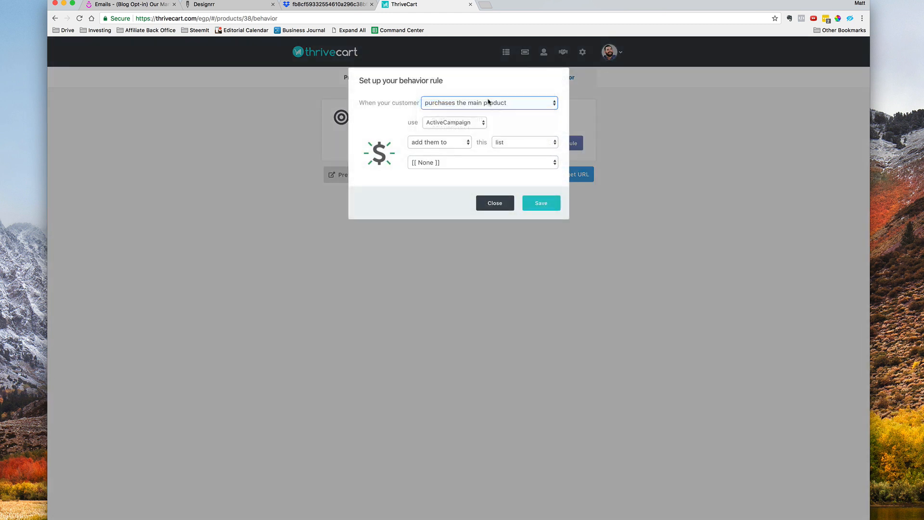
left_click(454, 122)
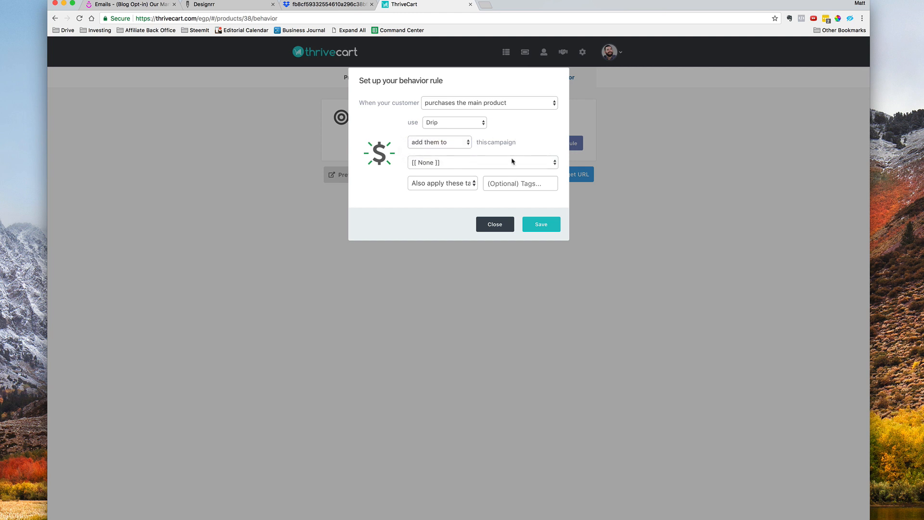
left_click(483, 162)
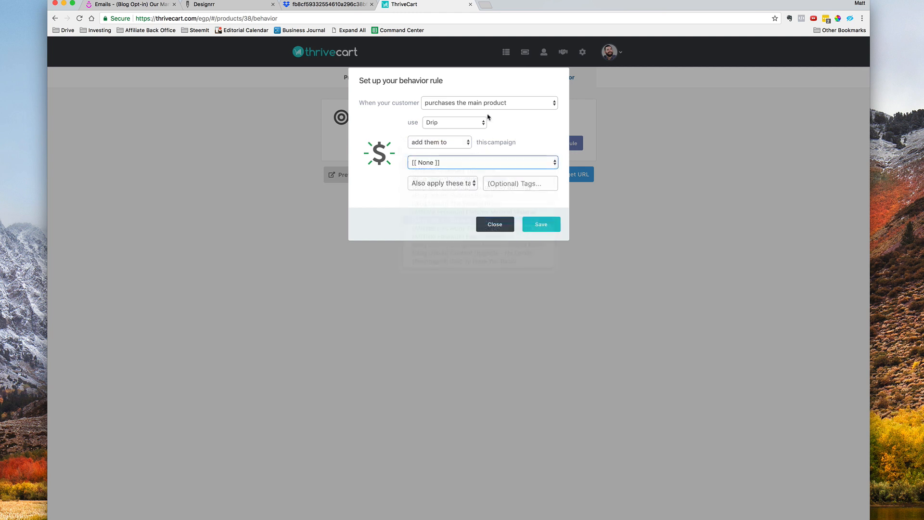
left_click(482, 162)
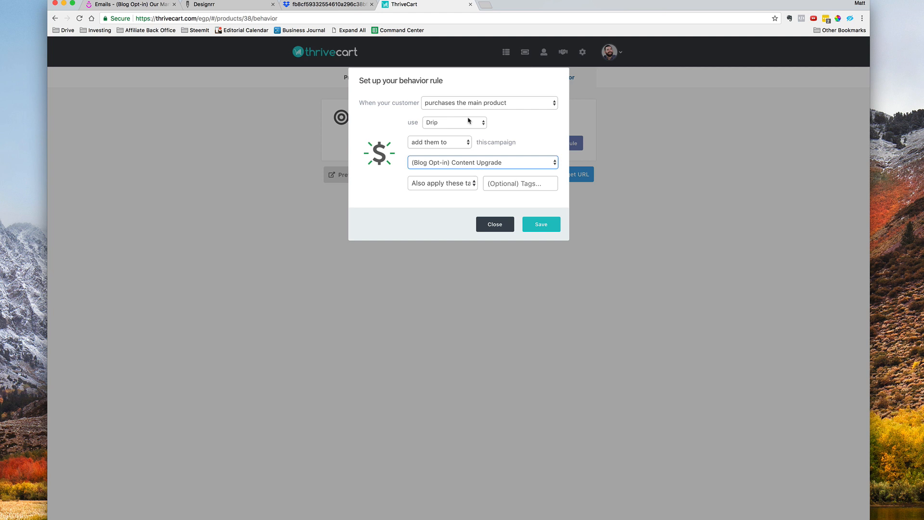
Tag buyers with 'Marketing' and save the behavior rule
left_click(442, 183)
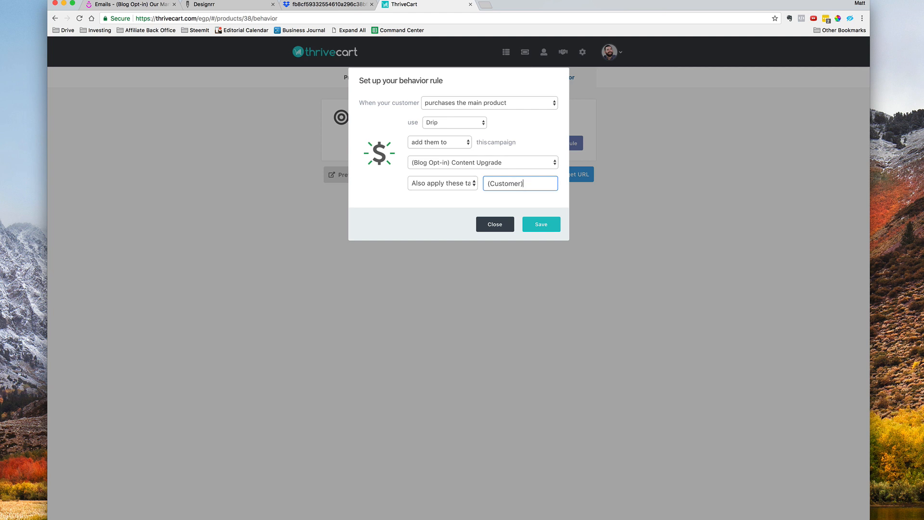
type("Marketing Stack")
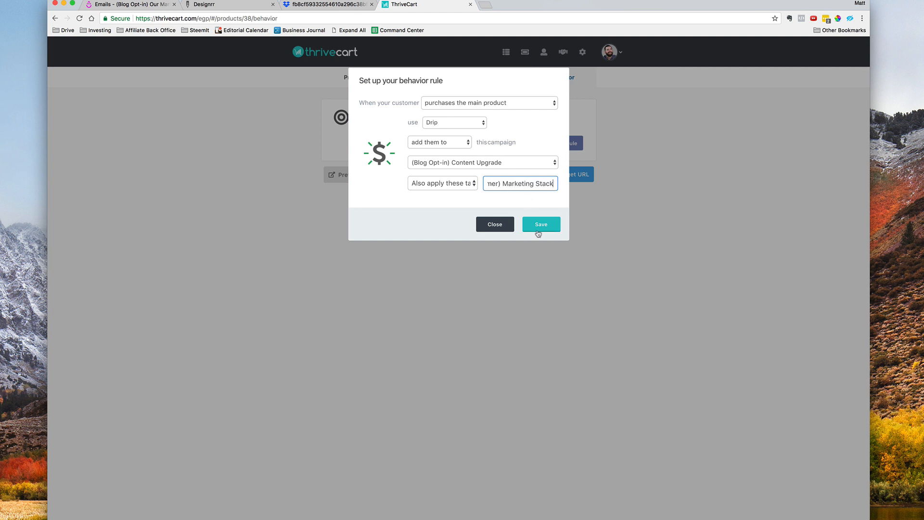
left_click(540, 224)
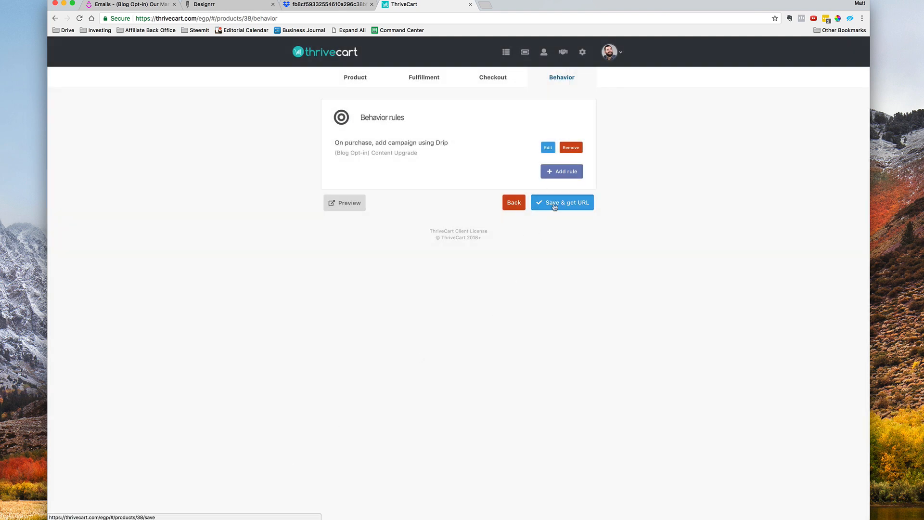
Save the product to get its checkout URL and view the live $7 checkout page
left_click(562, 202)
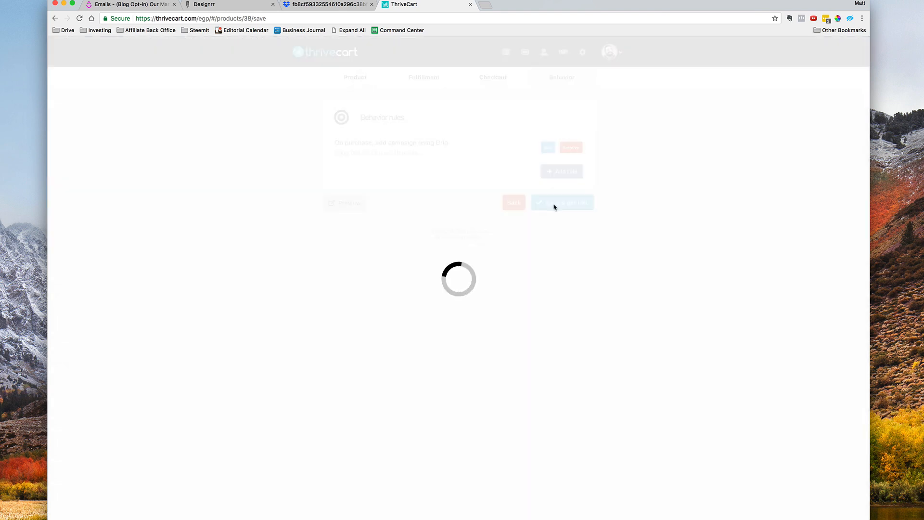
left_click(561, 202)
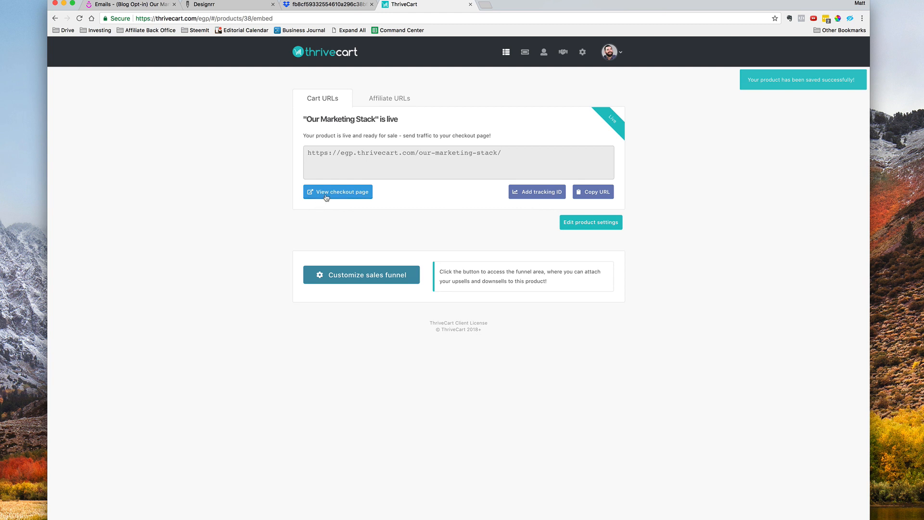
left_click(338, 192)
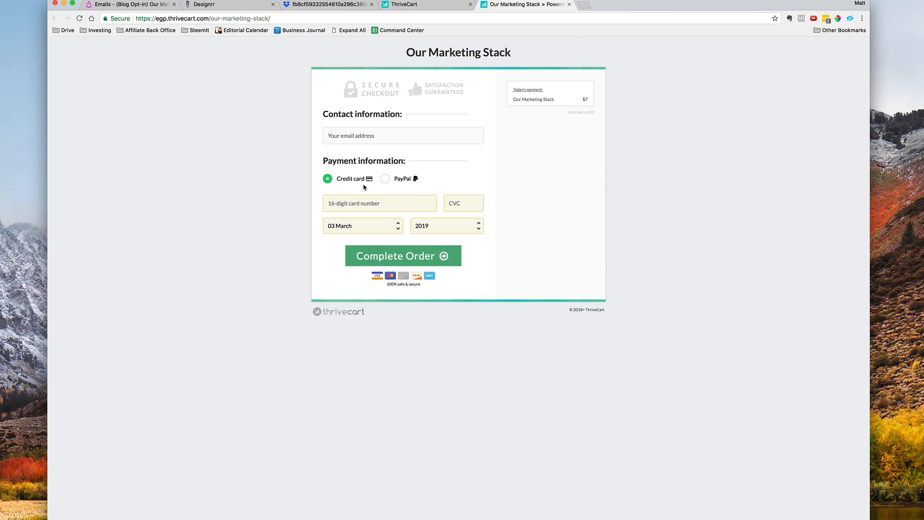
Try the checkout email field, glance at the Designrr ebook, and return to the live product page
left_click(402, 135)
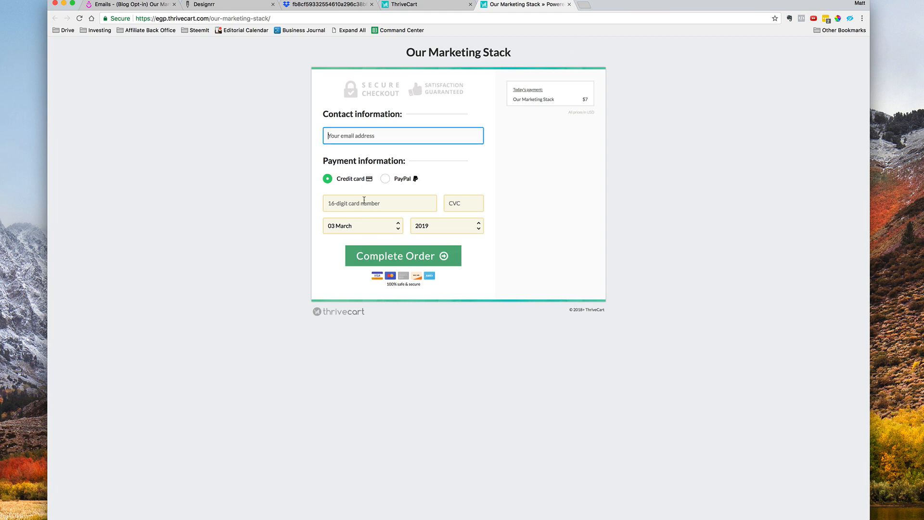
mouse_move(690, 33)
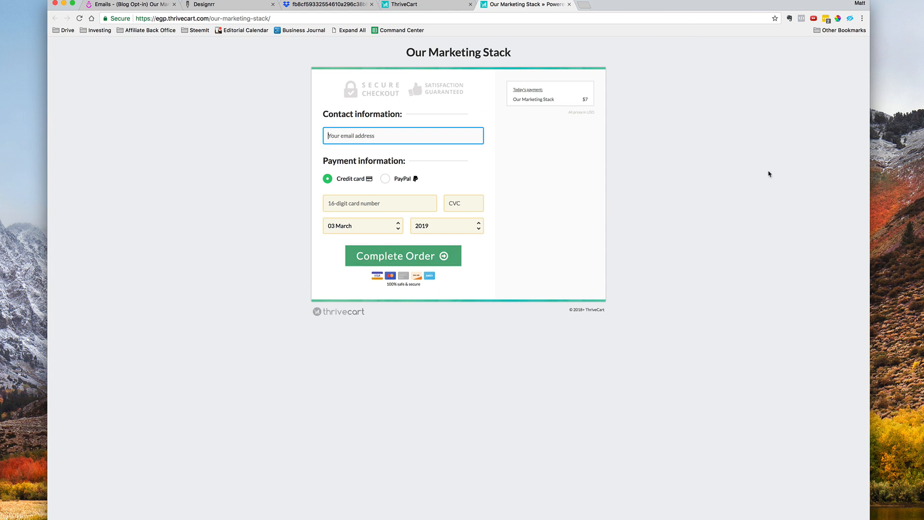
mouse_move(330, 437)
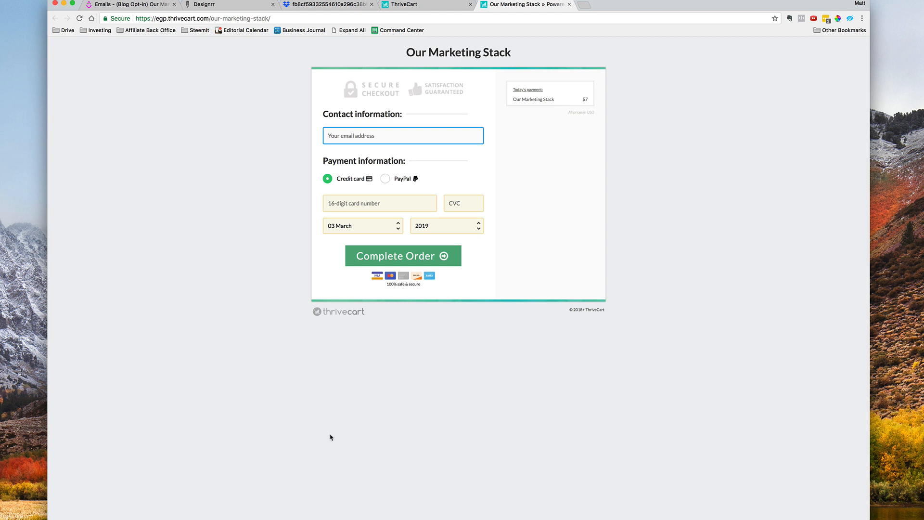
mouse_move(631, 314)
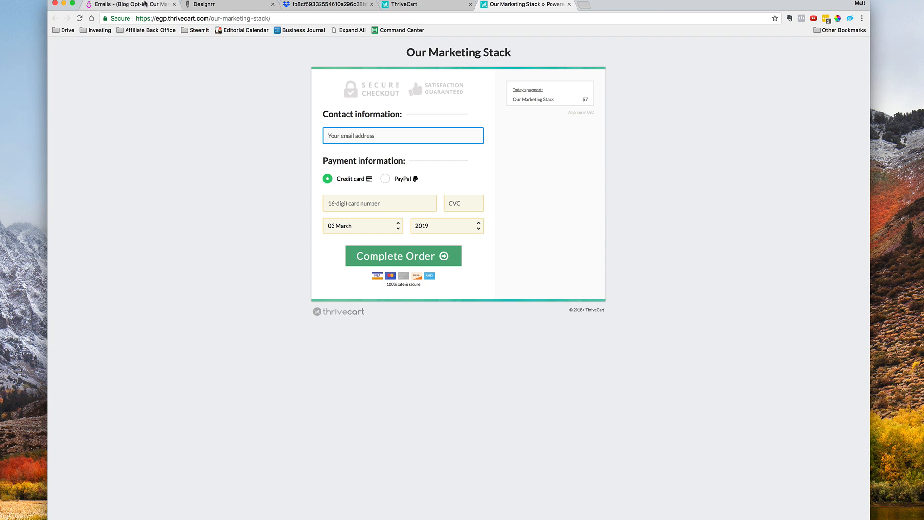
left_click(230, 4)
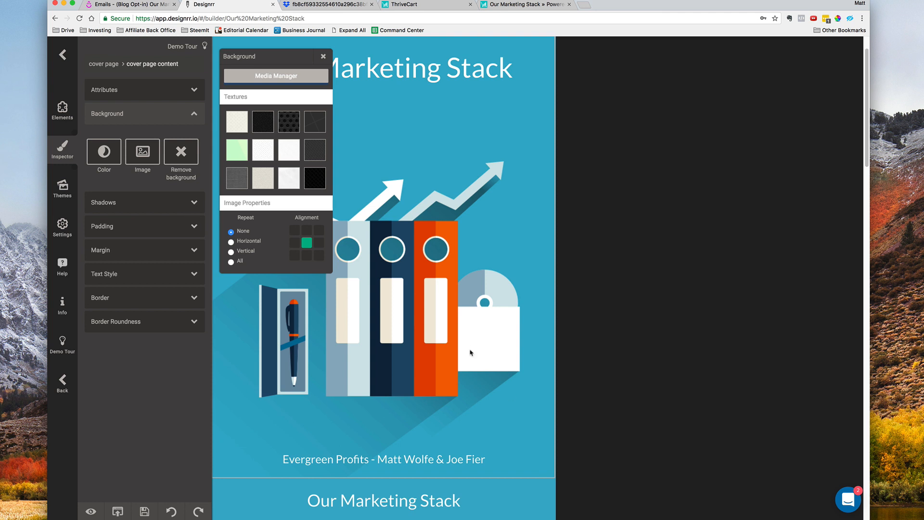
left_click(424, 3)
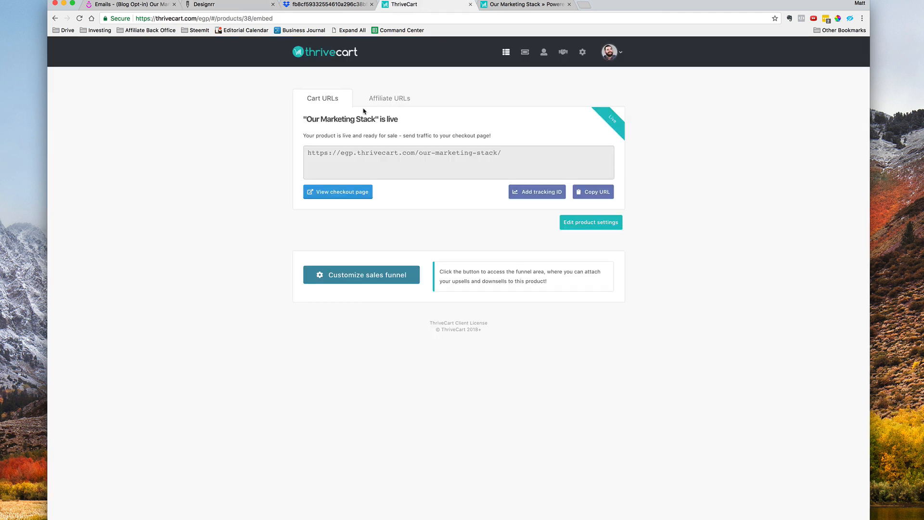